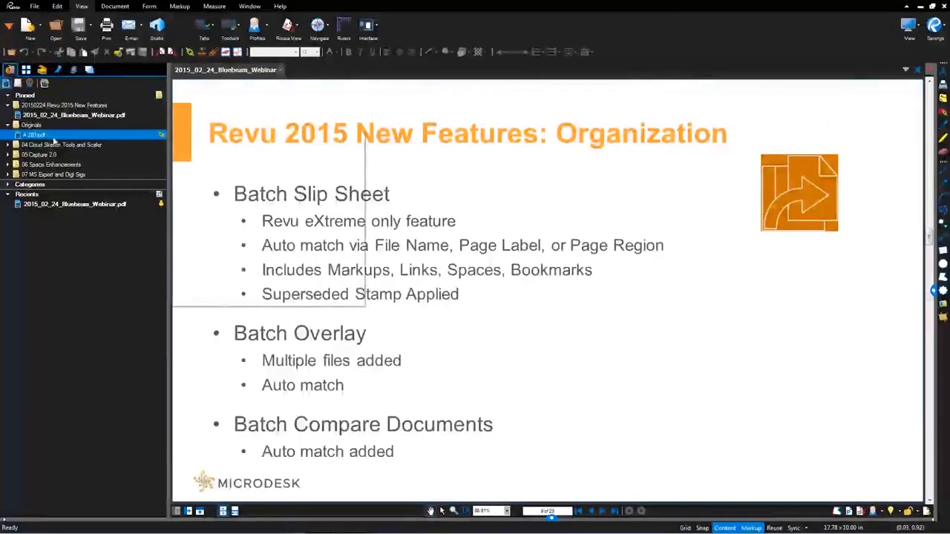
Open A 201.pdf from the Originals folder in the Projects panel
double_click(35, 134)
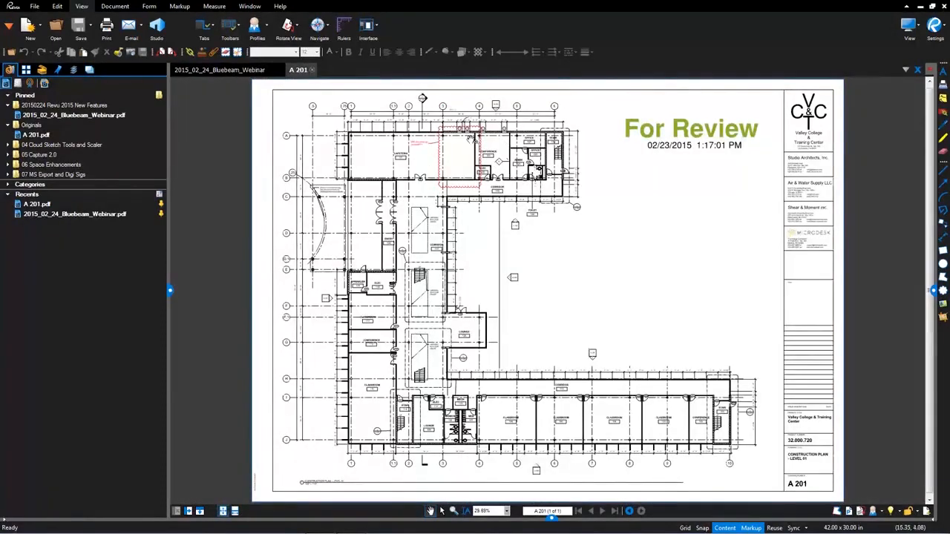
mouse_move(456, 151)
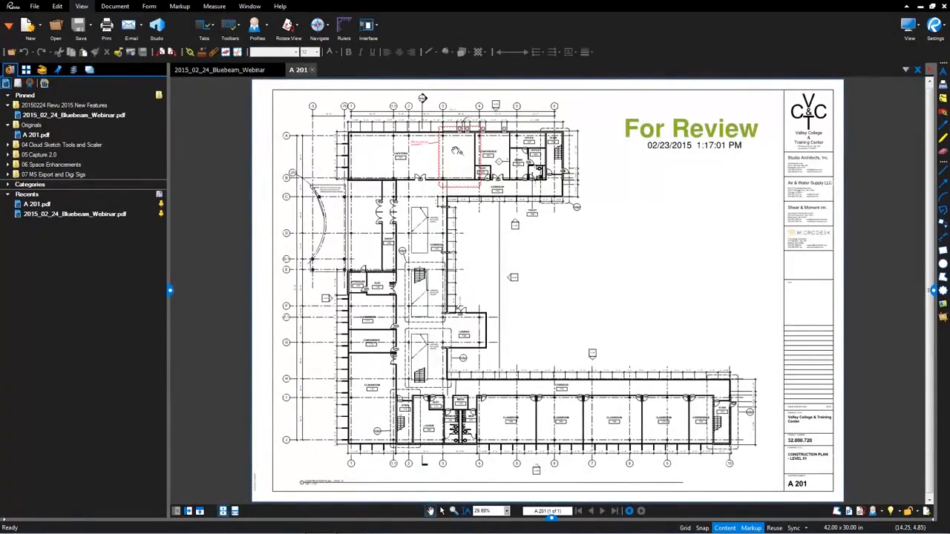
mouse_move(541, 195)
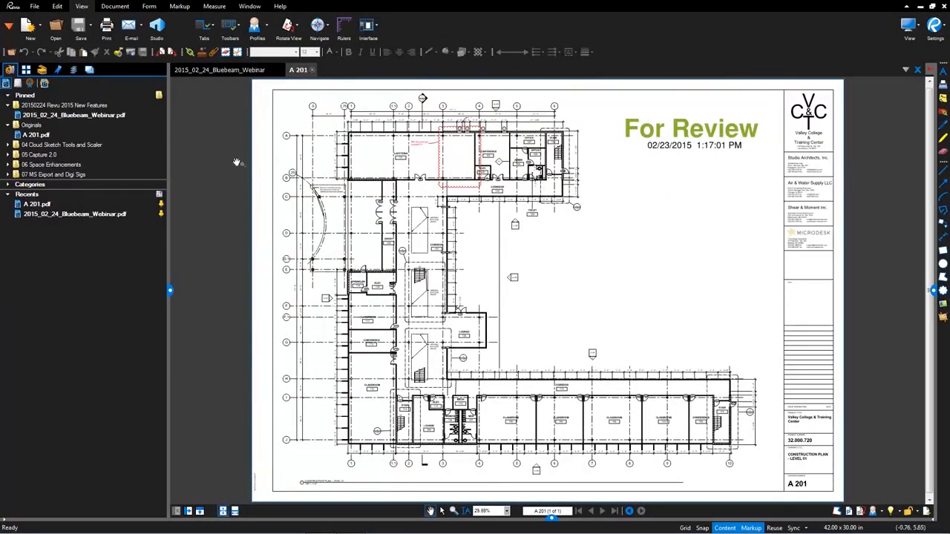
Replace the A 201 page with revision file A 201_REV 1.pdf using Replace Pages
right_click(83, 148)
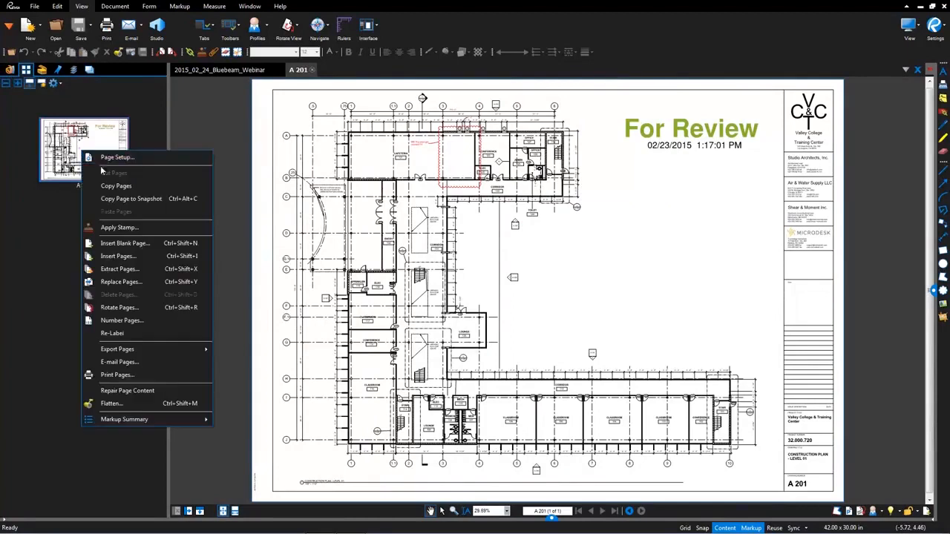
mouse_move(119, 282)
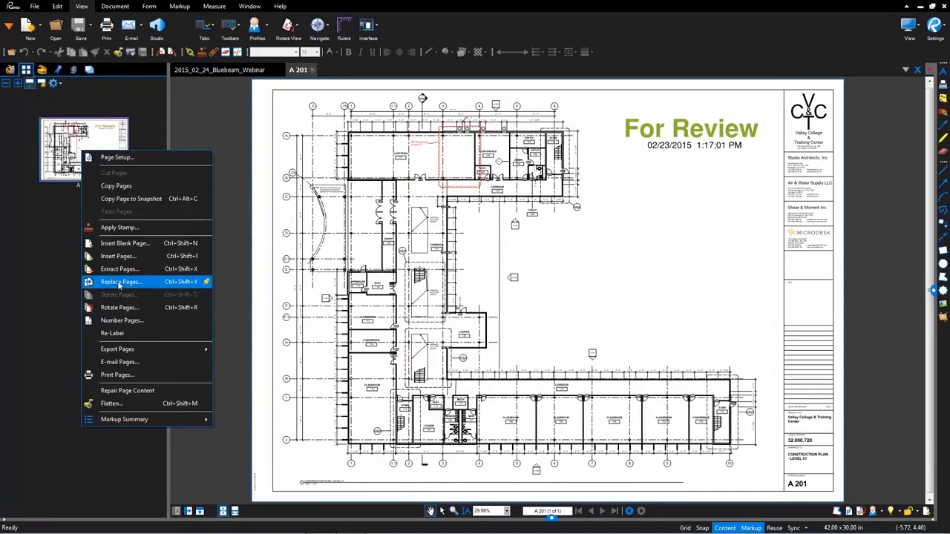
click(121, 281)
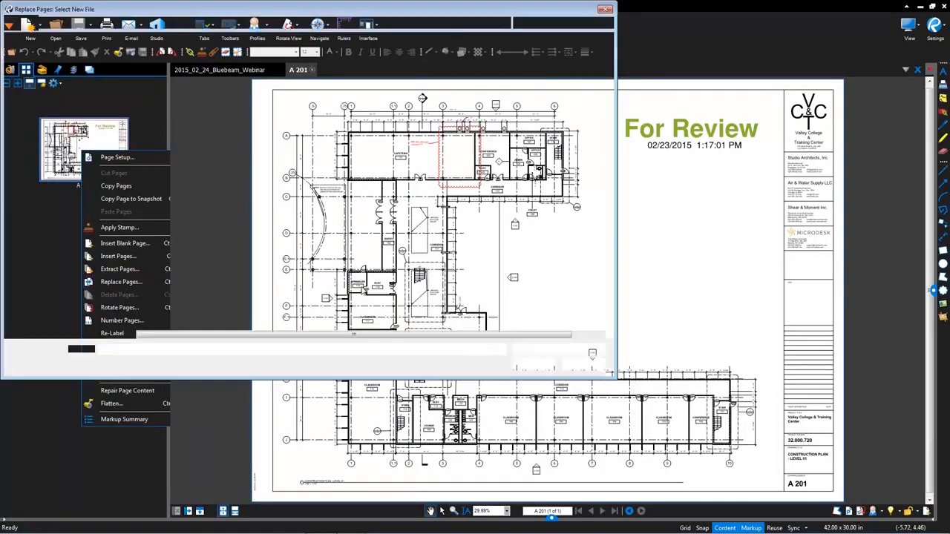
click(121, 281)
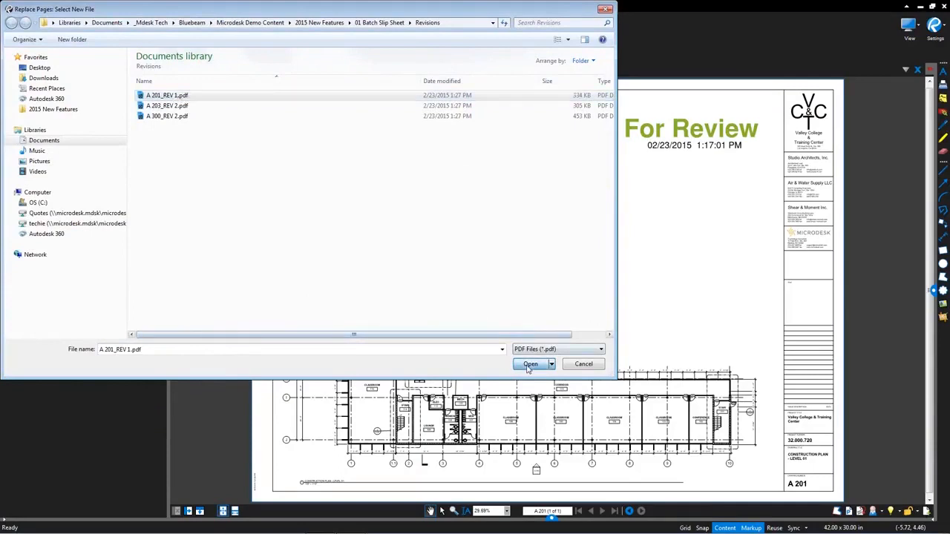
click(530, 364)
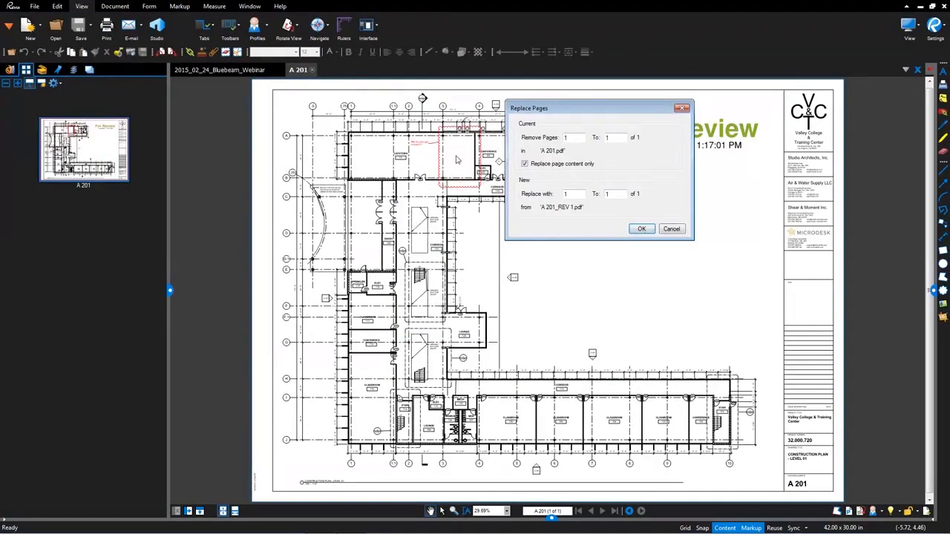
click(642, 228)
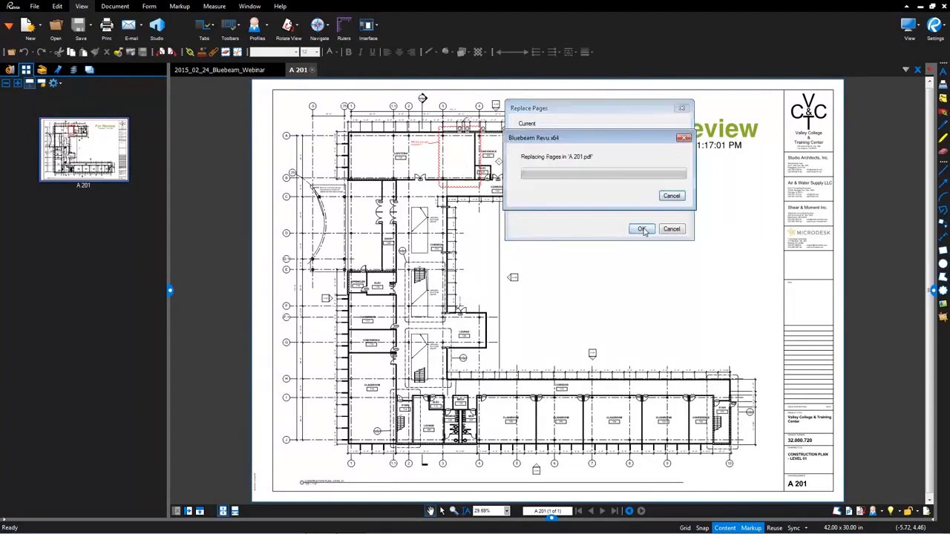
click(642, 229)
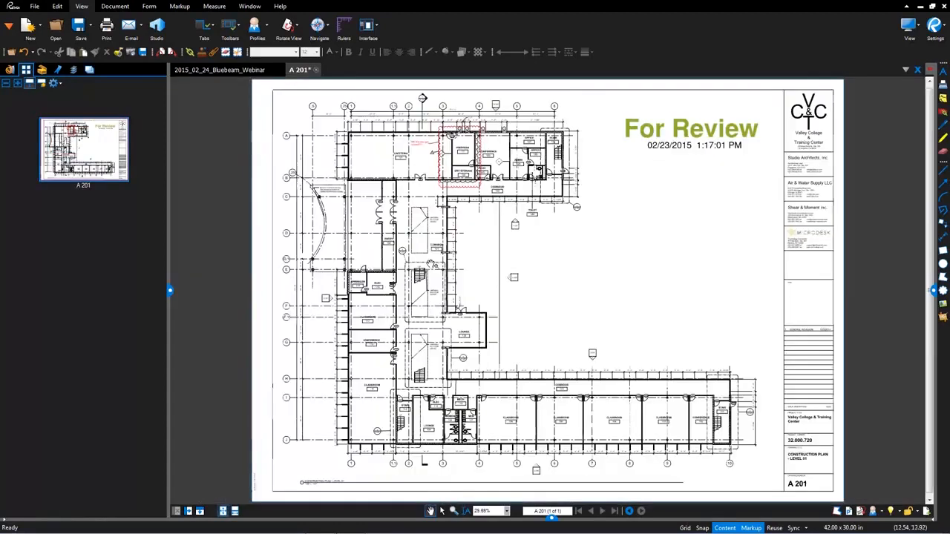
Close A 201 without saving and start a Batch Slip Sheet with A 201, A 203, A 300 as current pages
click(315, 70)
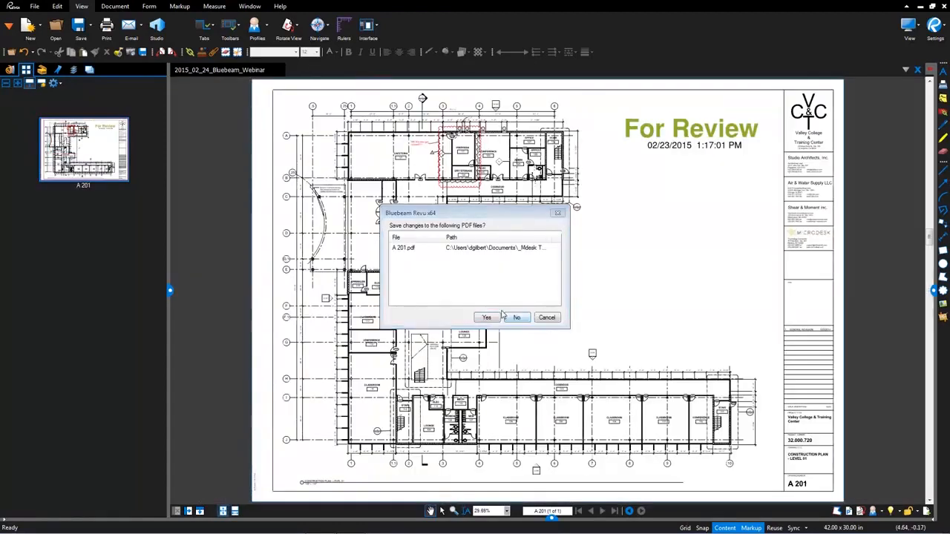
click(516, 318)
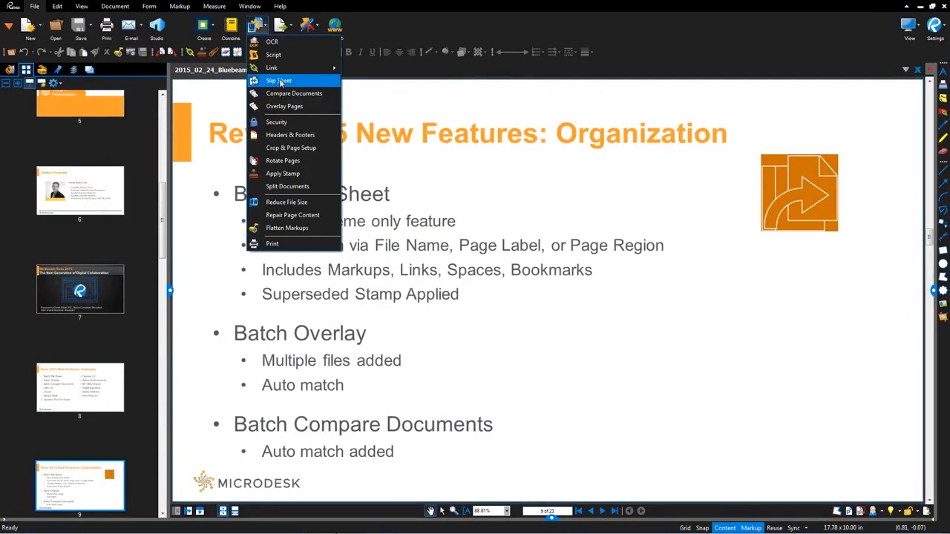
click(279, 80)
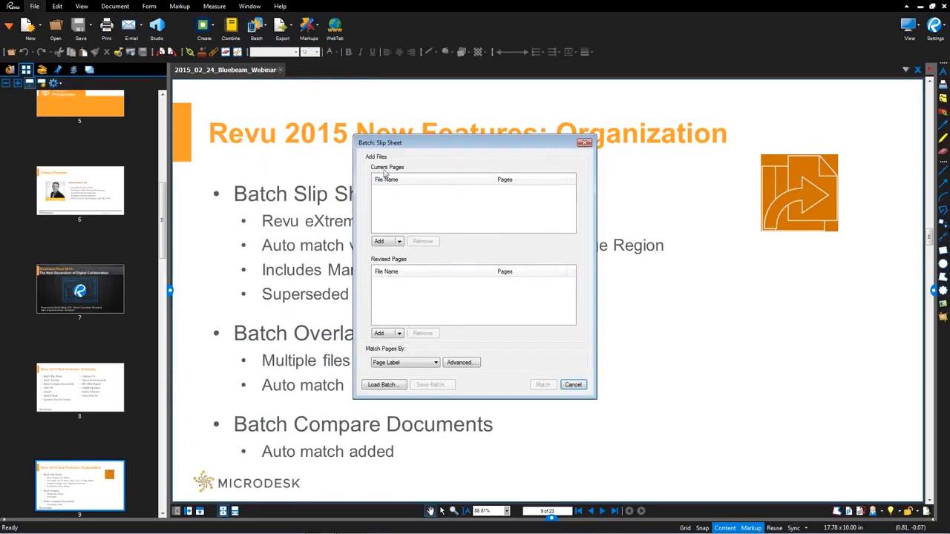
click(380, 241)
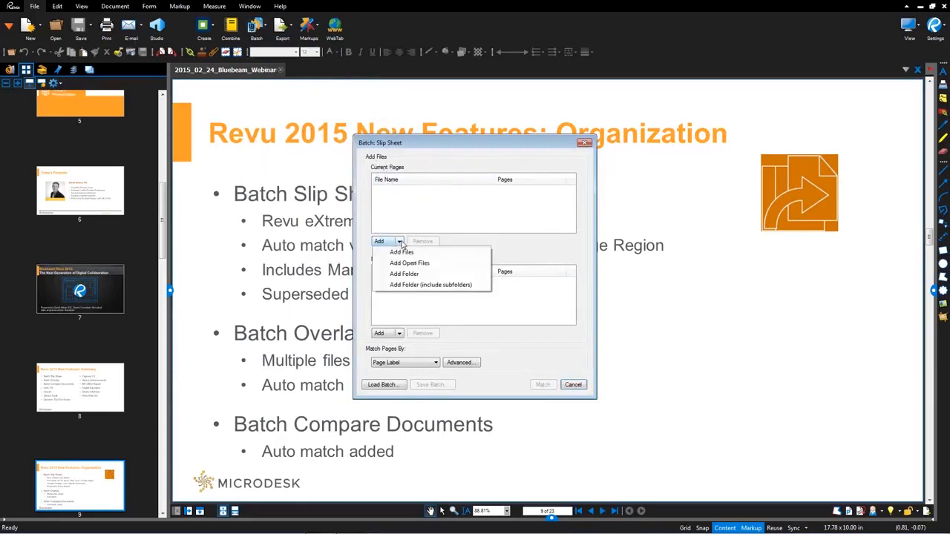
mouse_move(404, 273)
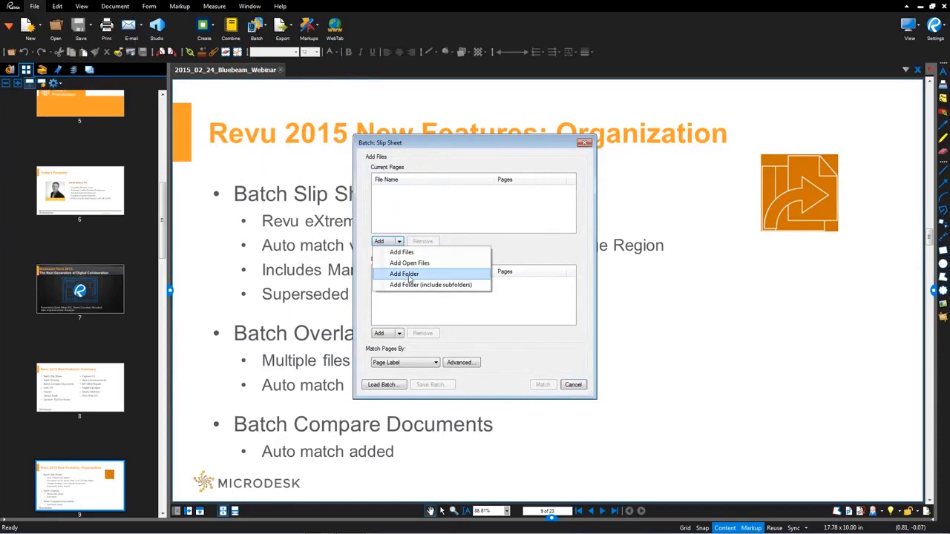
click(403, 274)
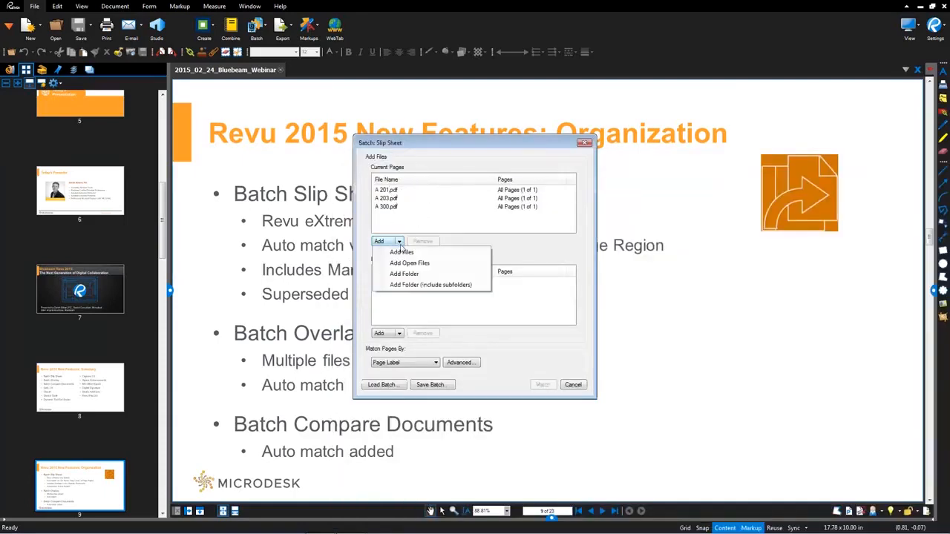
click(404, 274)
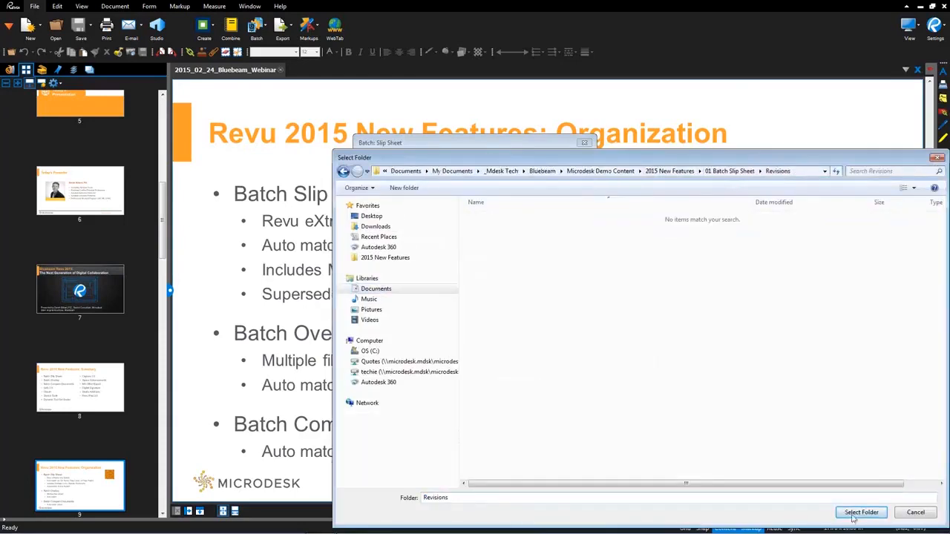
Add the Revisions folder (A 201_REV 1, A 203_REV 2, A 300_REV 2) as revised pages, matched by Page Label
click(860, 513)
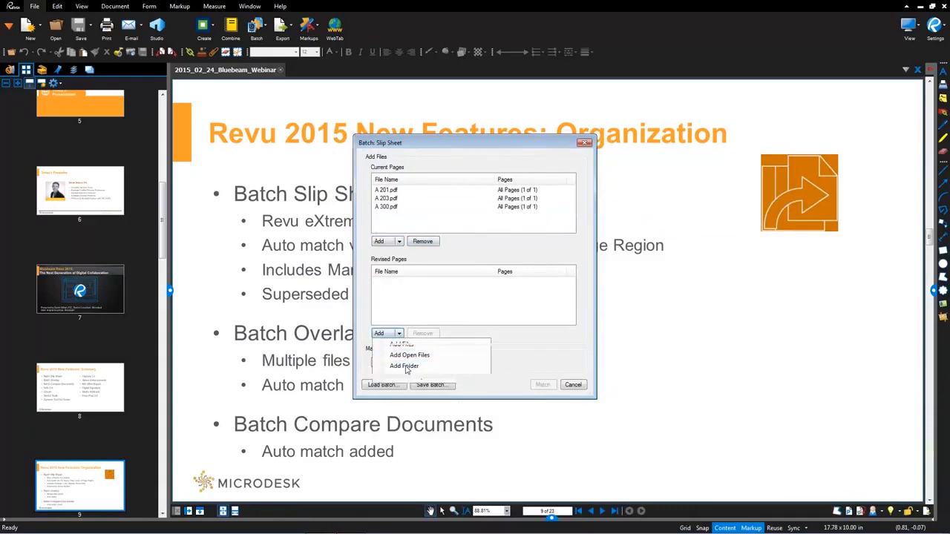
click(404, 366)
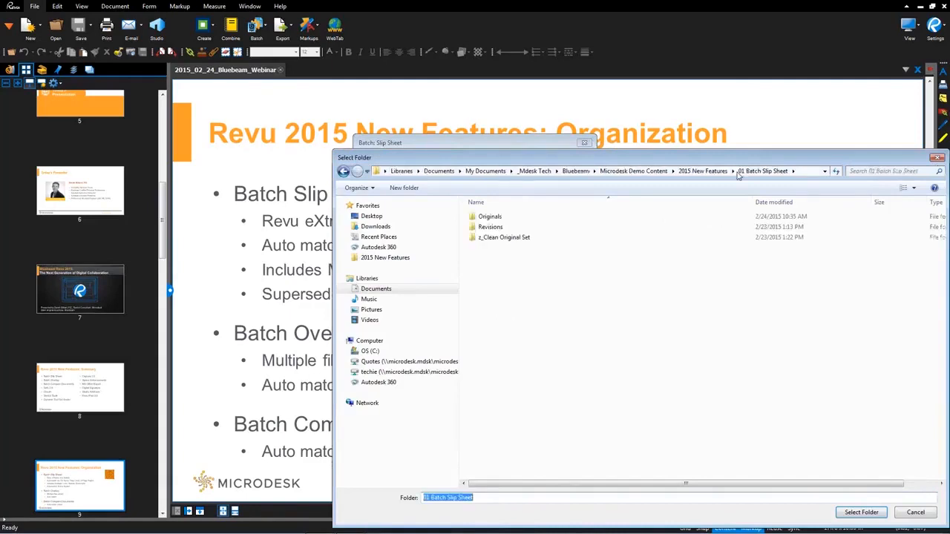
click(861, 512)
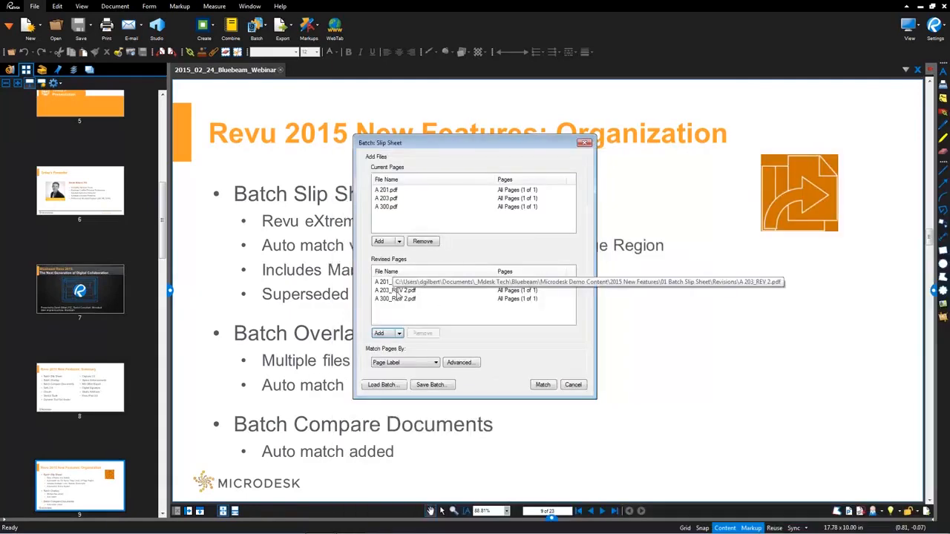
mouse_move(384, 349)
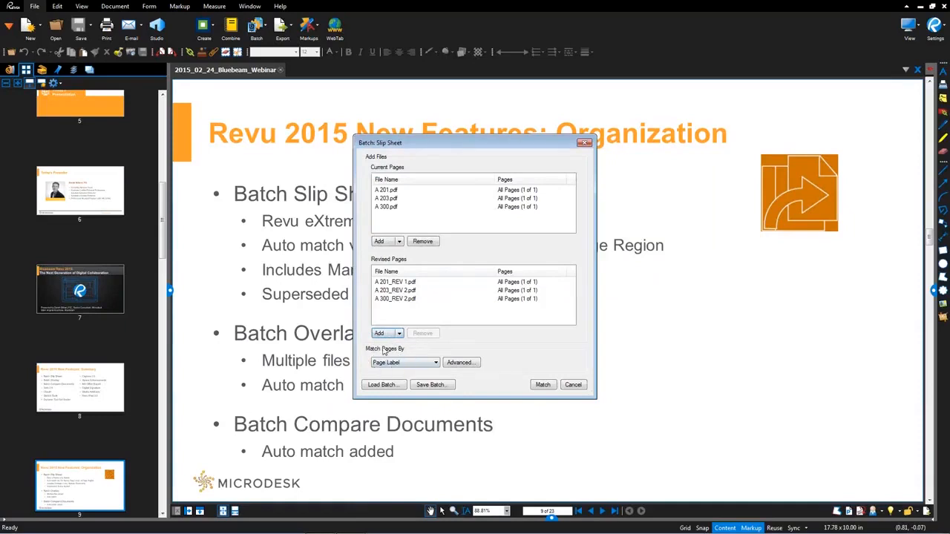
mouse_move(381, 197)
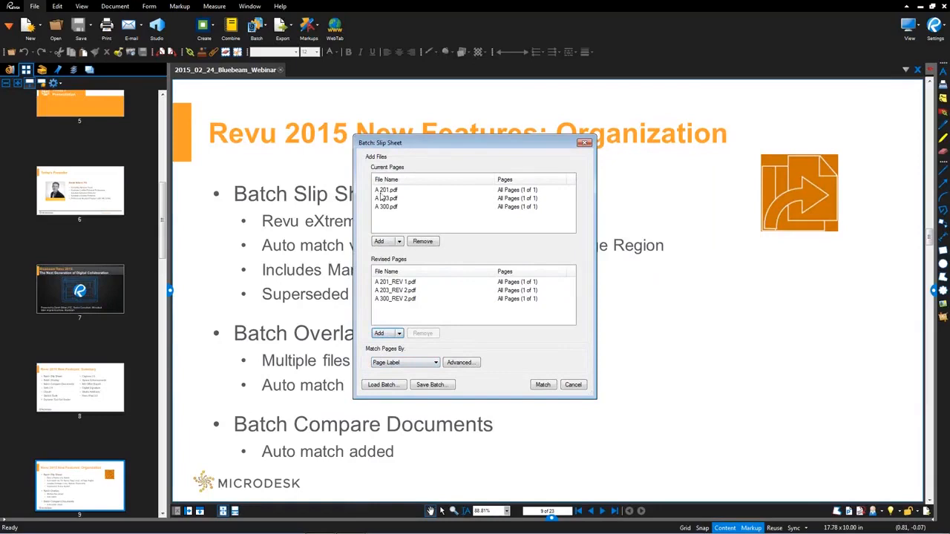
mouse_move(393, 281)
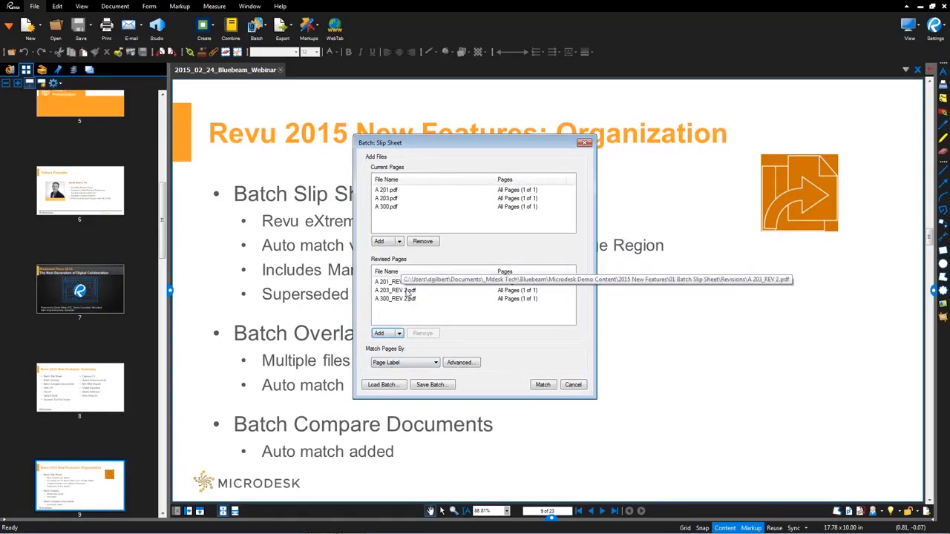
click(434, 363)
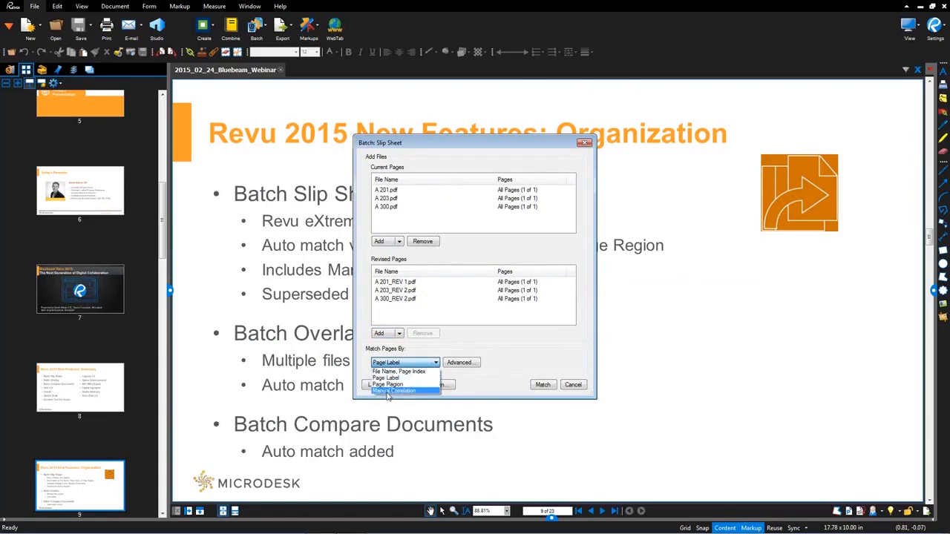
click(387, 378)
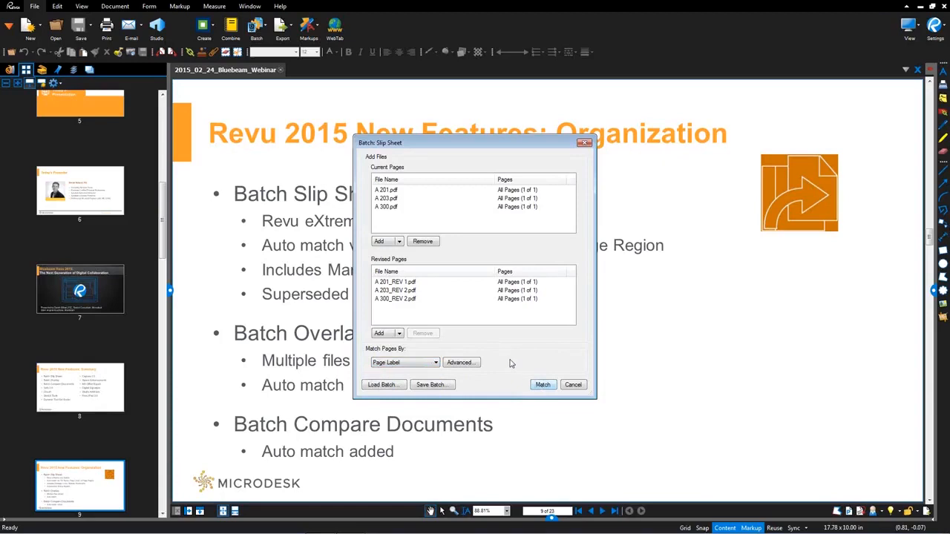
Match A 201, A 203 and A 300 with their revisions and inspect the A 201 pair
click(542, 384)
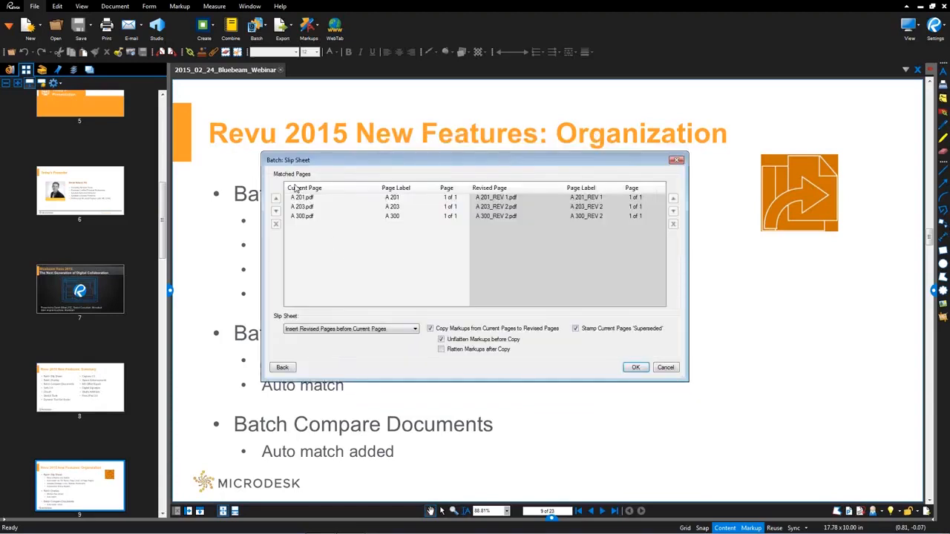
click(303, 198)
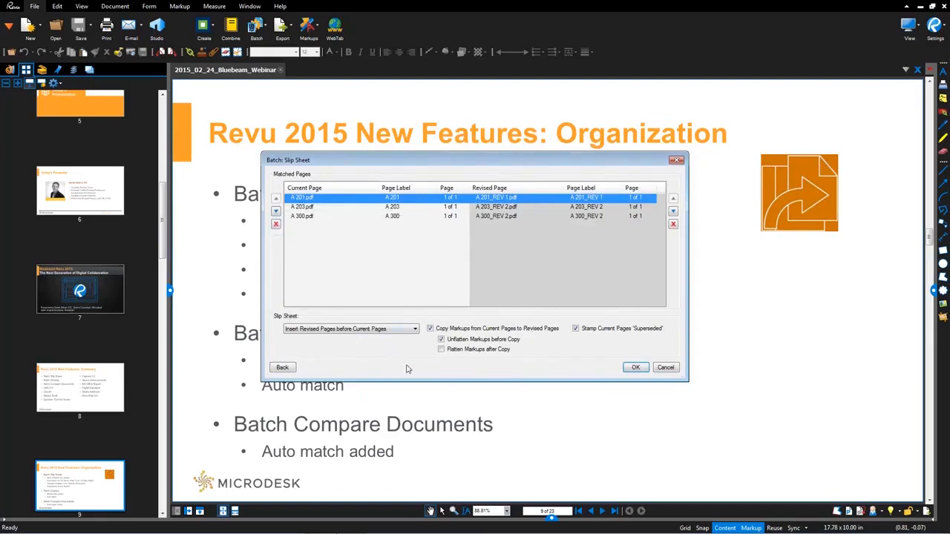
mouse_move(424, 361)
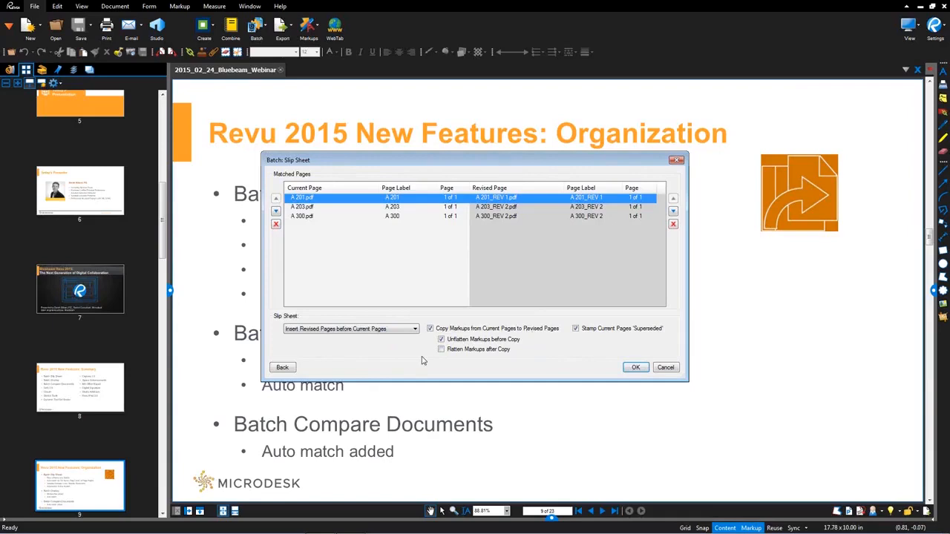
click(414, 329)
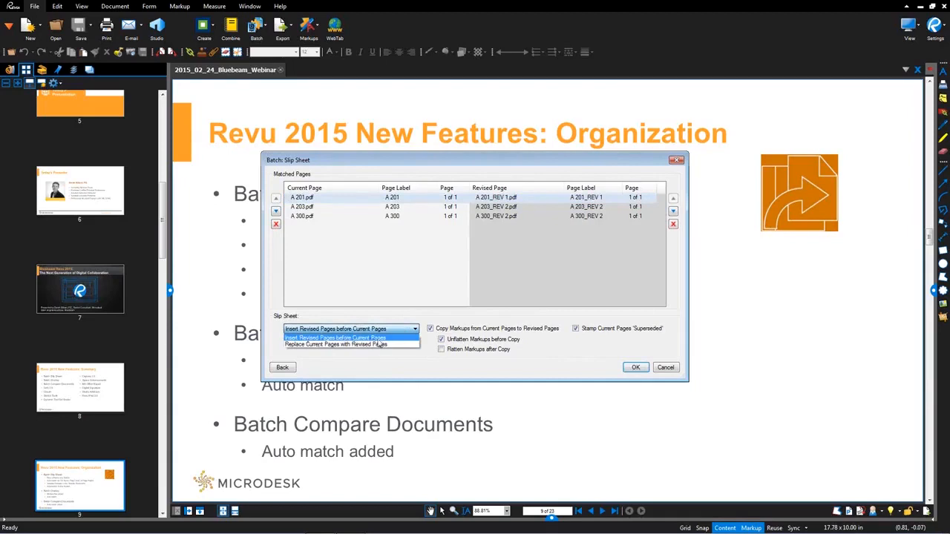
Try inserting revised pages before current pages, then settle on replacing current pages with revisions
click(335, 344)
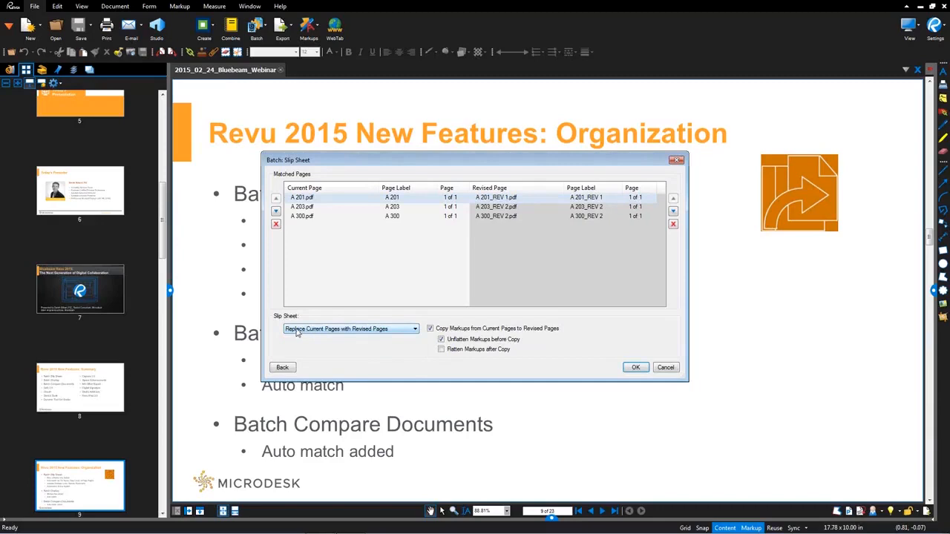
mouse_move(344, 334)
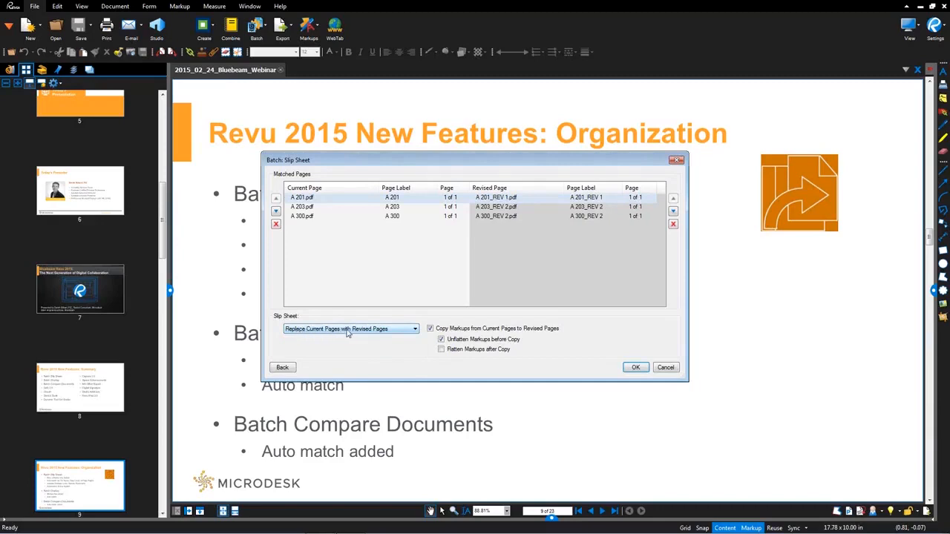
mouse_move(456, 362)
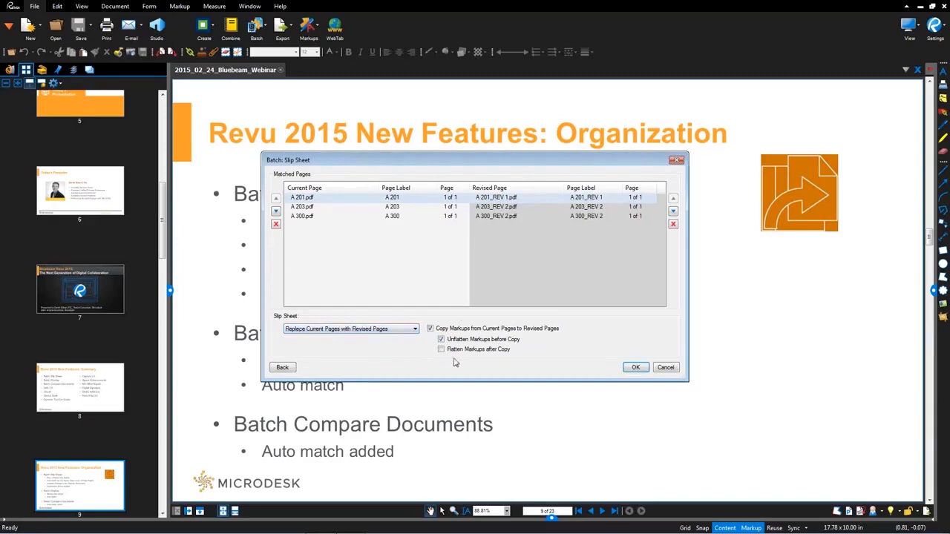
mouse_move(488, 353)
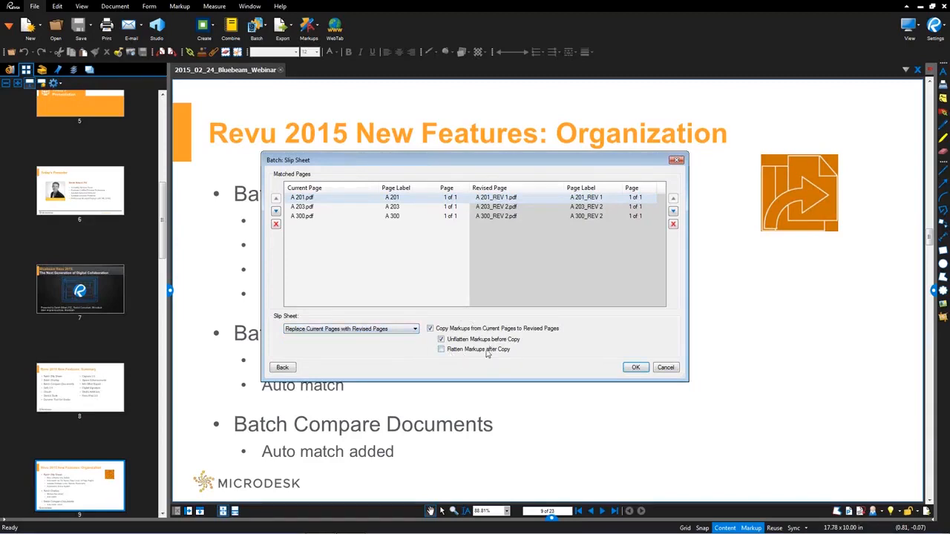
mouse_move(511, 356)
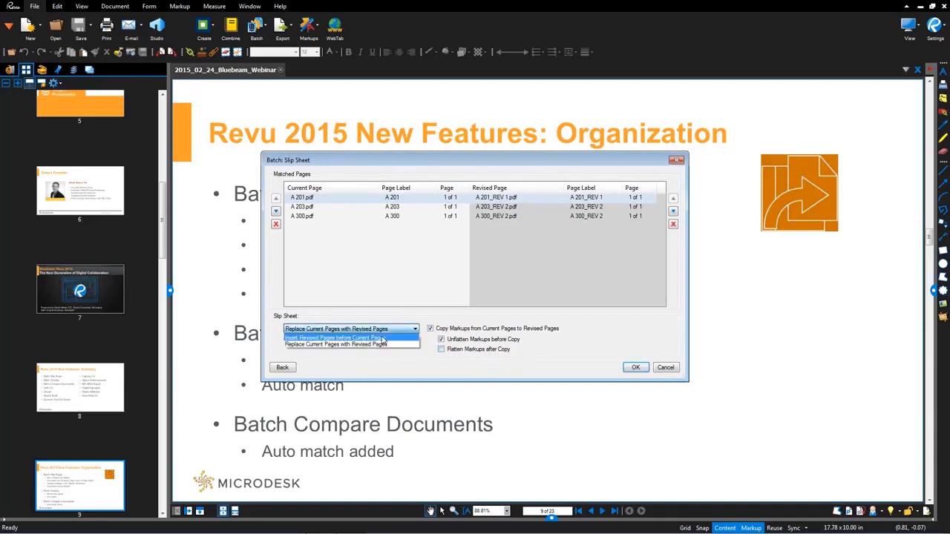
click(334, 338)
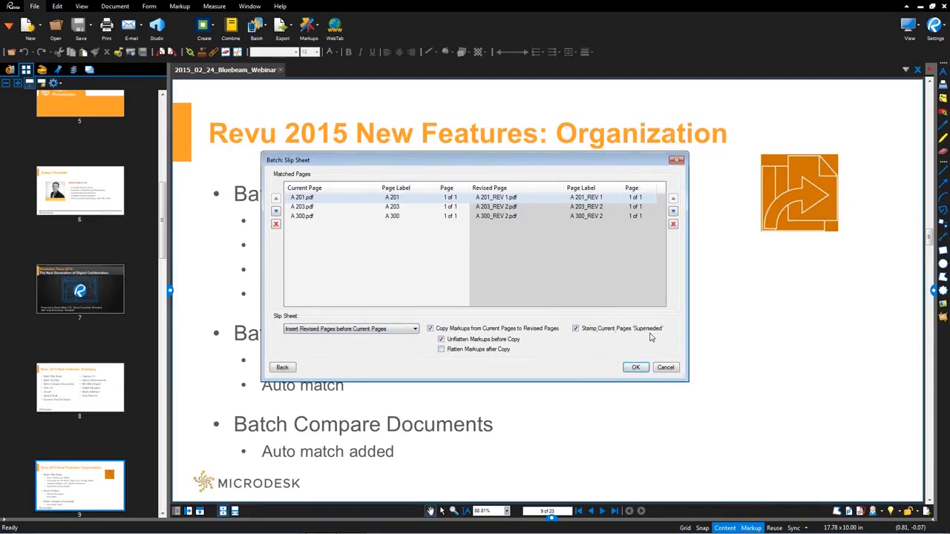
mouse_move(660, 333)
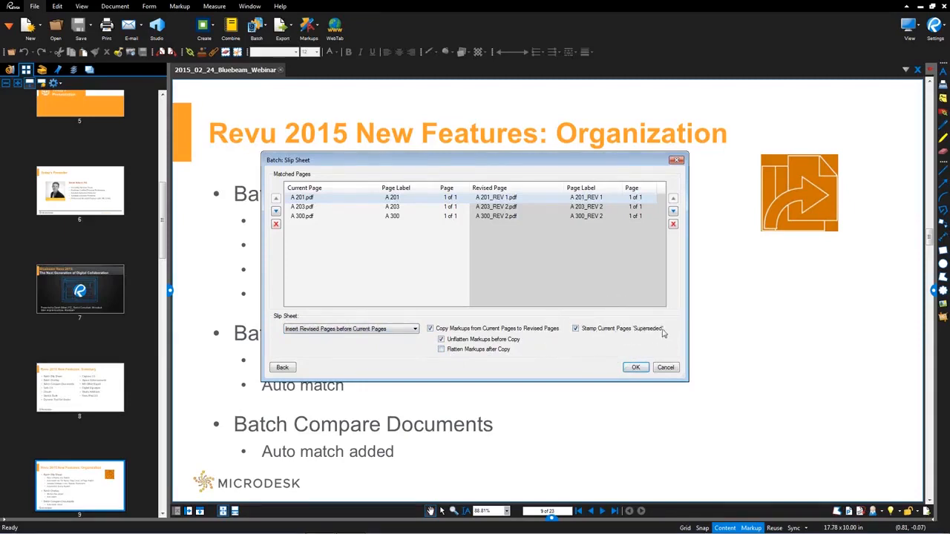
mouse_move(651, 337)
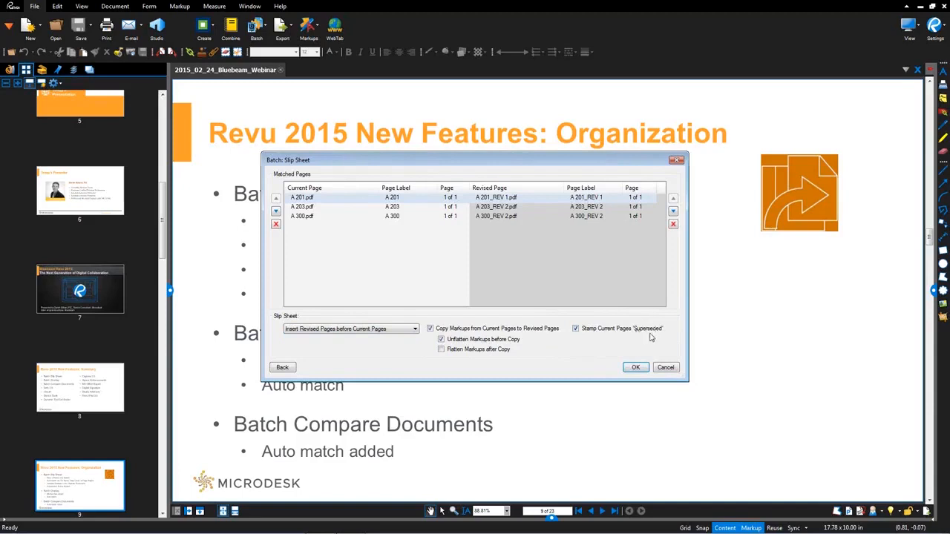
mouse_move(401, 340)
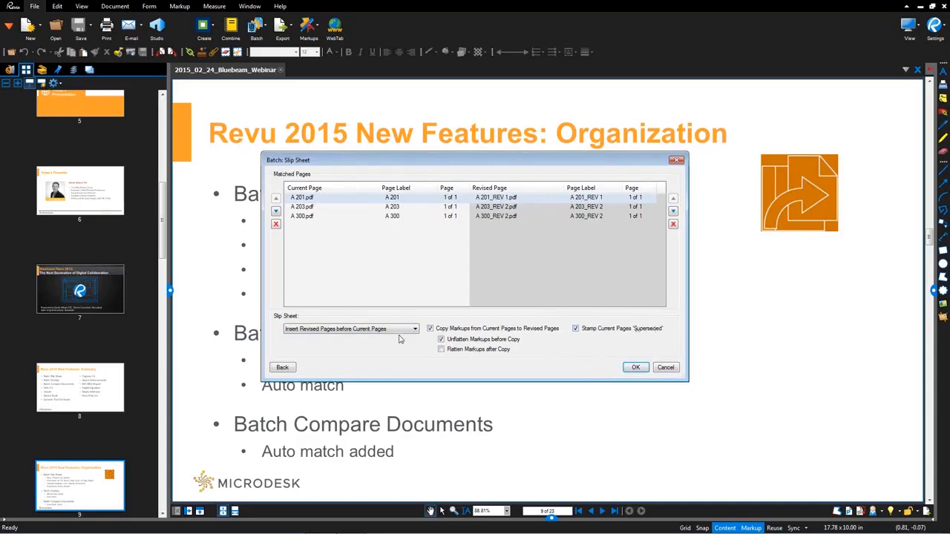
click(349, 328)
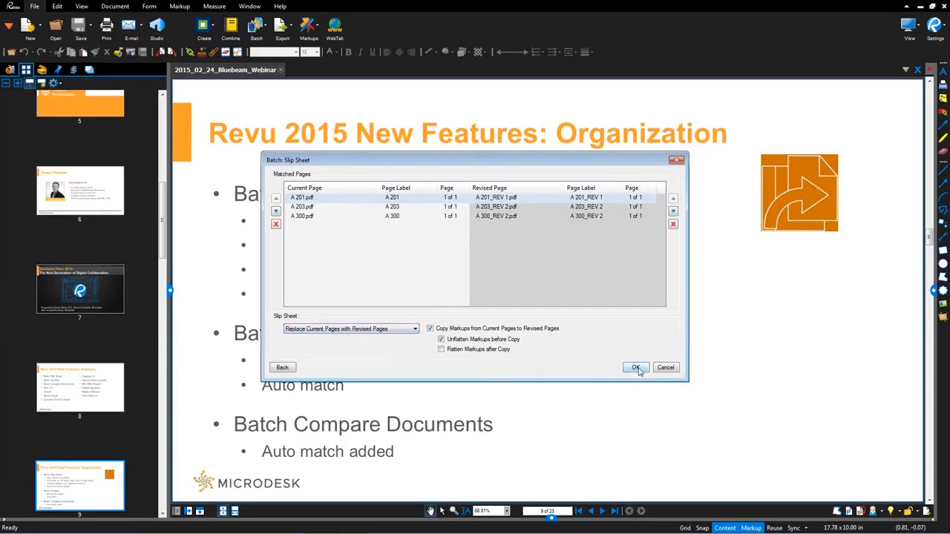
mouse_move(568, 369)
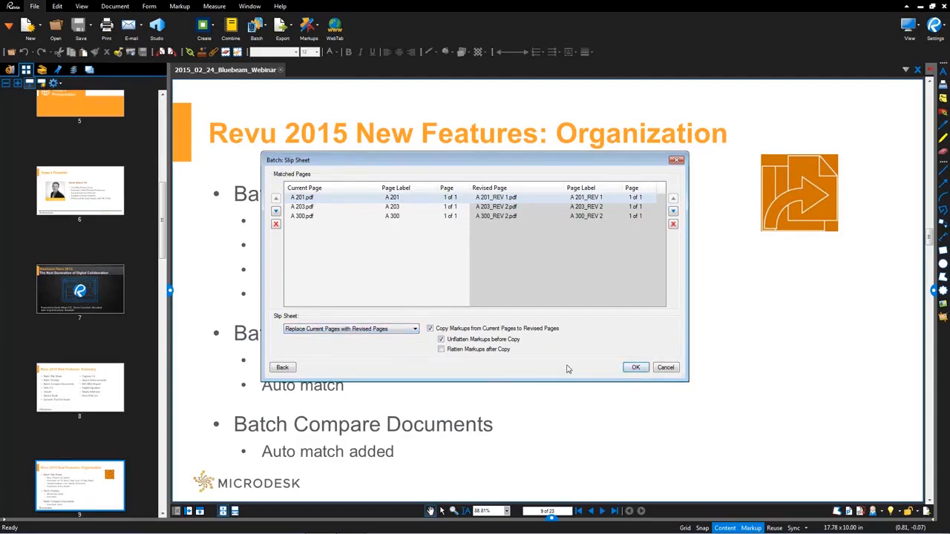
Run the slip sheet and generate the Batch Summary report as a PDF
click(634, 366)
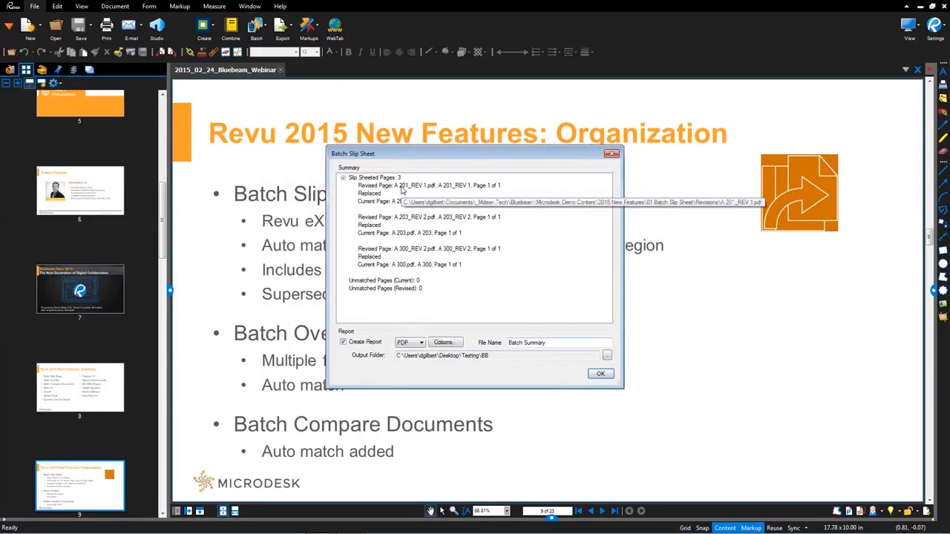
mouse_move(512, 375)
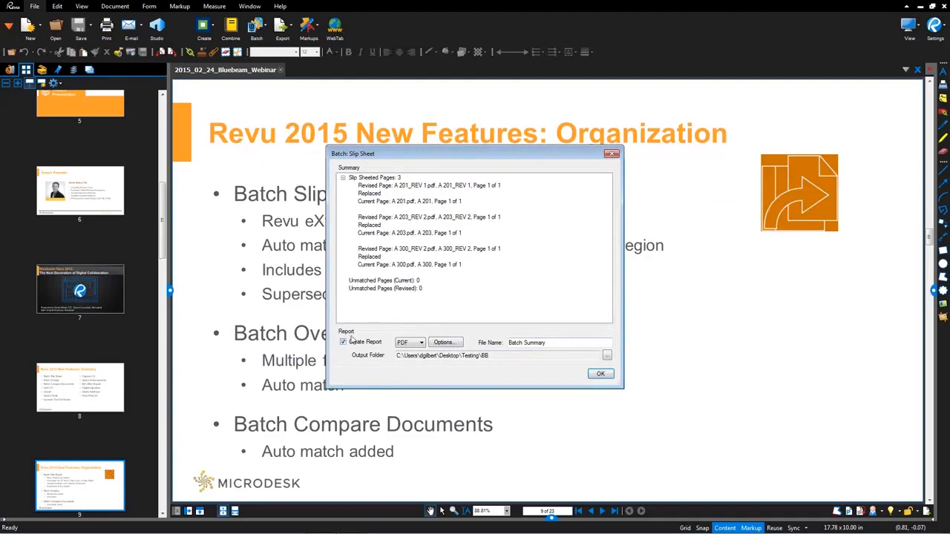
click(420, 342)
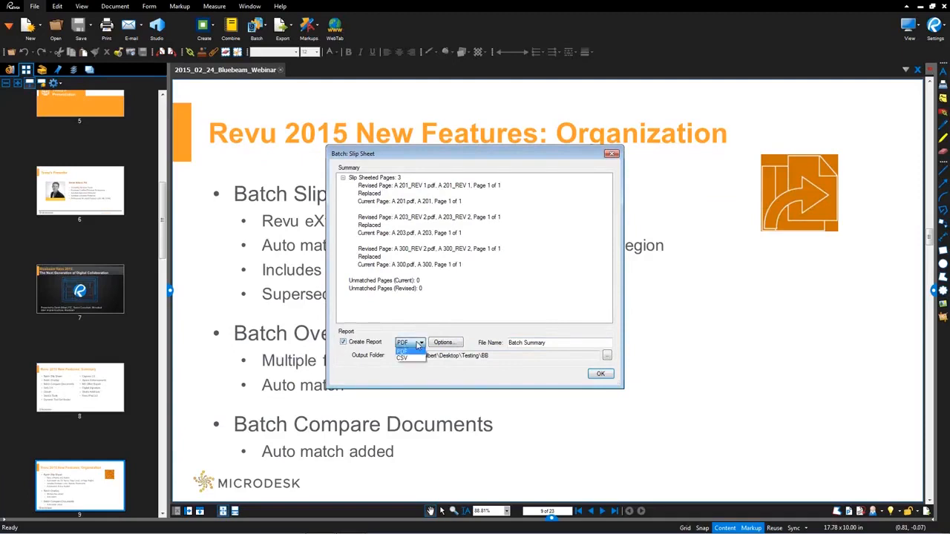
click(443, 343)
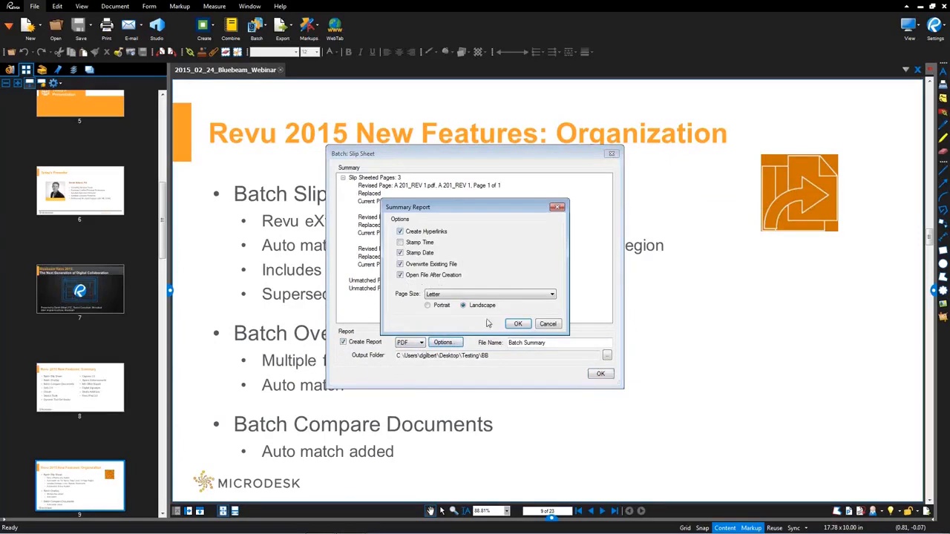
click(518, 323)
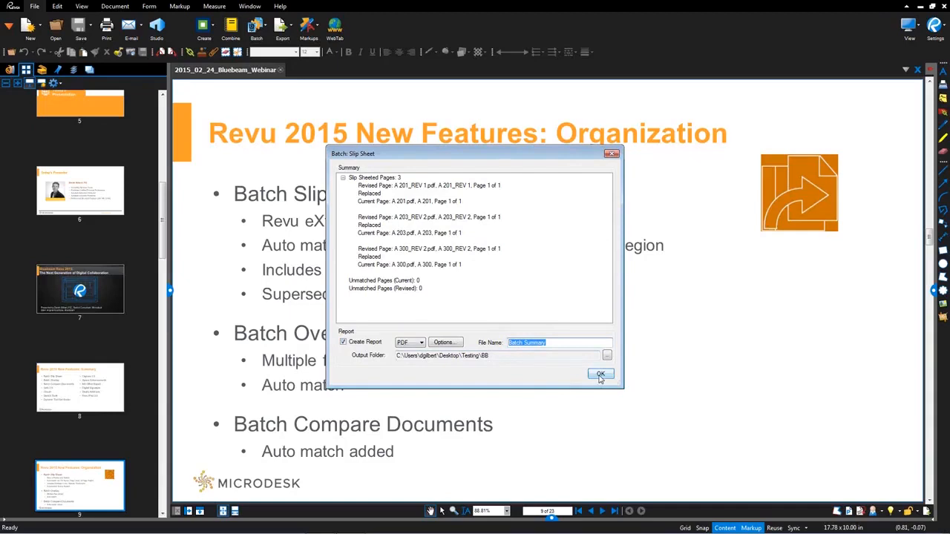
click(601, 374)
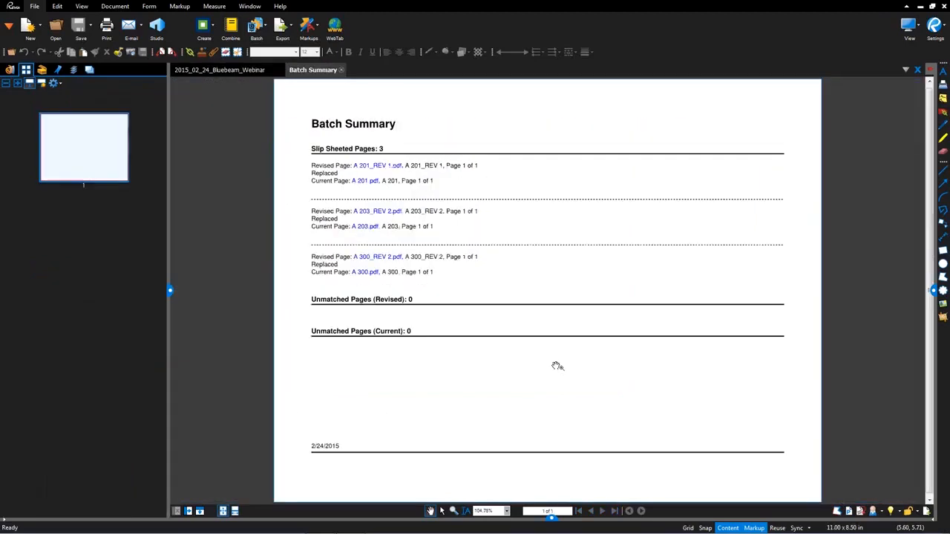
mouse_move(313, 70)
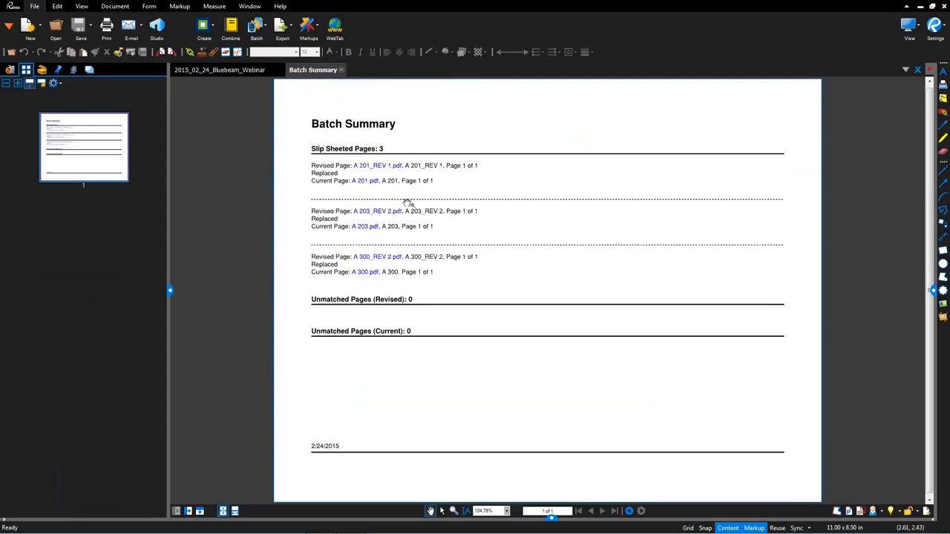
mouse_move(360, 207)
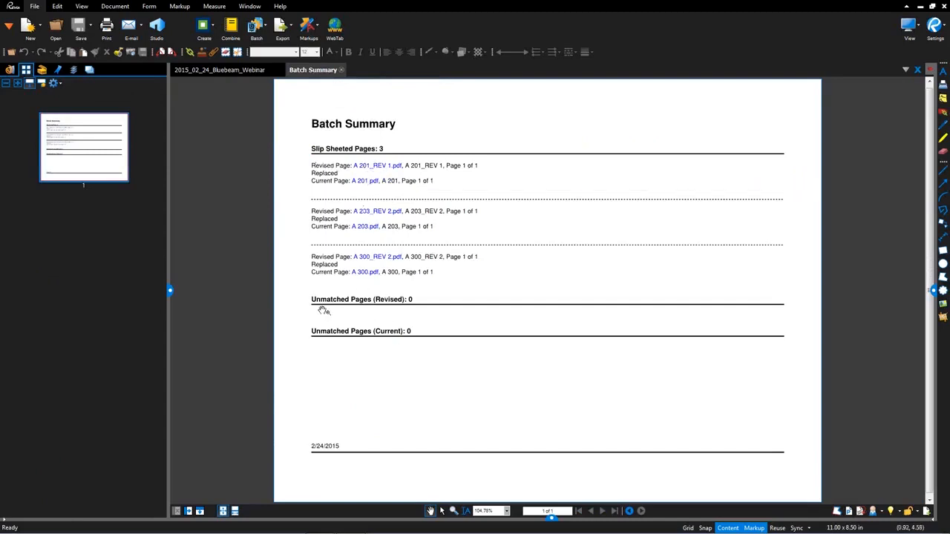
mouse_move(369, 333)
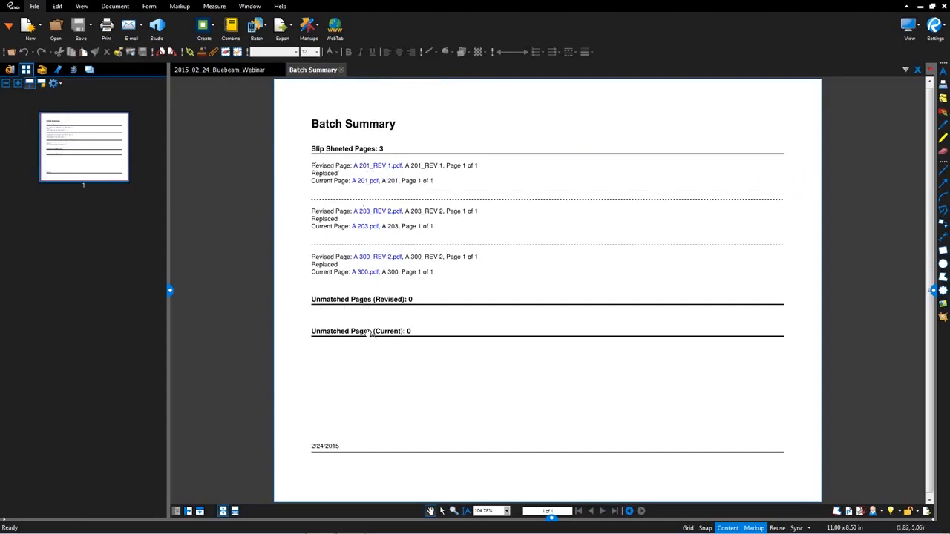
mouse_move(386, 312)
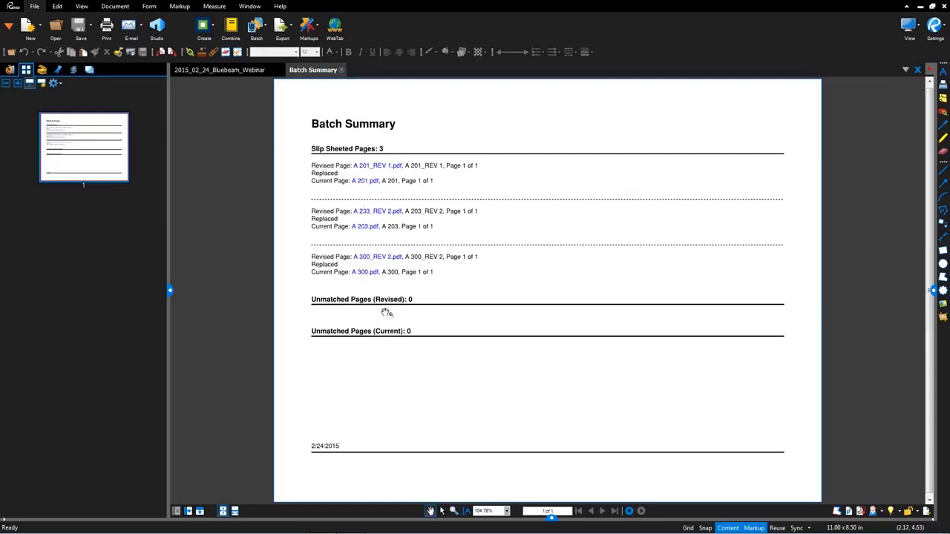
mouse_move(379, 313)
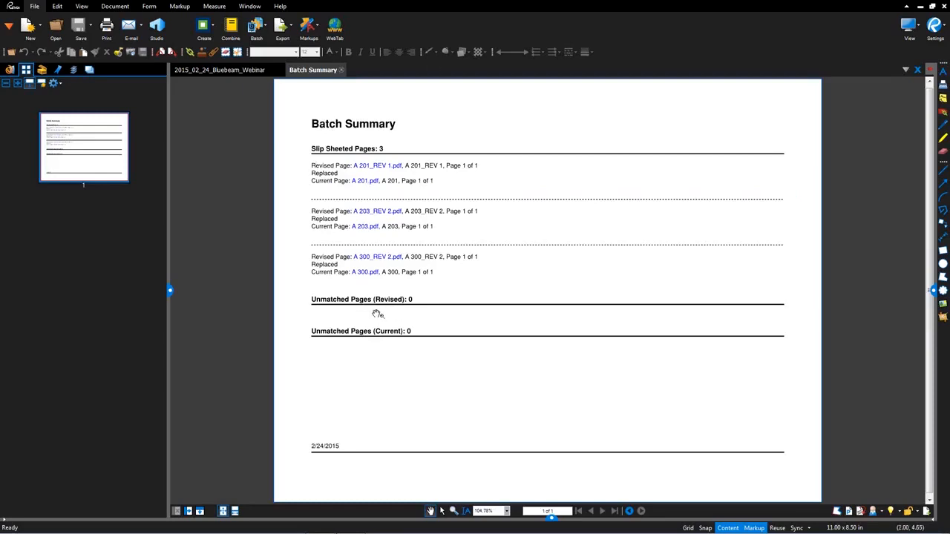
mouse_move(364, 183)
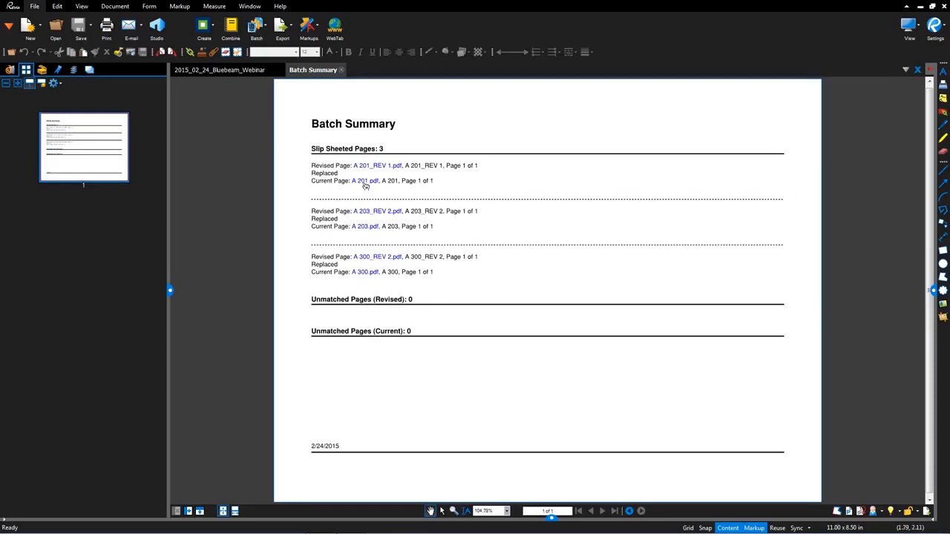
mouse_move(365, 181)
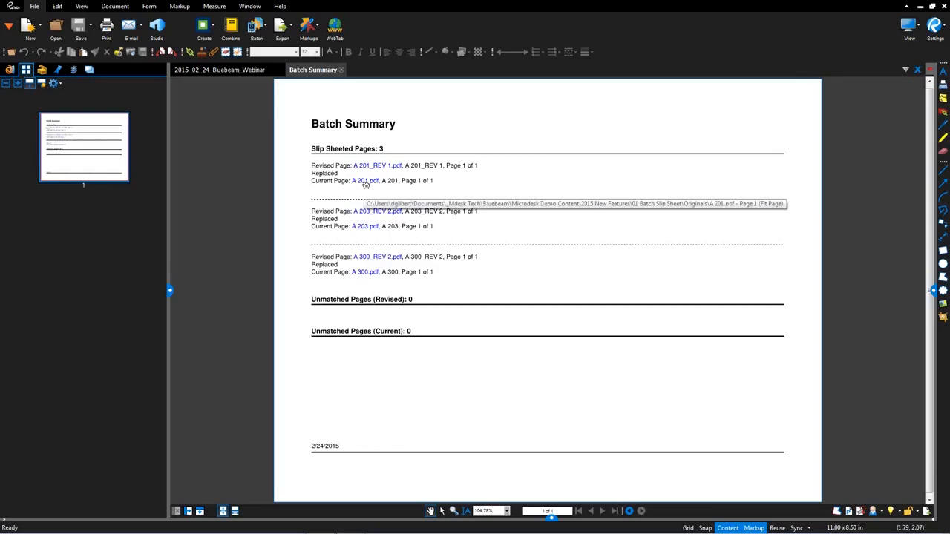
click(377, 165)
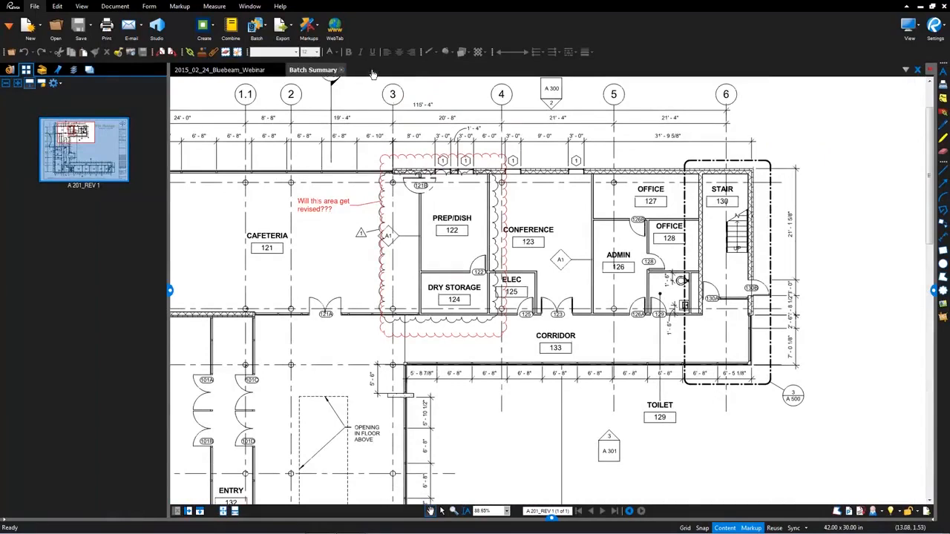
Return to the Batch Summary tab and close it
click(313, 70)
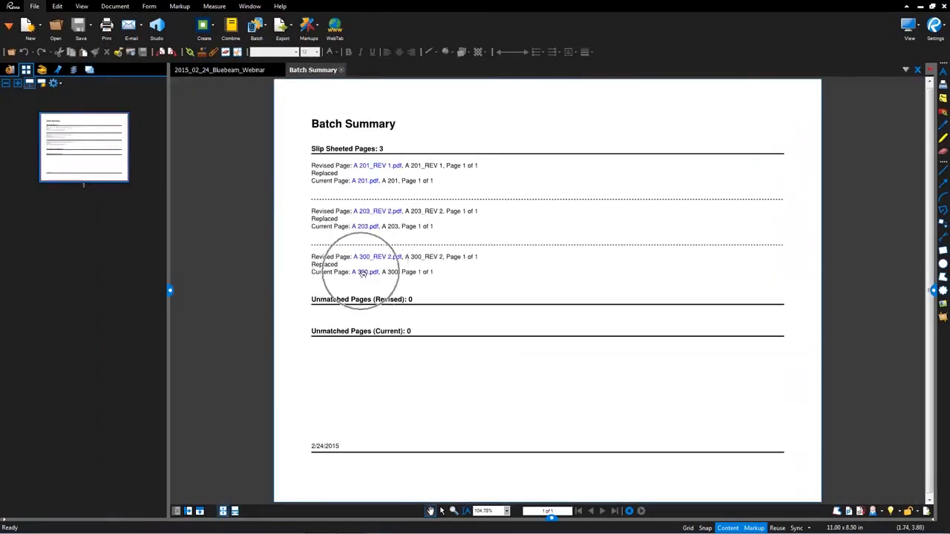
mouse_move(361, 250)
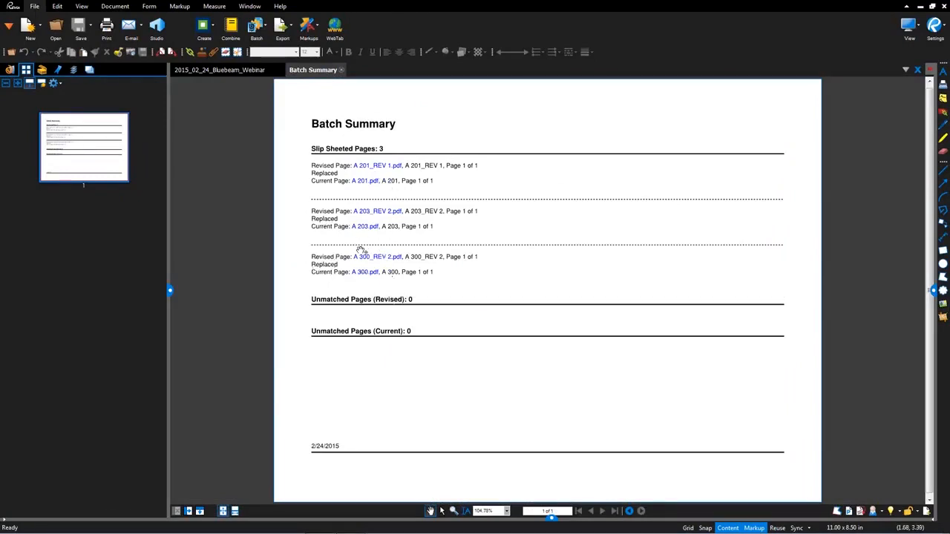
mouse_move(349, 189)
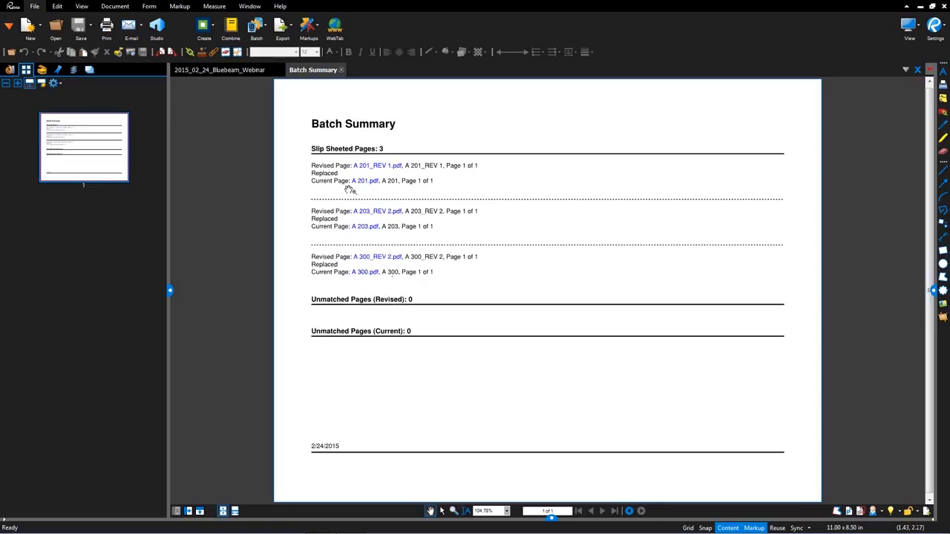
mouse_move(338, 228)
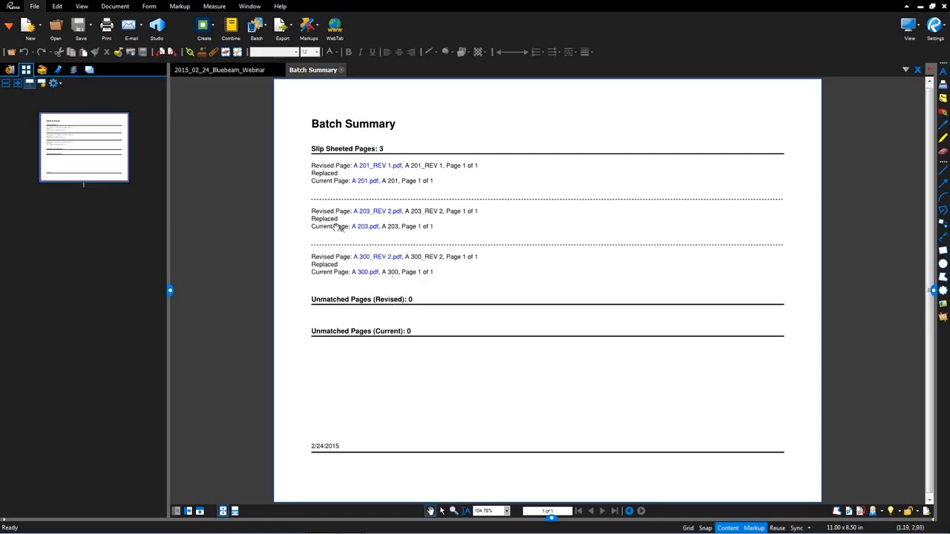
mouse_move(330, 109)
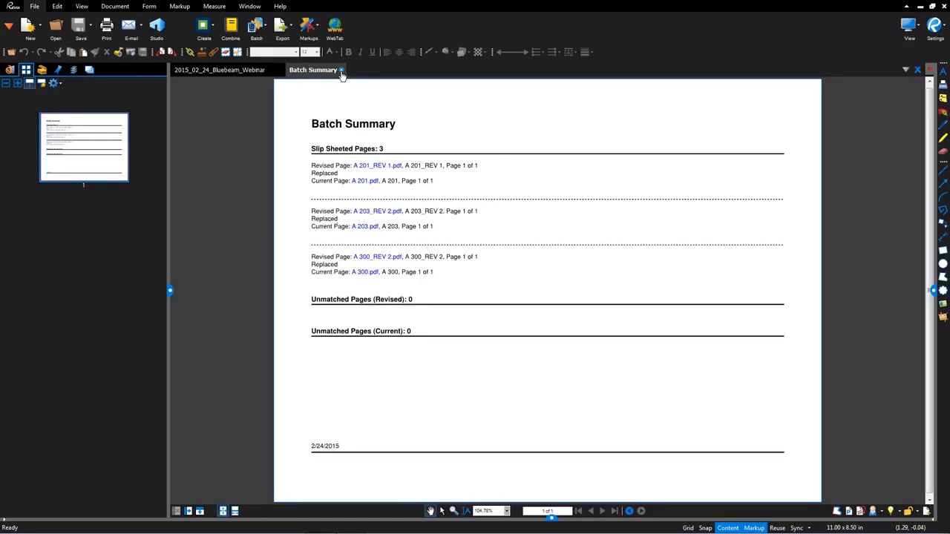
click(341, 70)
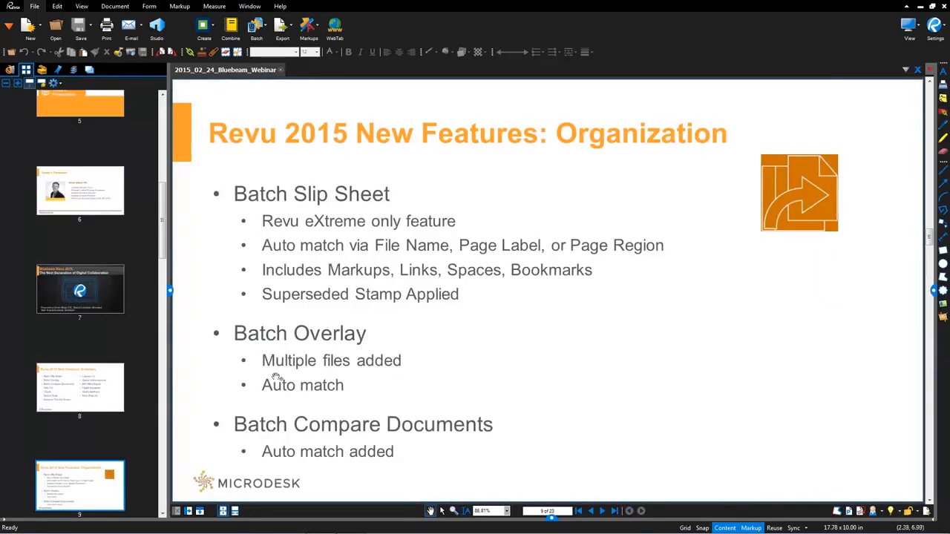
mouse_move(301, 347)
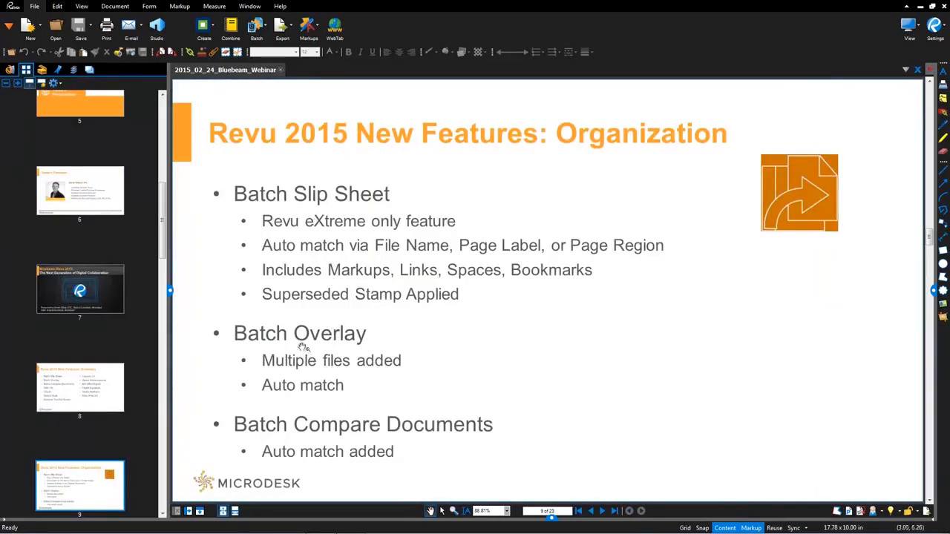
mouse_move(319, 342)
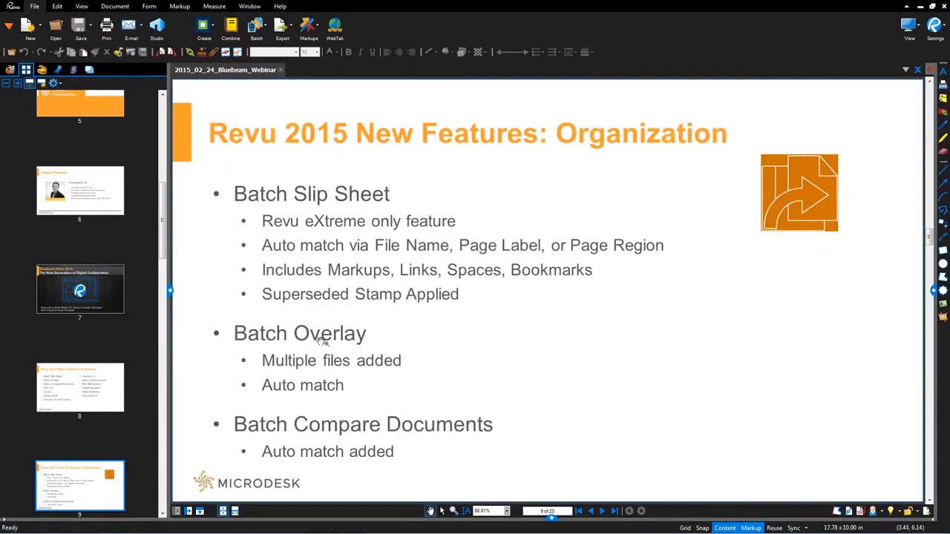
mouse_move(349, 371)
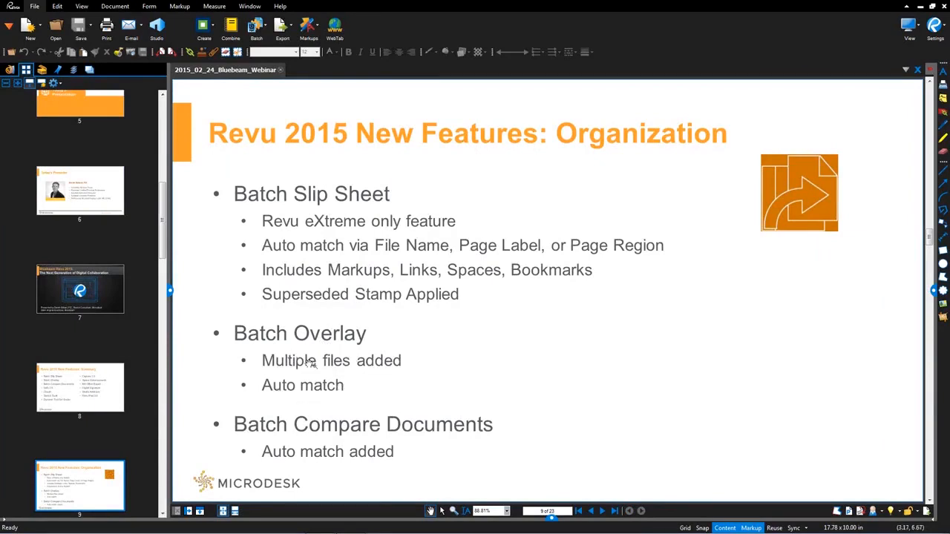
mouse_move(312, 341)
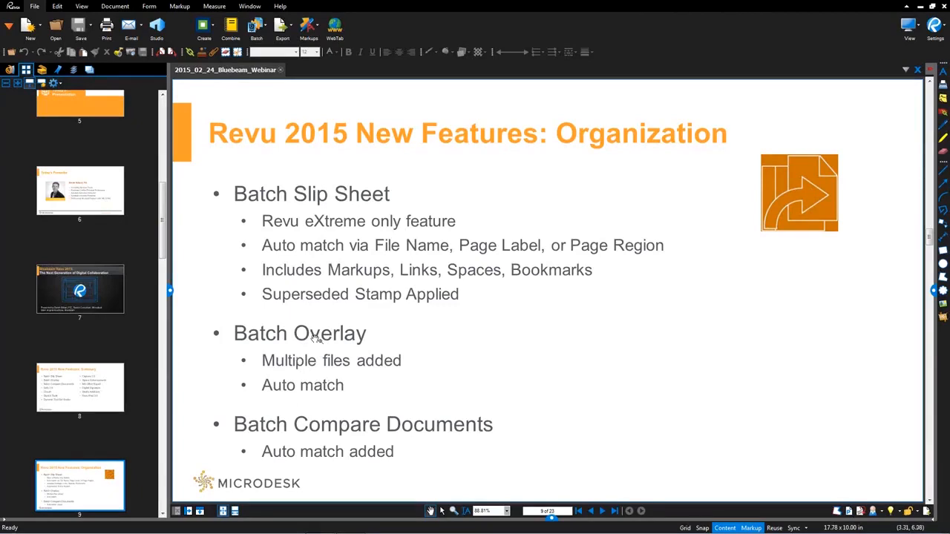
mouse_move(381, 360)
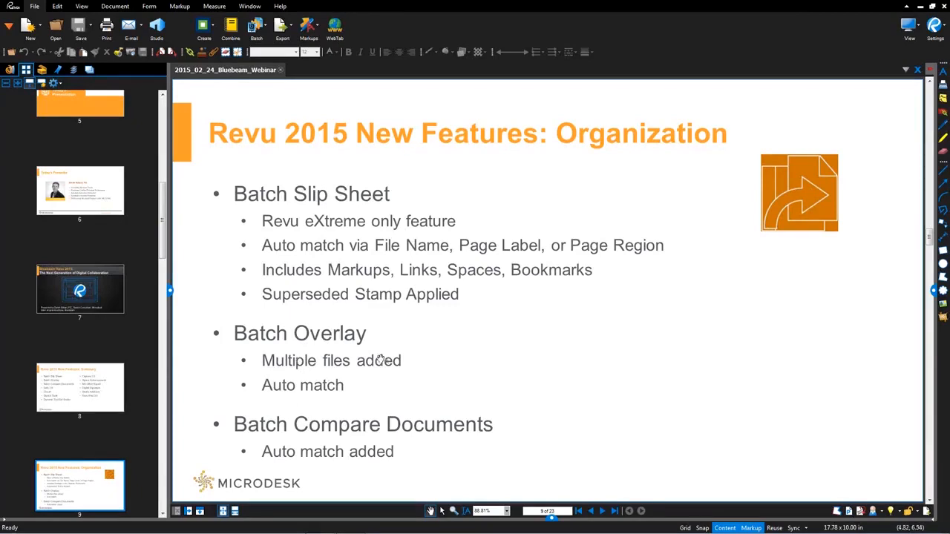
mouse_move(297, 392)
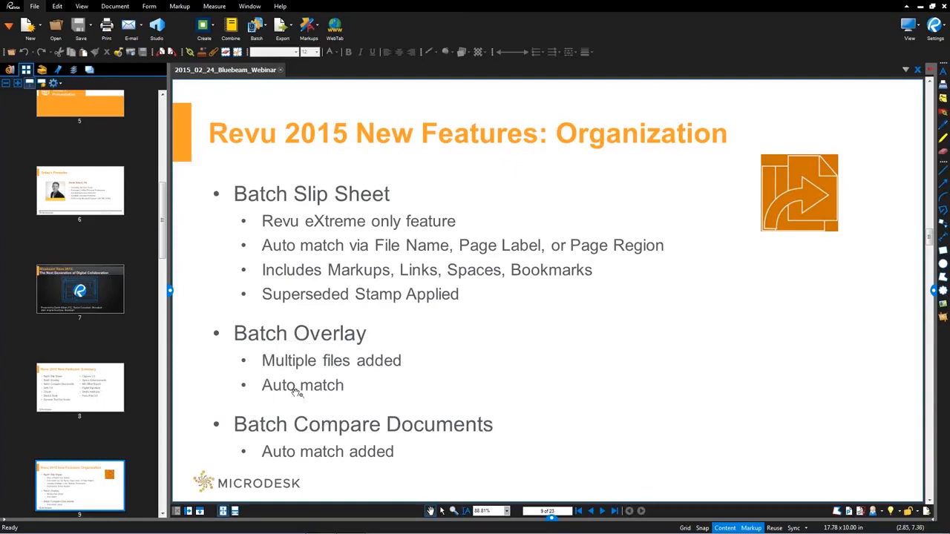
mouse_move(136, 66)
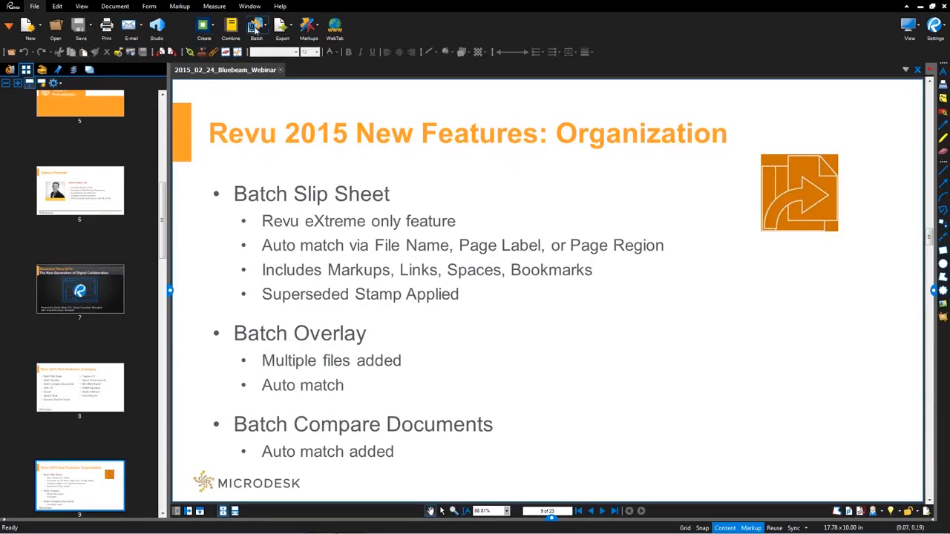
Open the Batch menu from the main toolbar
click(256, 29)
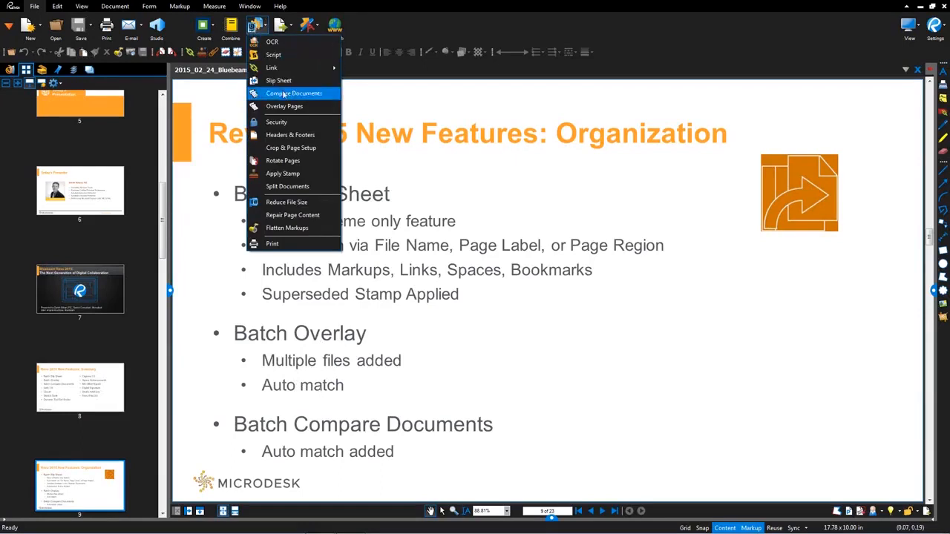
Start Batch Overlay Pages and add the original sheets folder as current pages
click(284, 106)
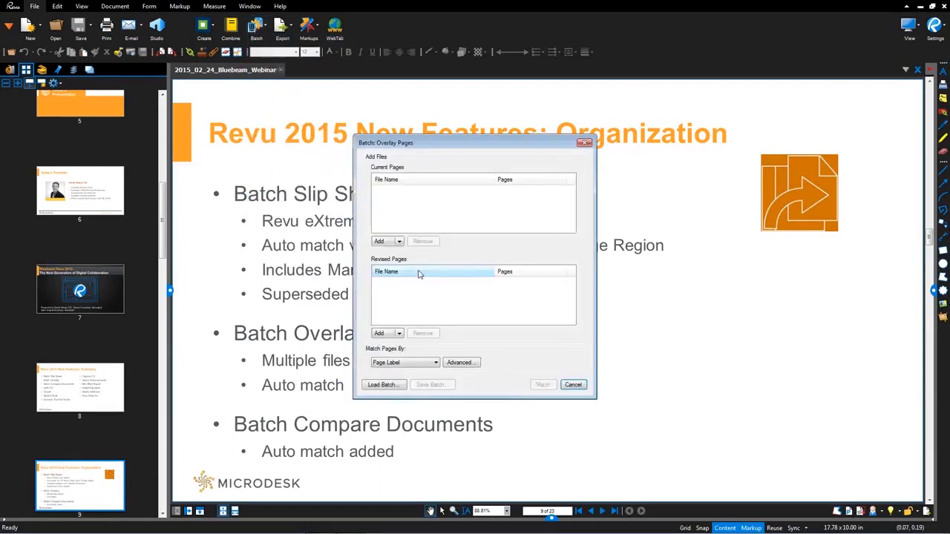
click(388, 241)
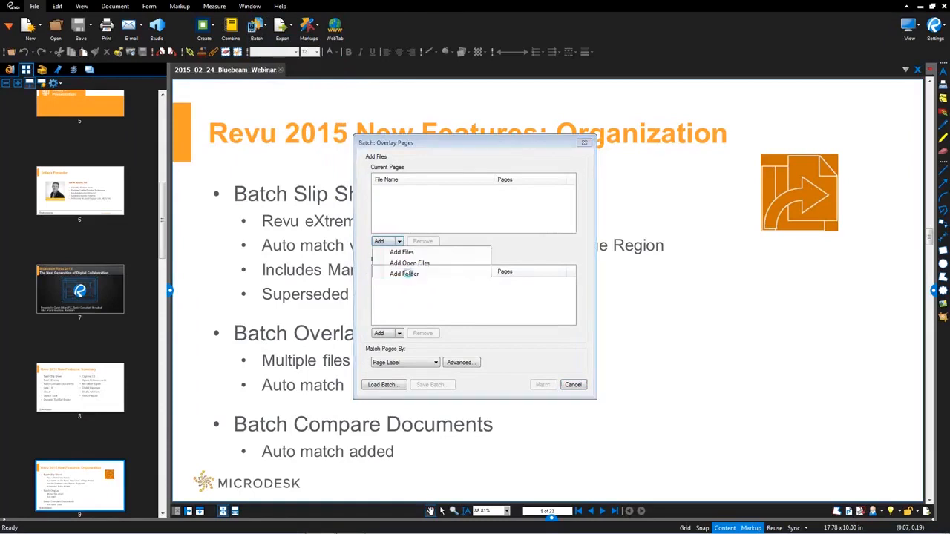
click(404, 273)
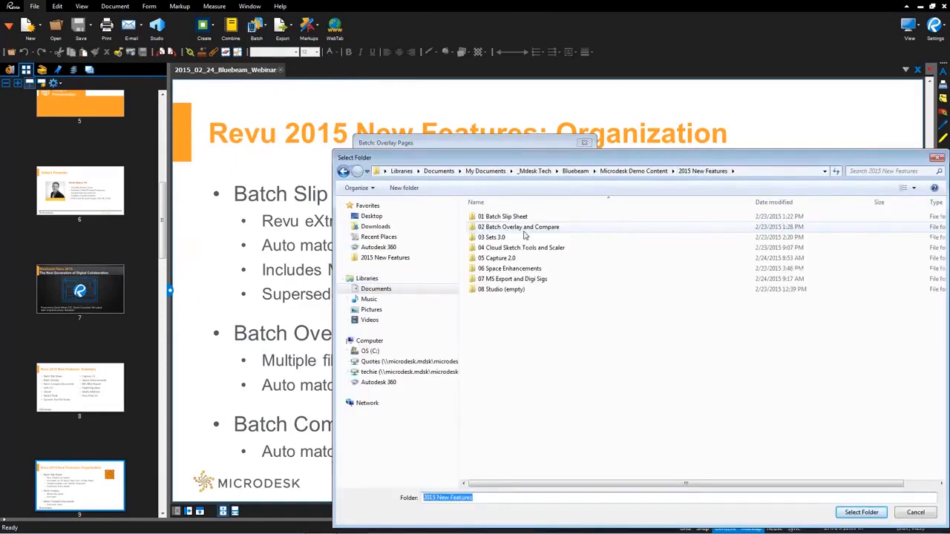
click(860, 512)
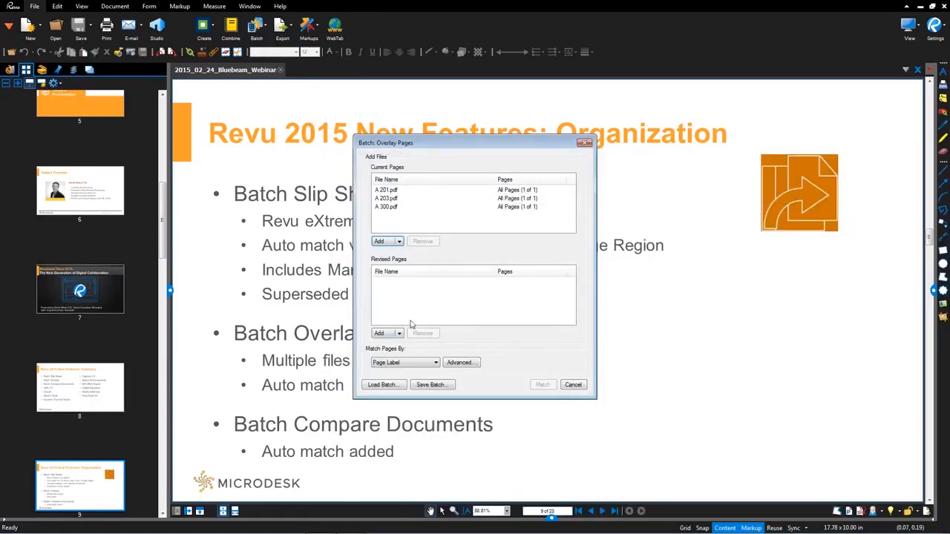
Add the Revisions folder as revised pages, keeping Match Pages By on Page Label
click(387, 333)
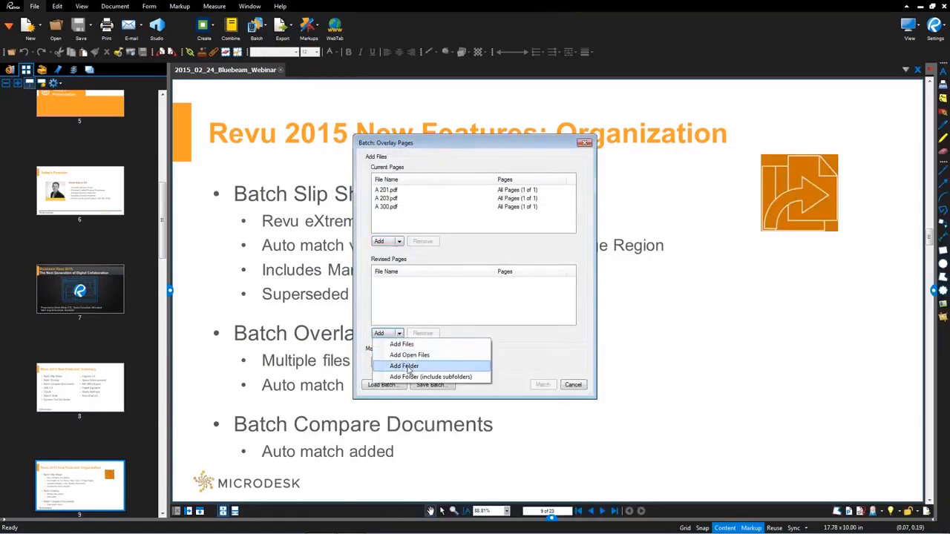
click(404, 366)
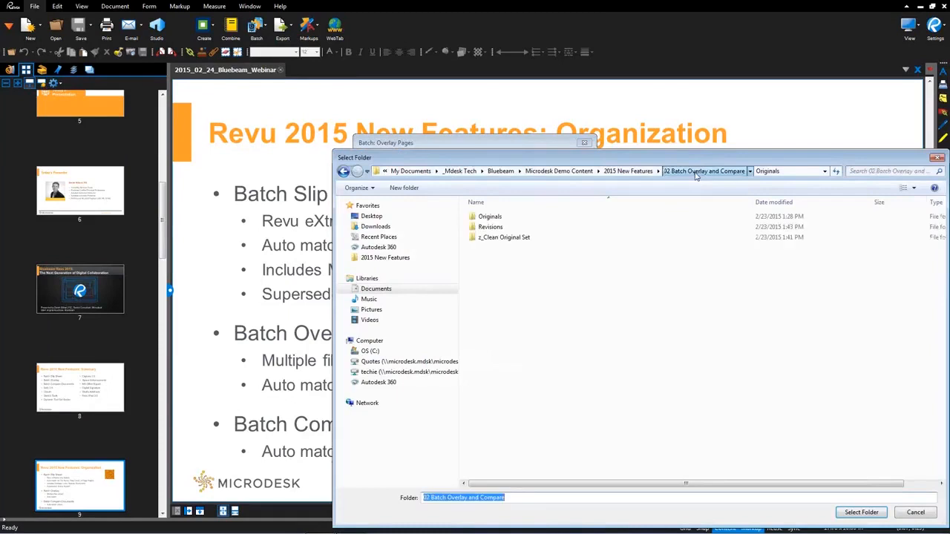
double_click(490, 227)
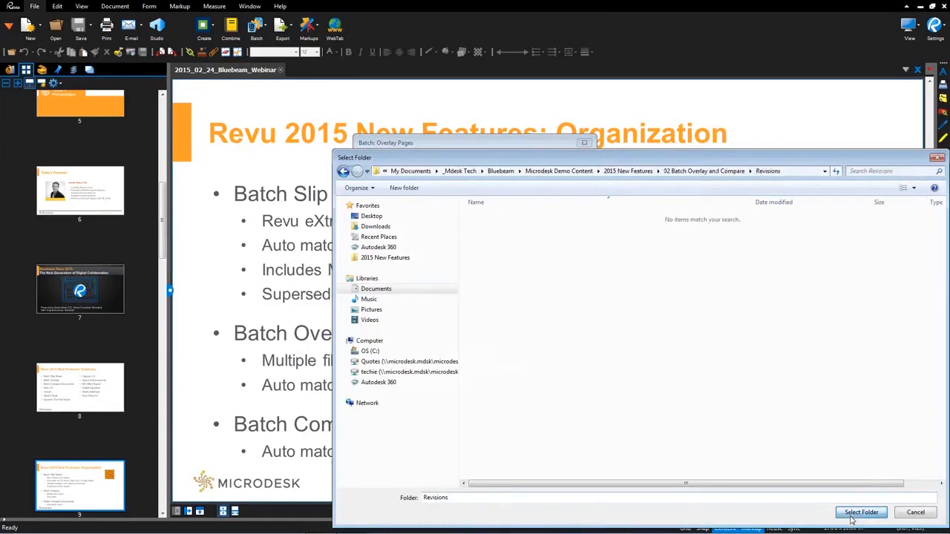
click(861, 512)
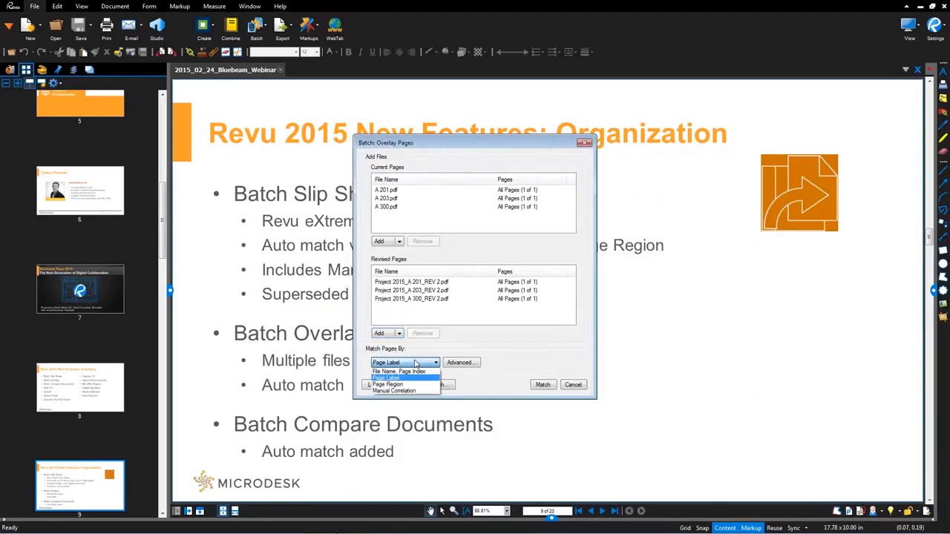
mouse_move(465, 350)
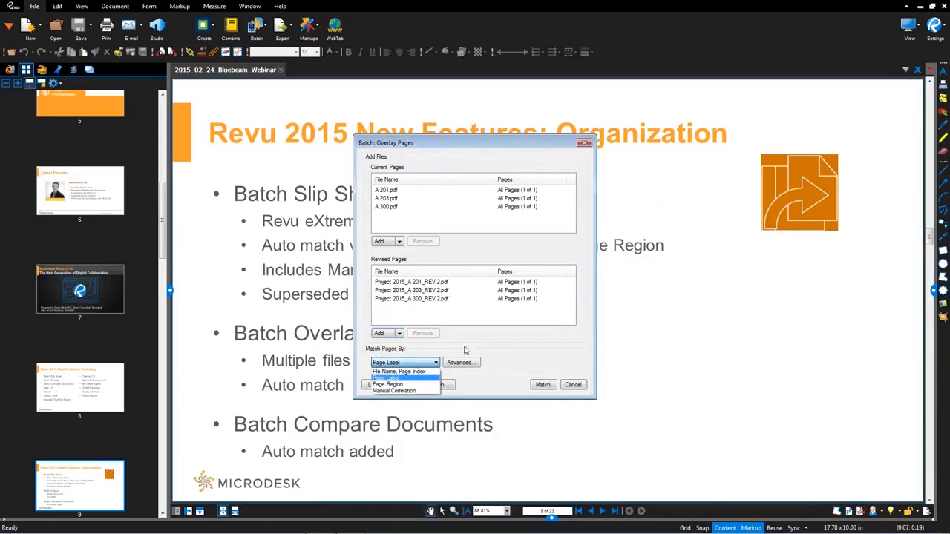
click(386, 378)
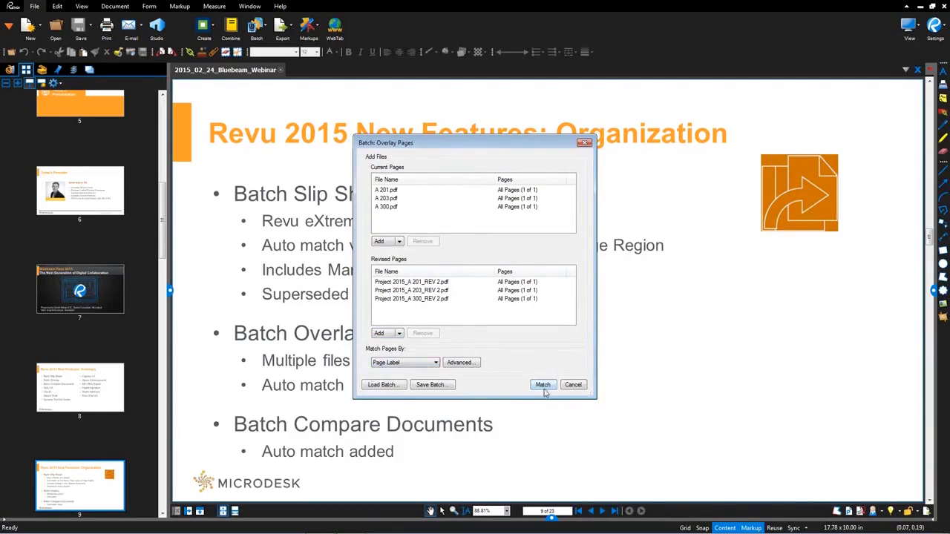
mouse_move(514, 369)
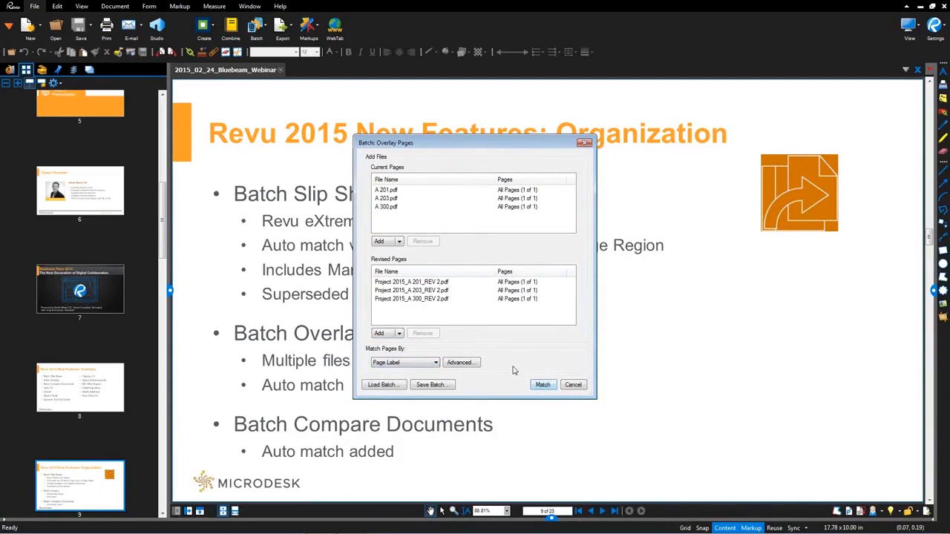
Match A 201, A 203 and A 300 to their REV 2 revisions and run the overlay
click(543, 384)
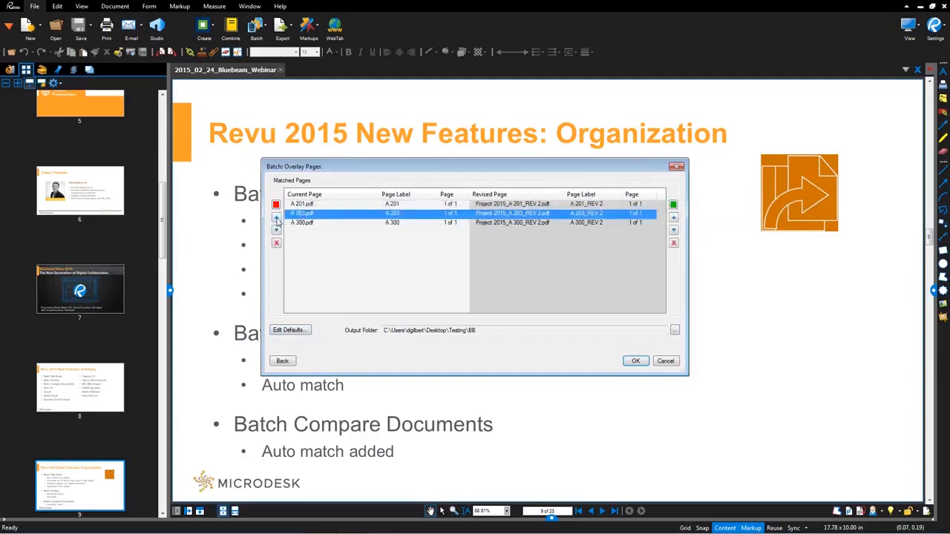
mouse_move(276, 243)
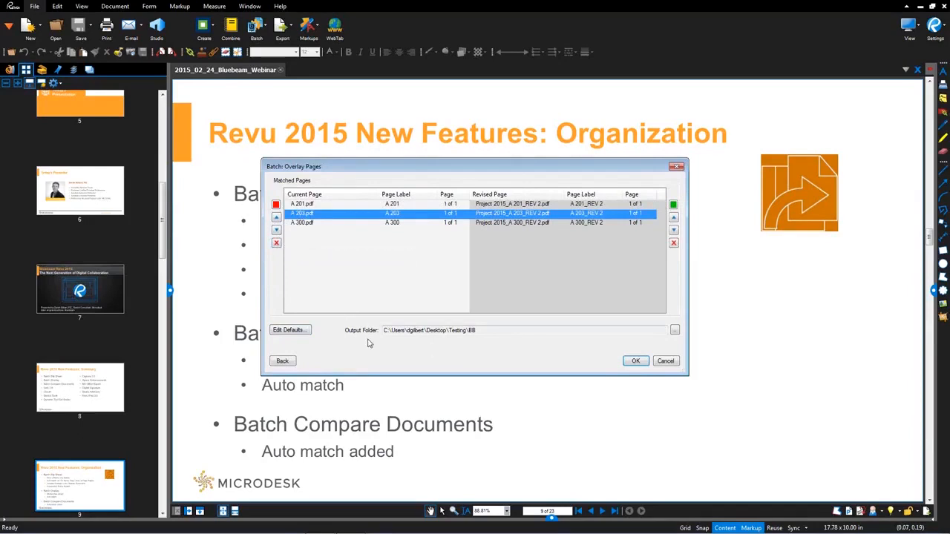
mouse_move(642, 349)
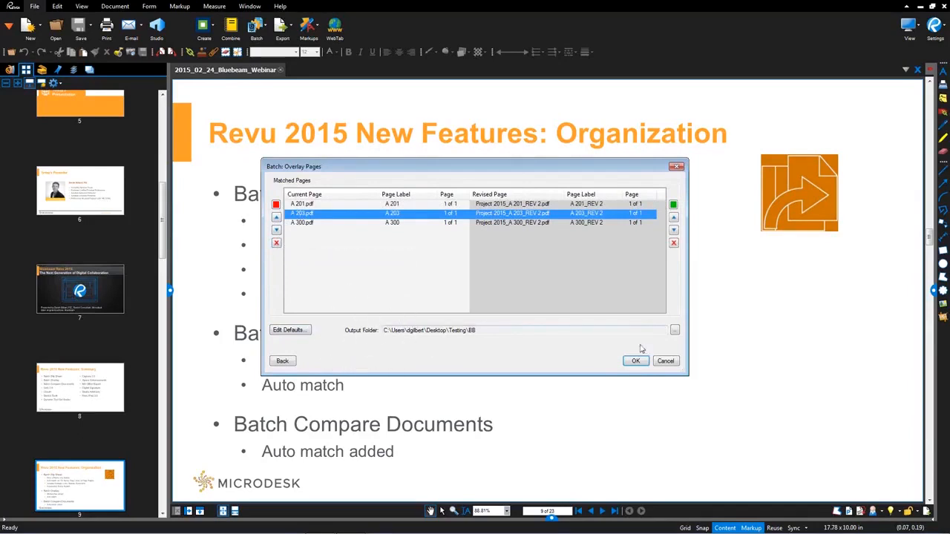
mouse_move(635, 361)
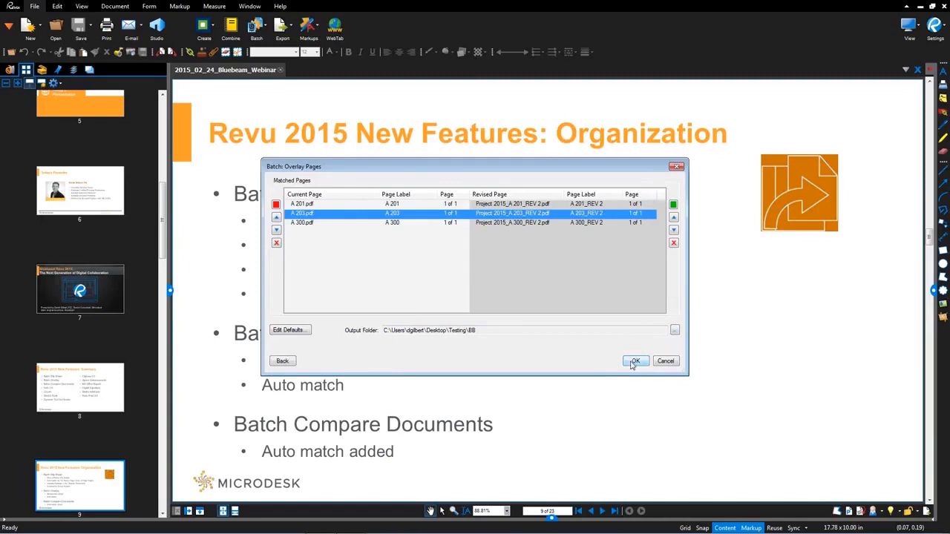
click(636, 361)
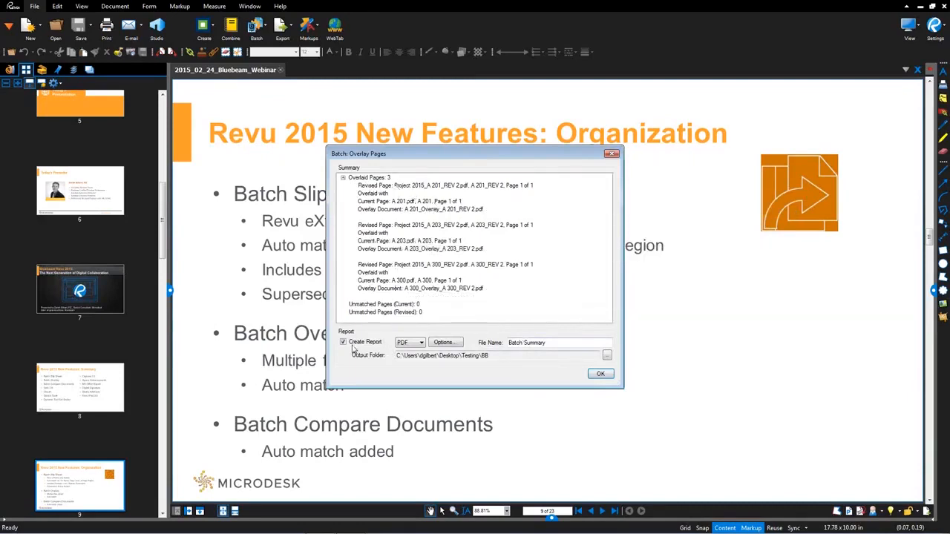
Accept the three-page overlay summary, creating a PDF report named Batch Summary
click(421, 342)
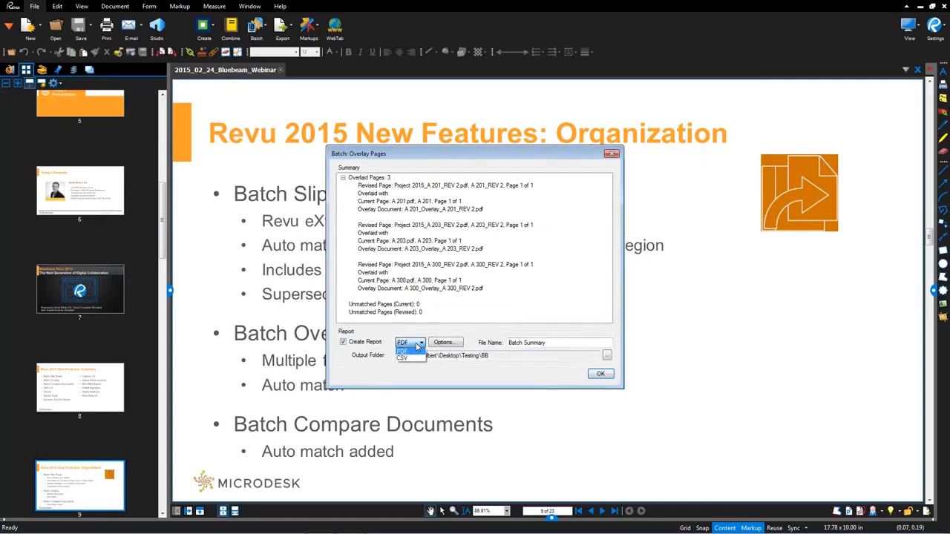
click(403, 342)
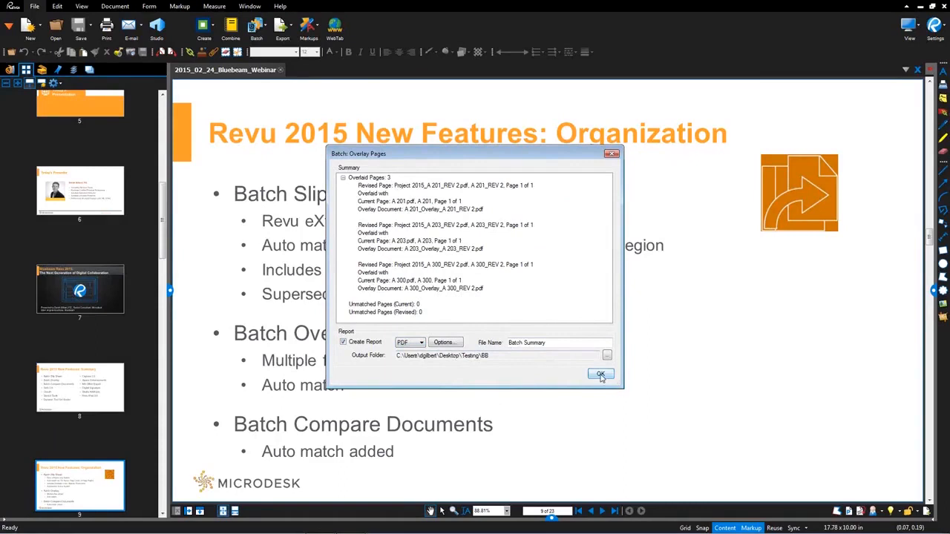
click(601, 374)
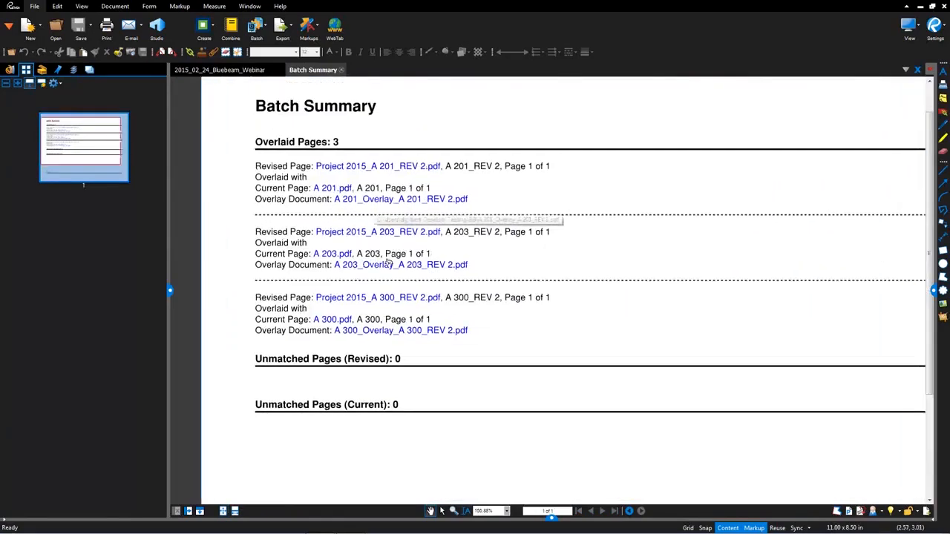
mouse_move(375, 204)
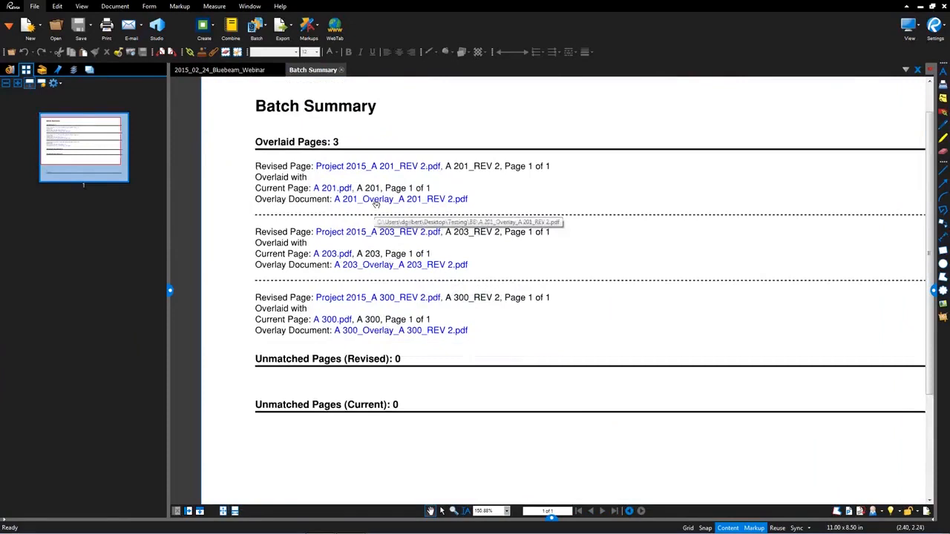
Open A 201_Overlay_A 201_REV 2.pdf from its Batch Summary report link
click(401, 199)
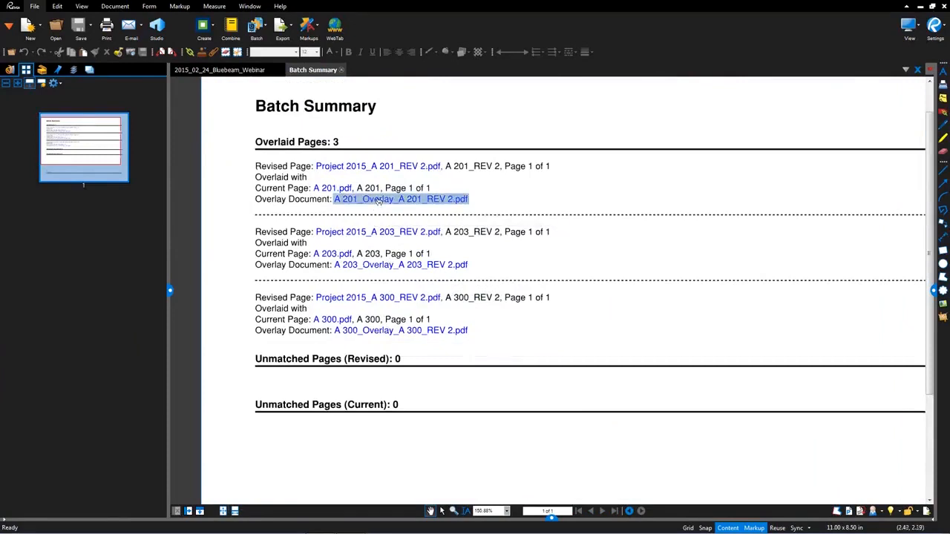
click(401, 199)
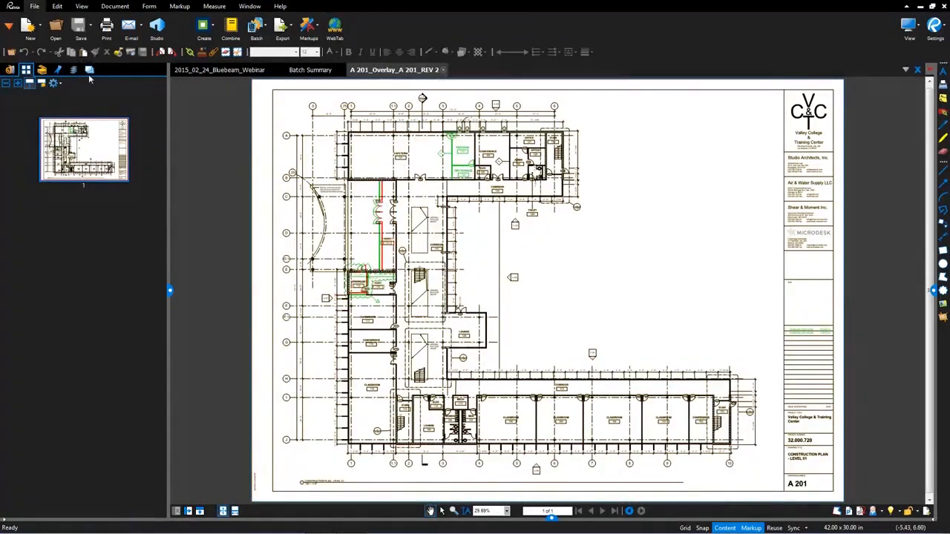
List the overlay's layers and isolate the A 201_REV 2 layer
click(73, 70)
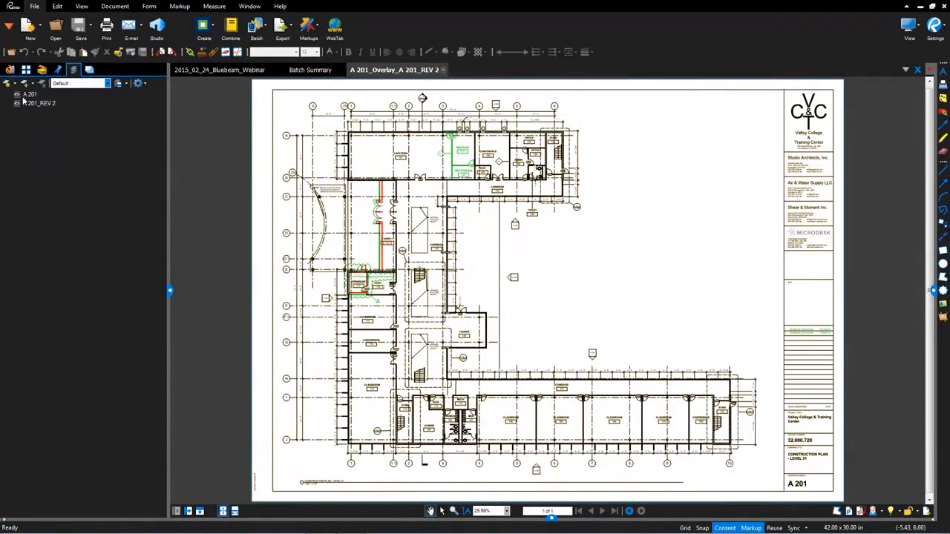
click(39, 103)
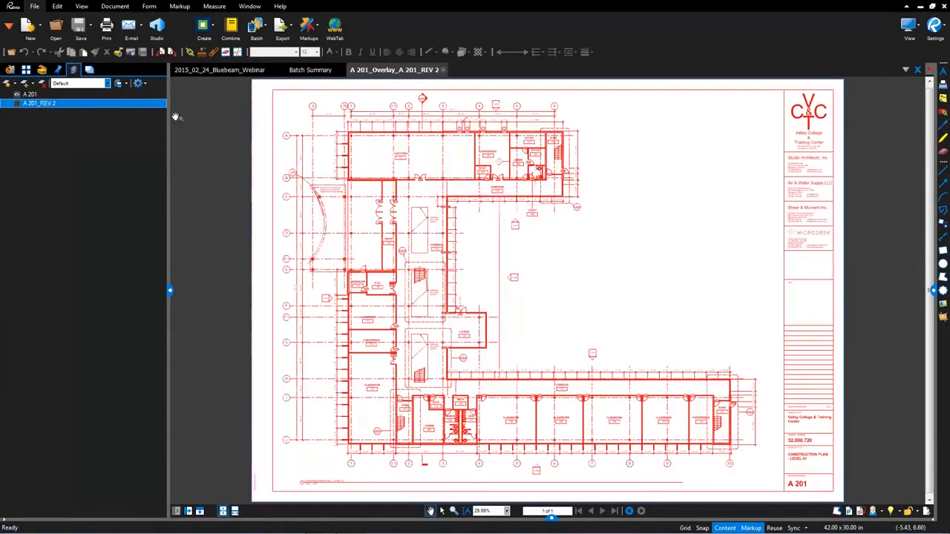
mouse_move(12, 110)
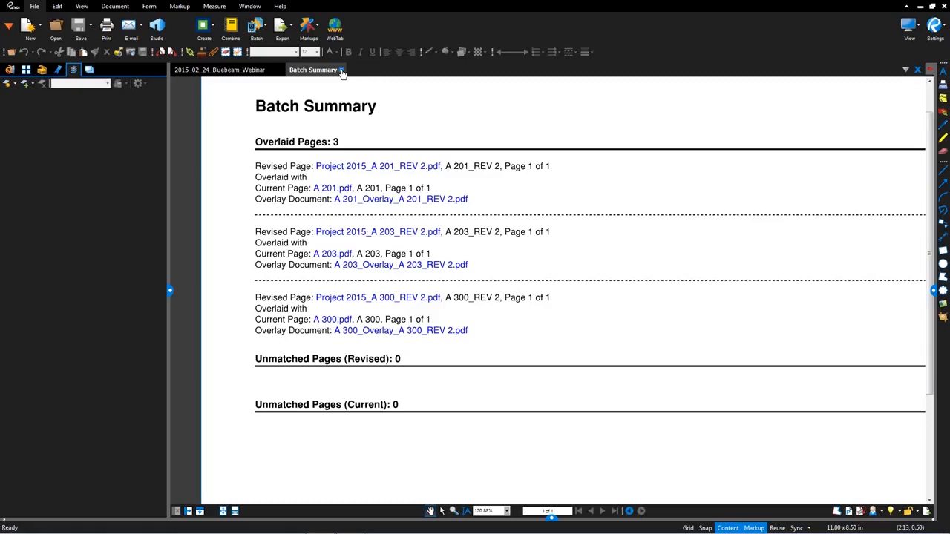
Close the overlay Batch Summary report tab
click(342, 70)
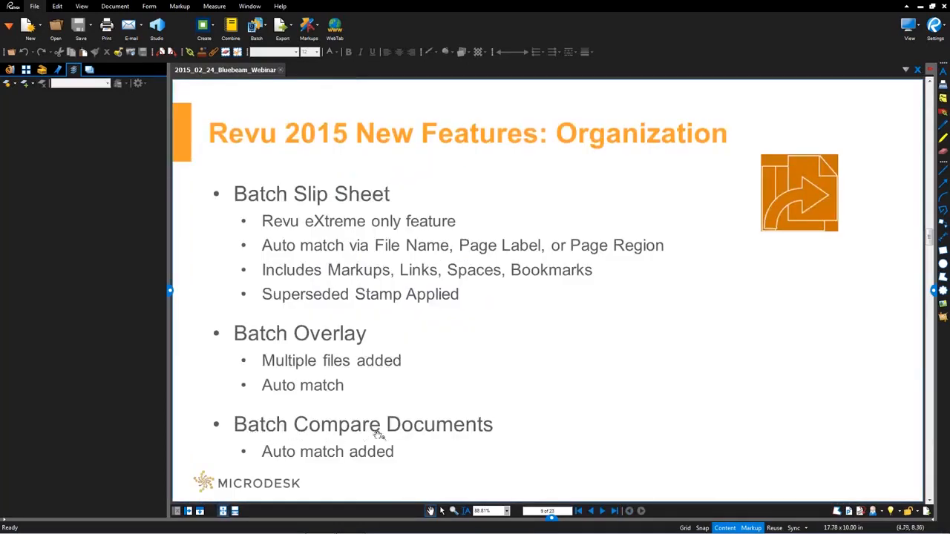
mouse_move(330, 433)
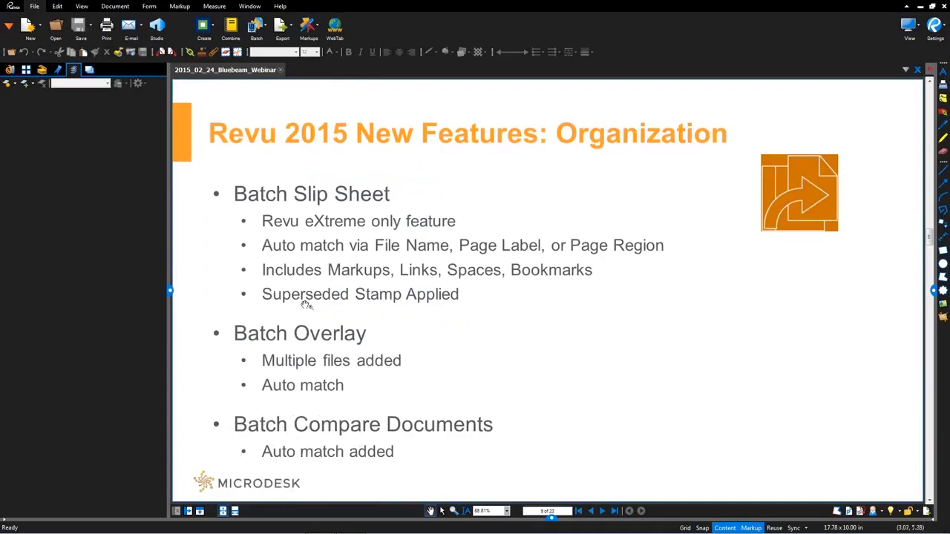
mouse_move(341, 200)
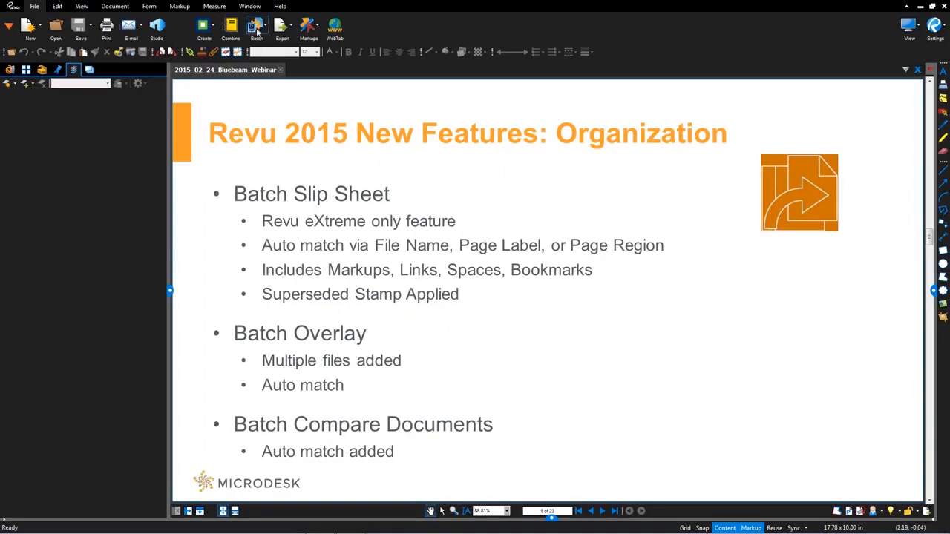
Start a batch document comparison using the Originals folder as current pages
click(256, 27)
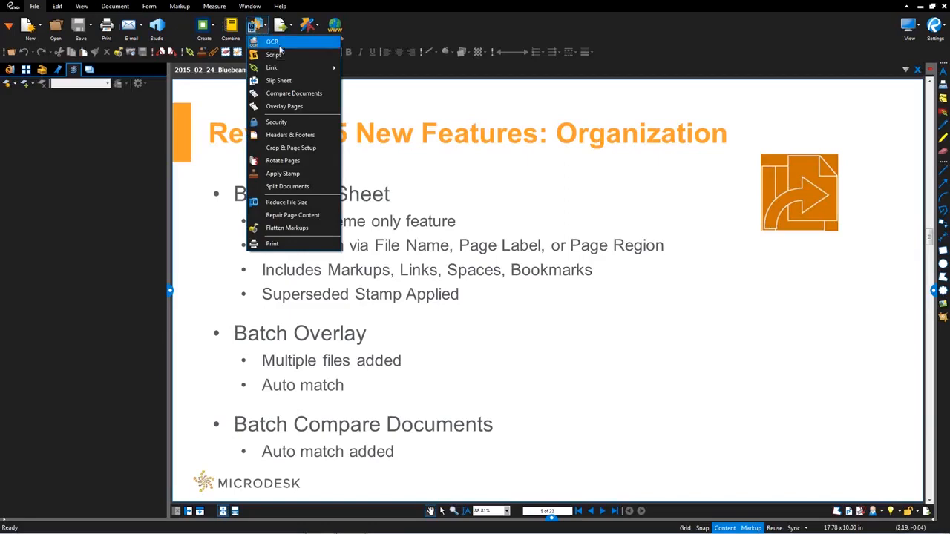
click(294, 93)
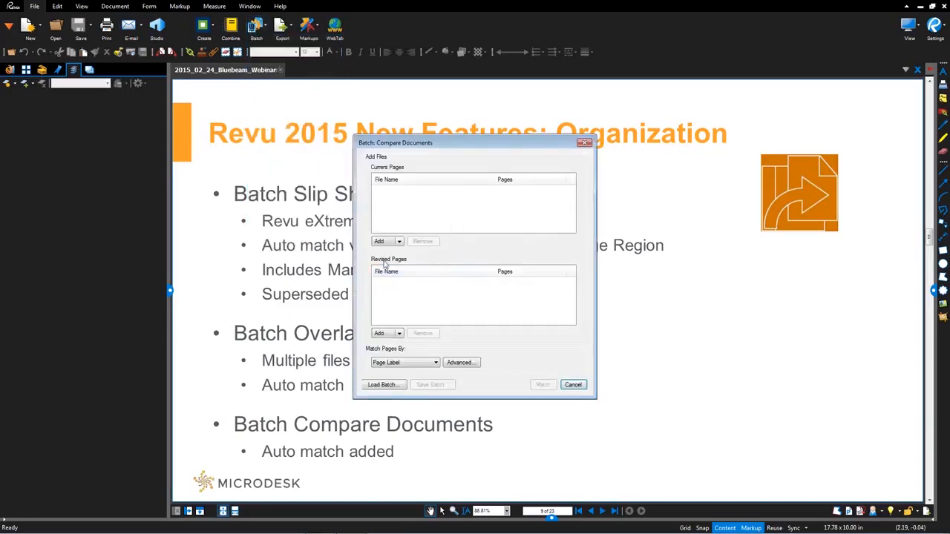
click(399, 241)
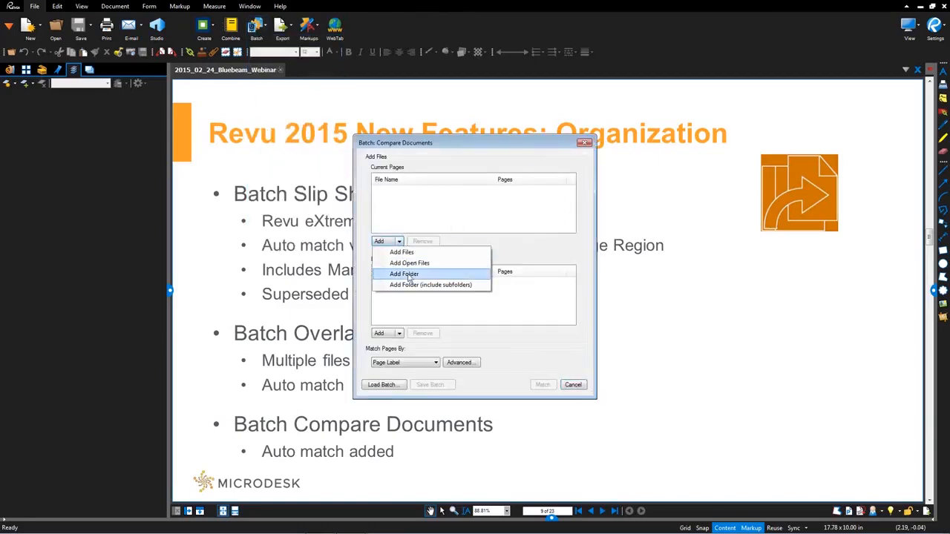
click(405, 274)
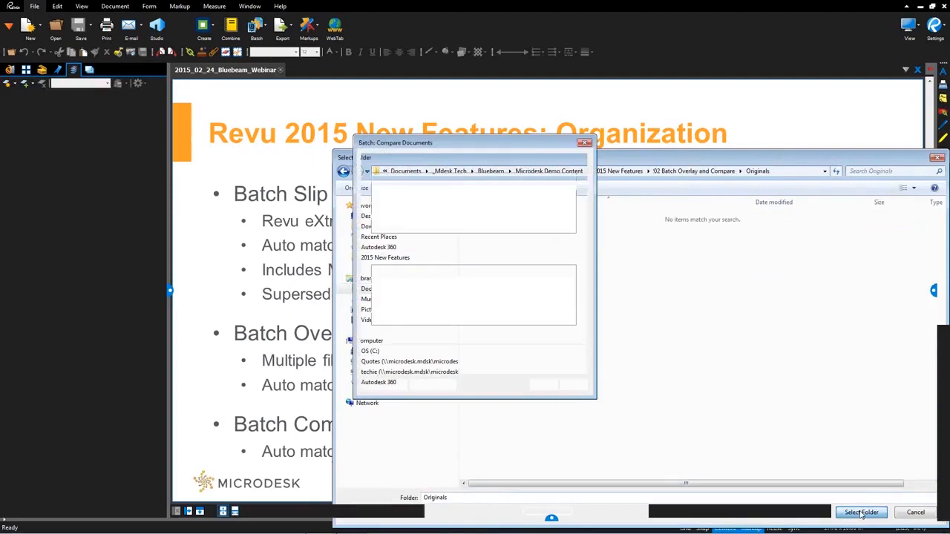
click(861, 512)
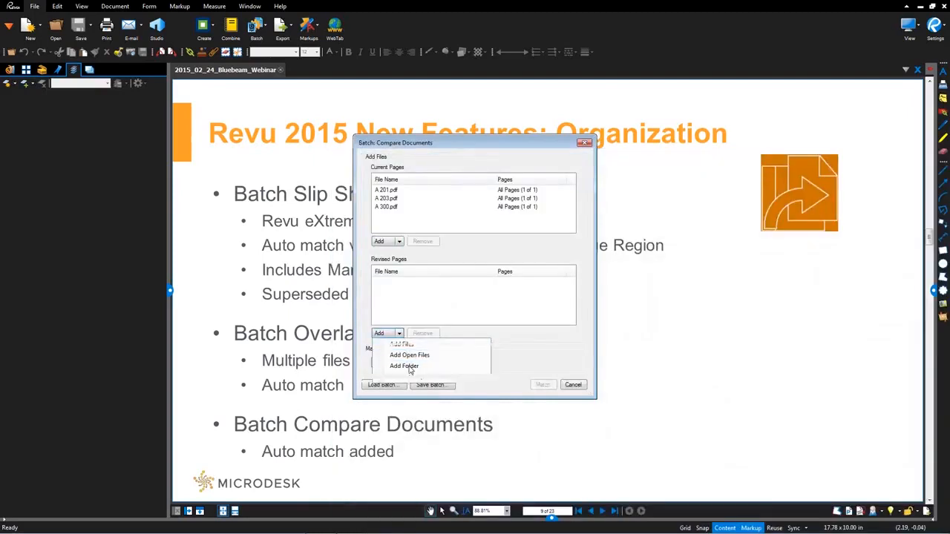
Add the REV 2 folder as revised sheets, matching pages by page label
click(404, 366)
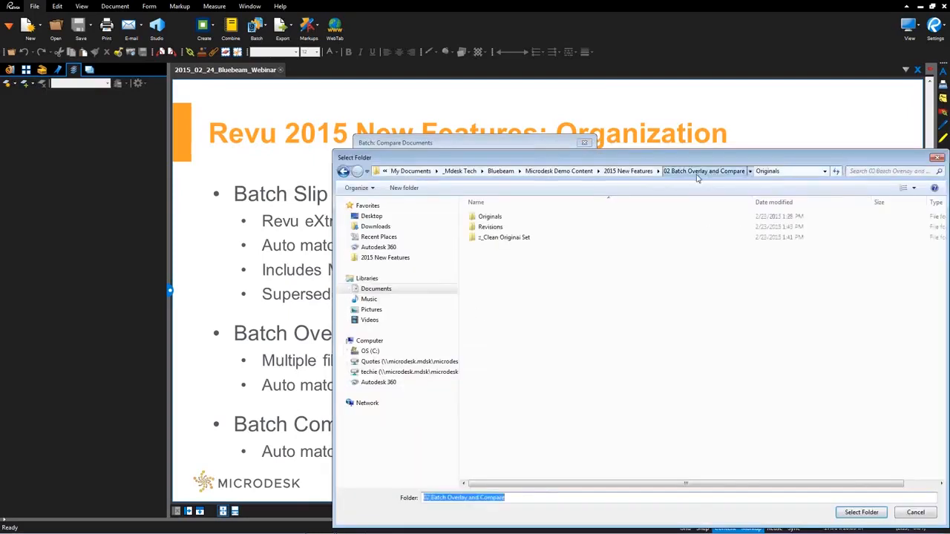
double_click(490, 227)
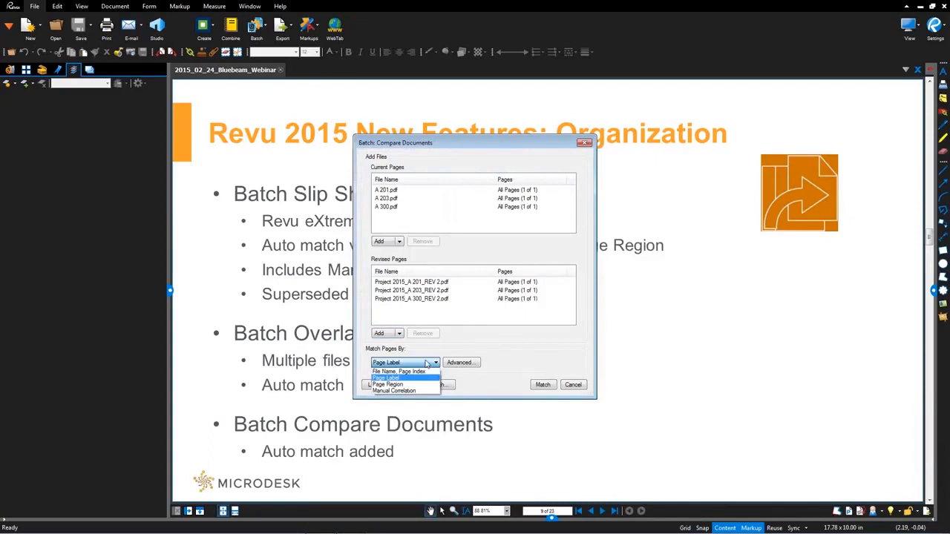
click(386, 362)
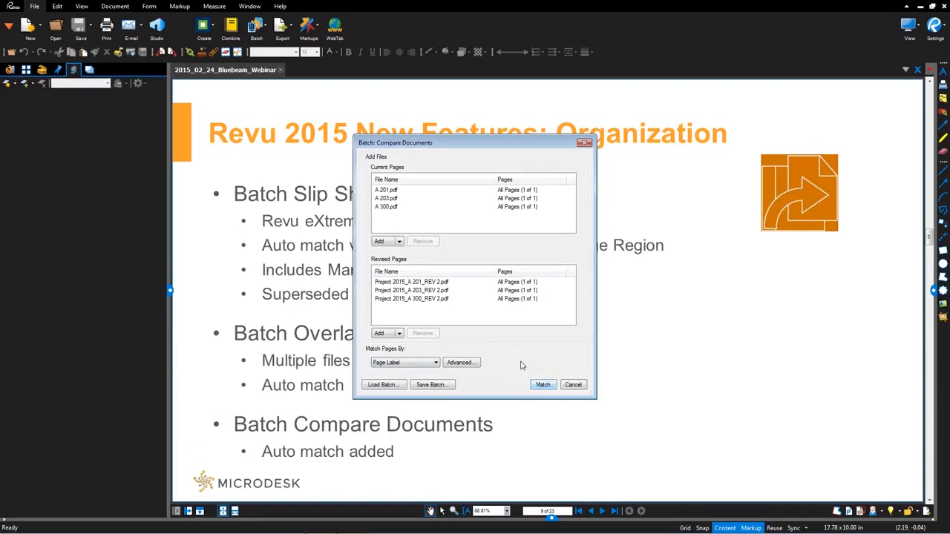
Match the A 201, A 203, A 300 pairs and run the comparison
click(543, 385)
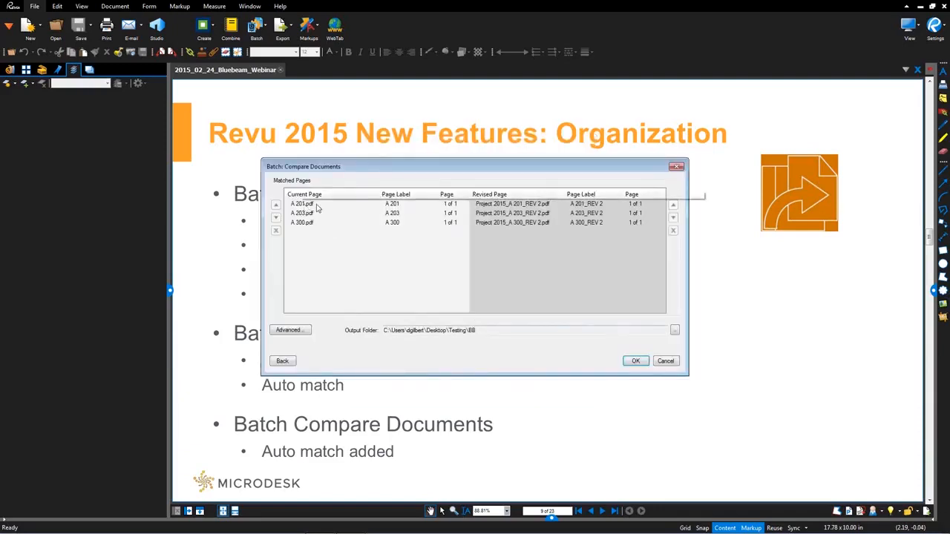
mouse_move(454, 340)
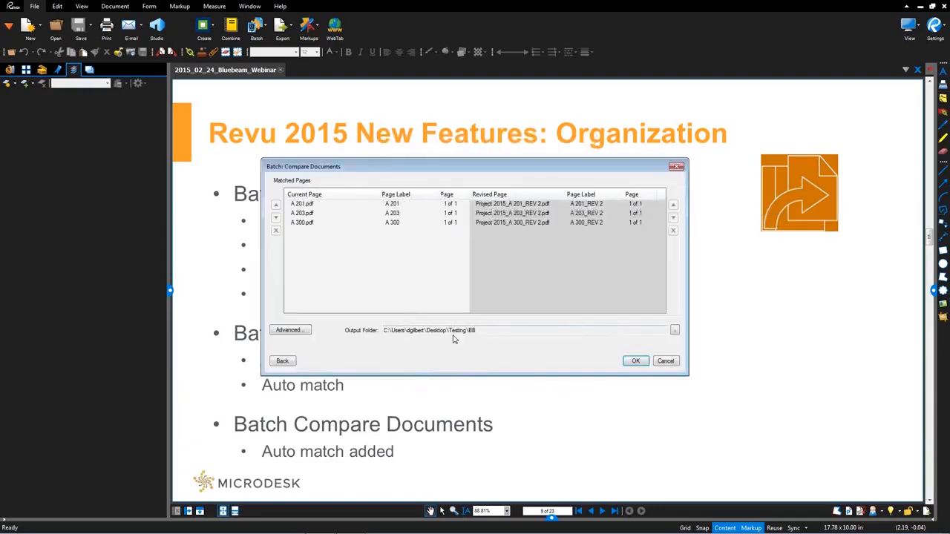
mouse_move(454, 343)
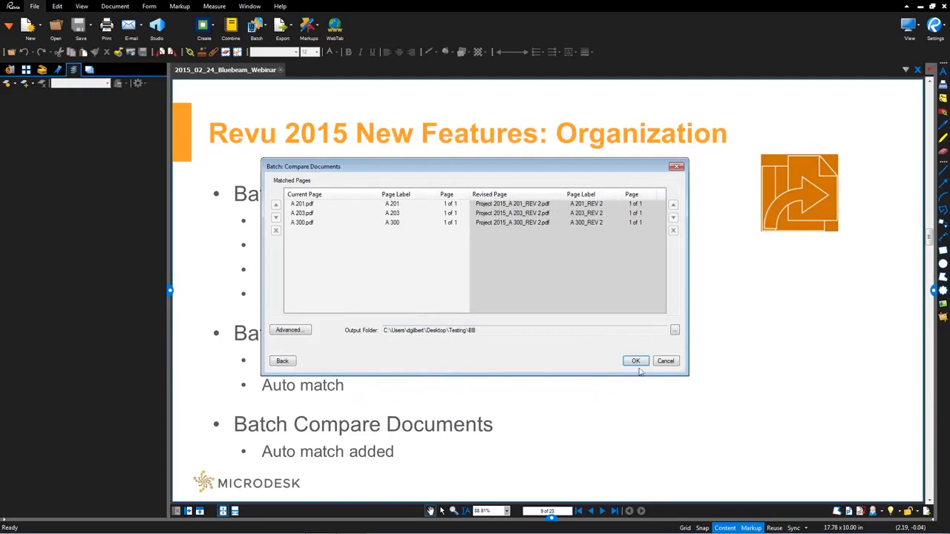
mouse_move(557, 365)
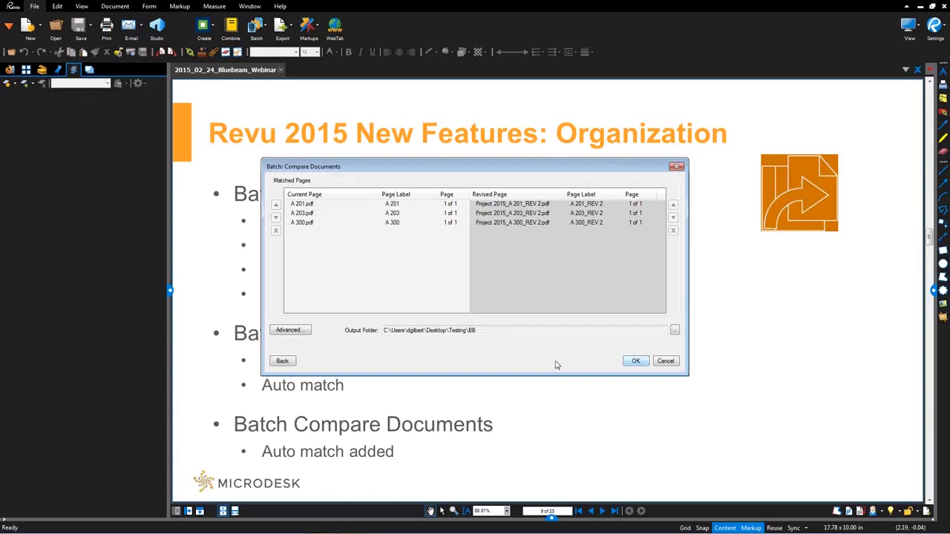
click(635, 360)
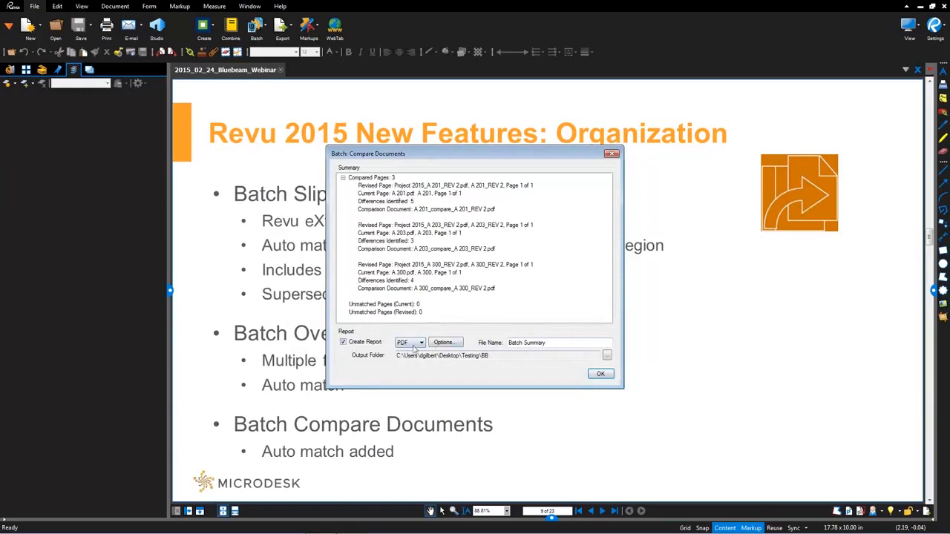
Accept the comparison summary, creating a PDF report named Batch Summary
click(421, 342)
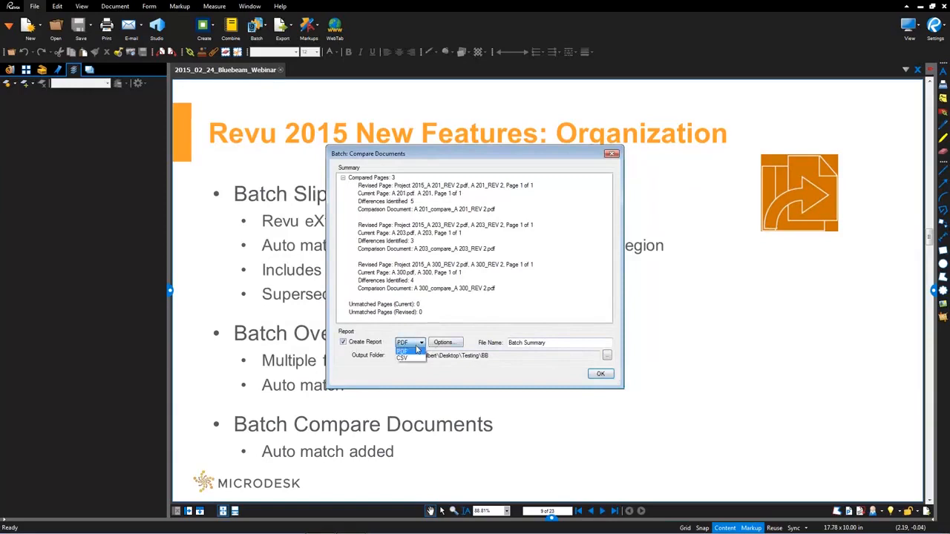
click(406, 343)
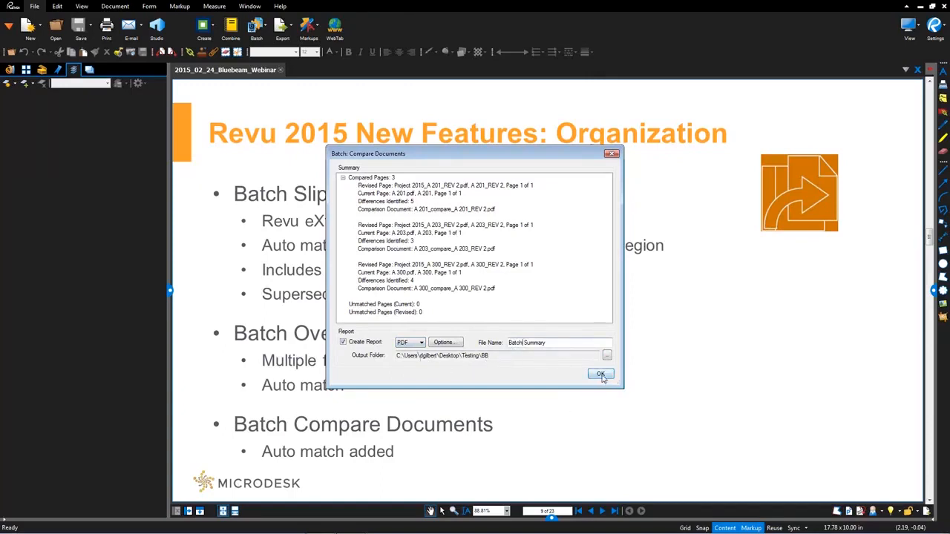
click(601, 374)
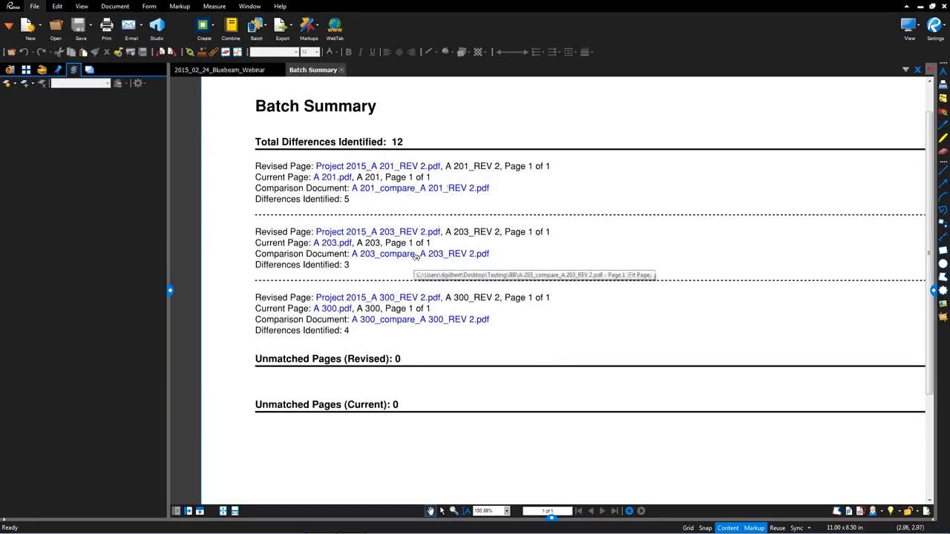
mouse_move(439, 189)
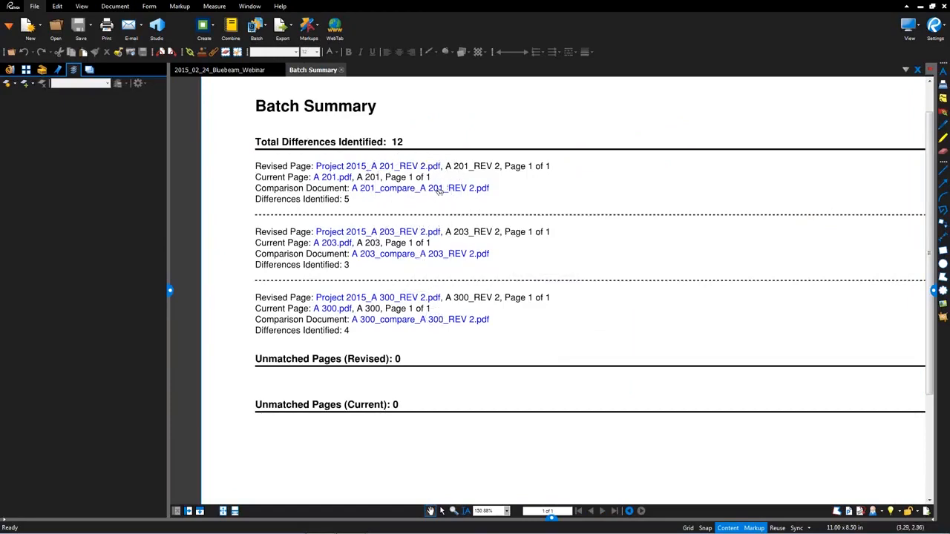
Open A 201_compare_A 201_REV 2 from the Batch Summary link
click(420, 188)
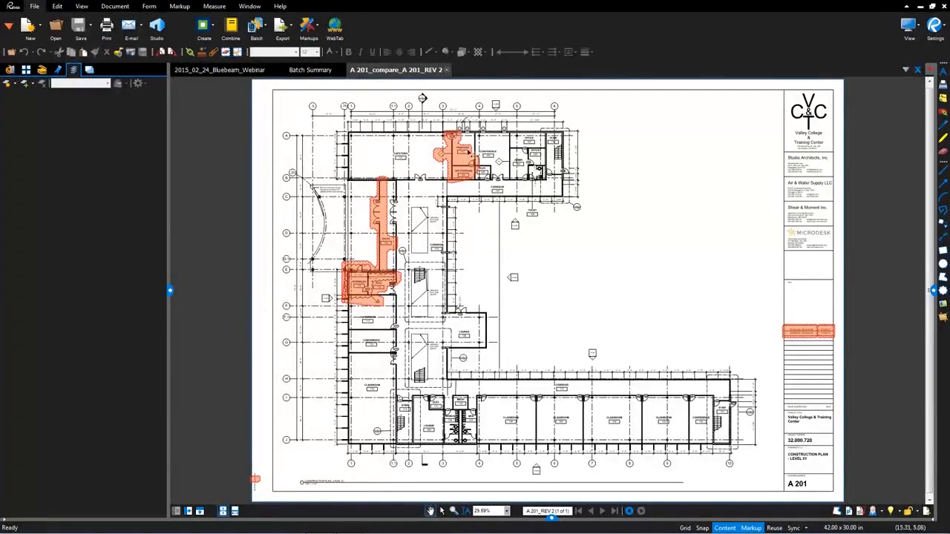
mouse_move(460, 156)
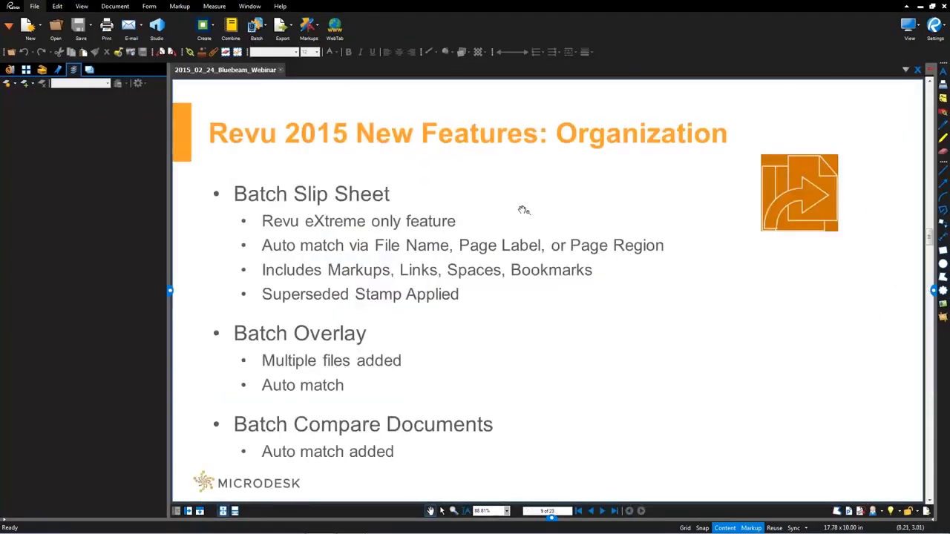
mouse_move(525, 211)
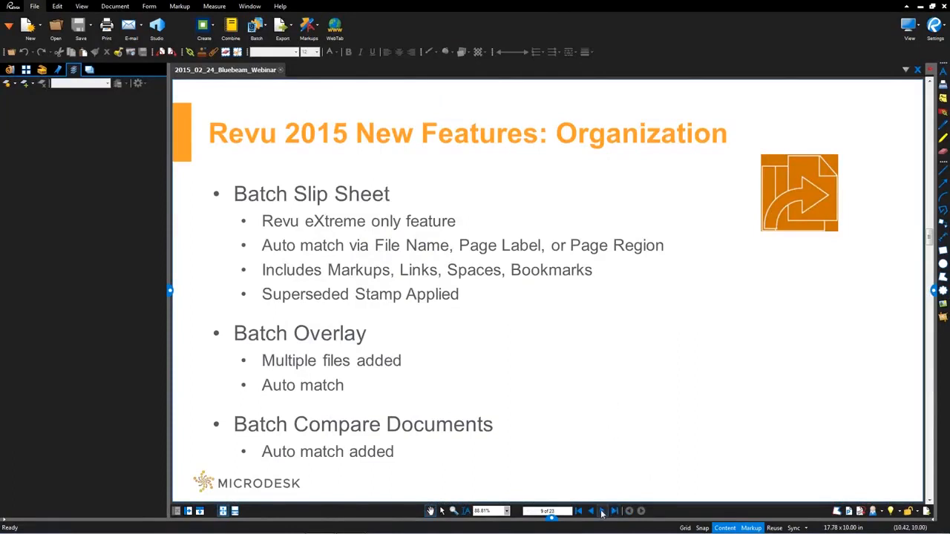
Advance the presentation to the Sets 3.0 features slide
click(602, 511)
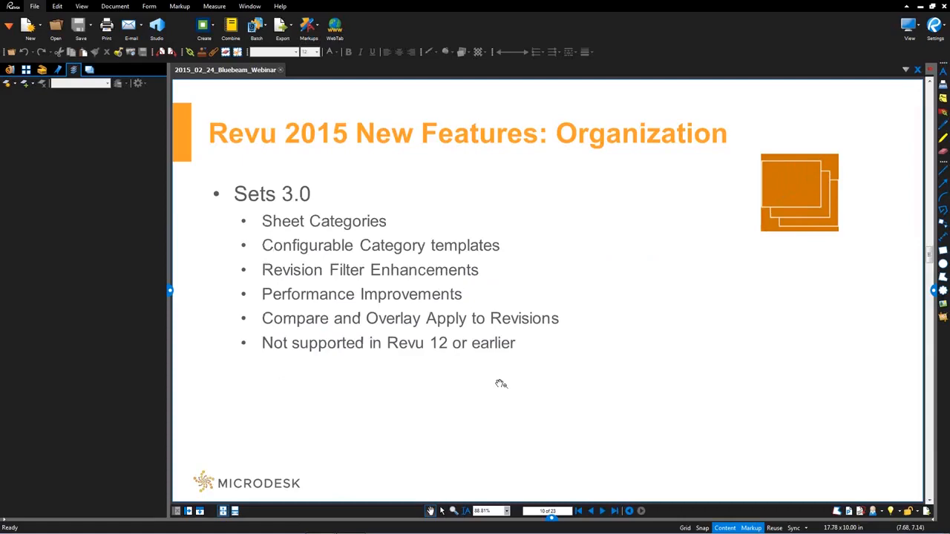
mouse_move(286, 286)
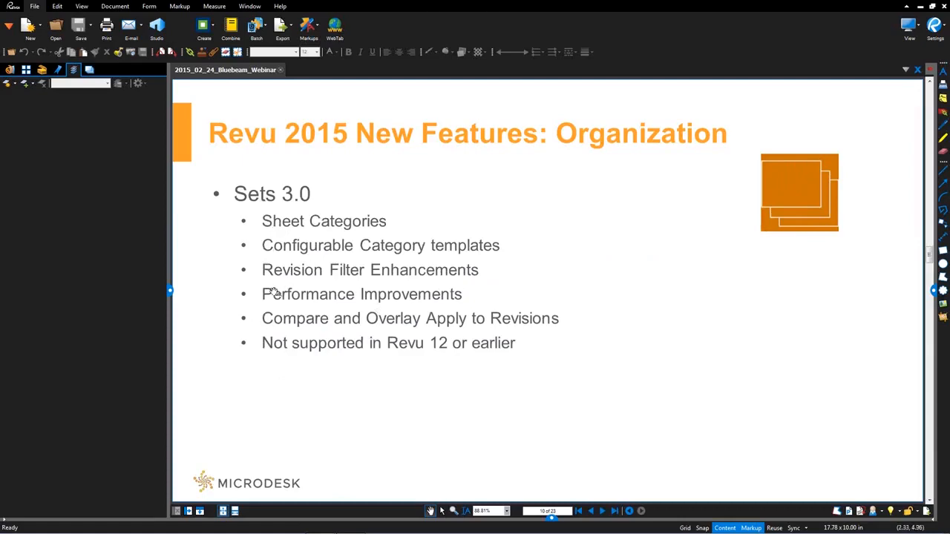
mouse_move(332, 227)
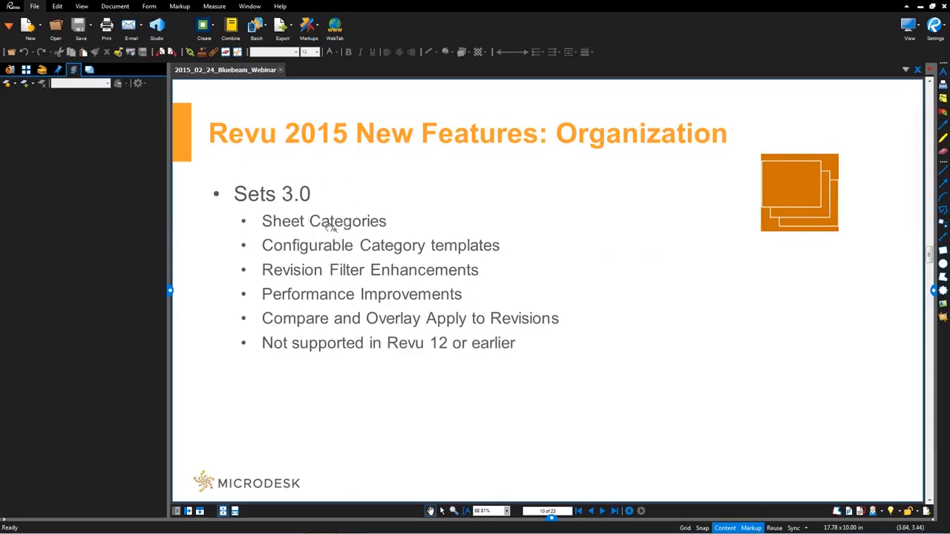
mouse_move(349, 231)
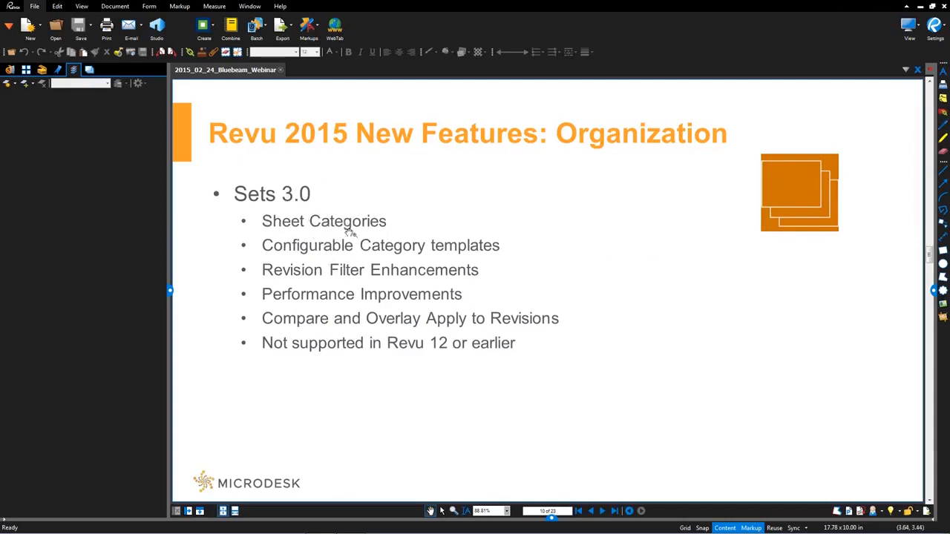
mouse_move(323, 256)
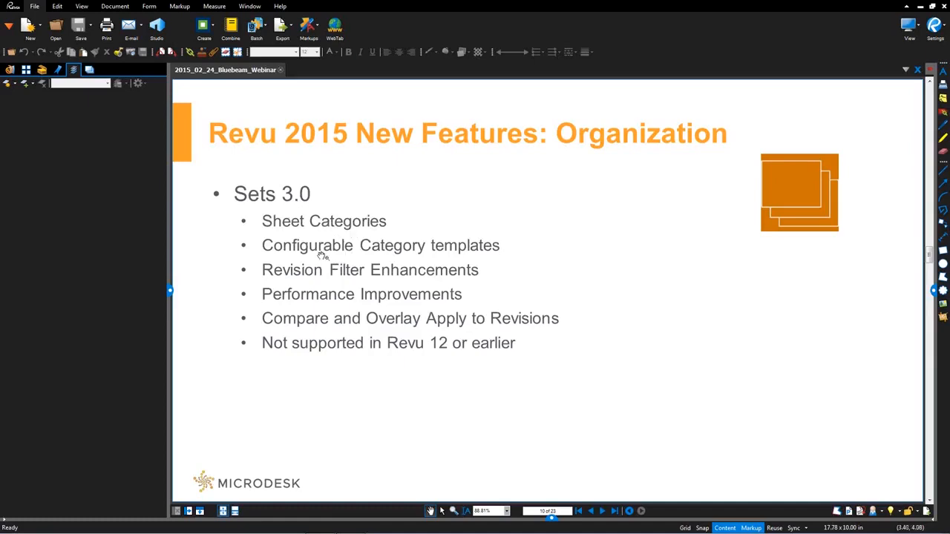
mouse_move(351, 251)
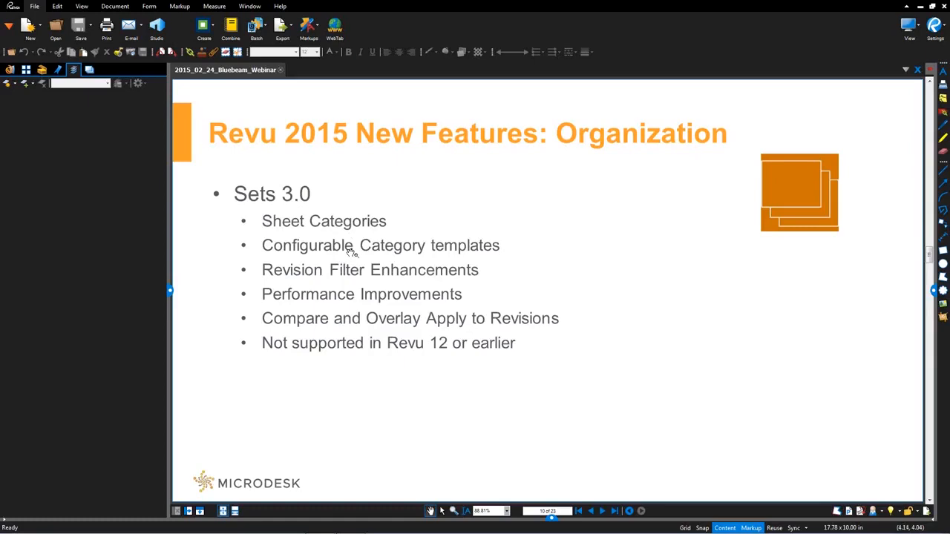
mouse_move(289, 345)
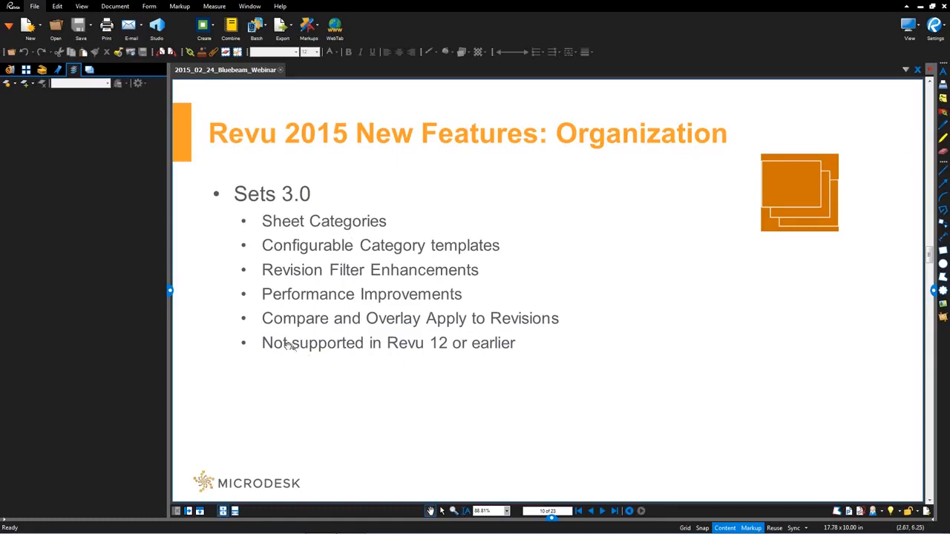
mouse_move(297, 358)
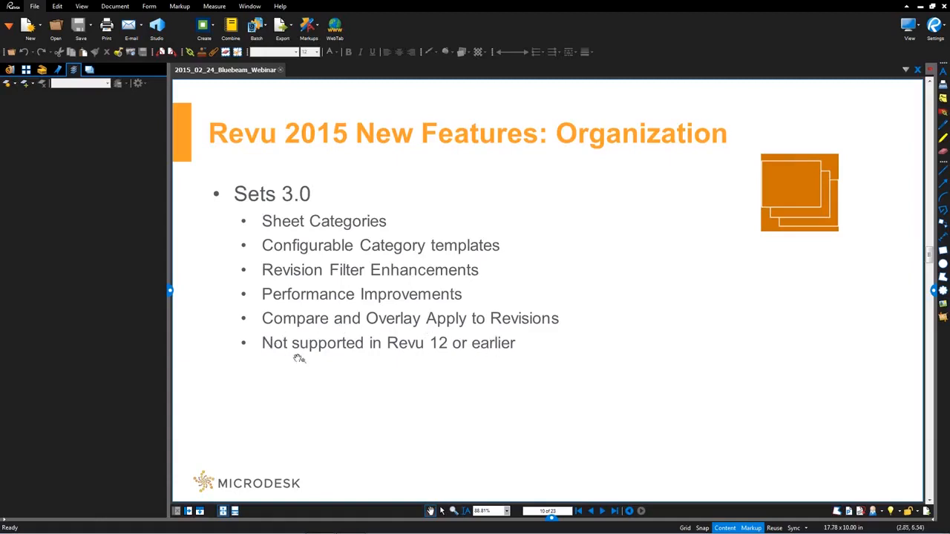
mouse_move(415, 339)
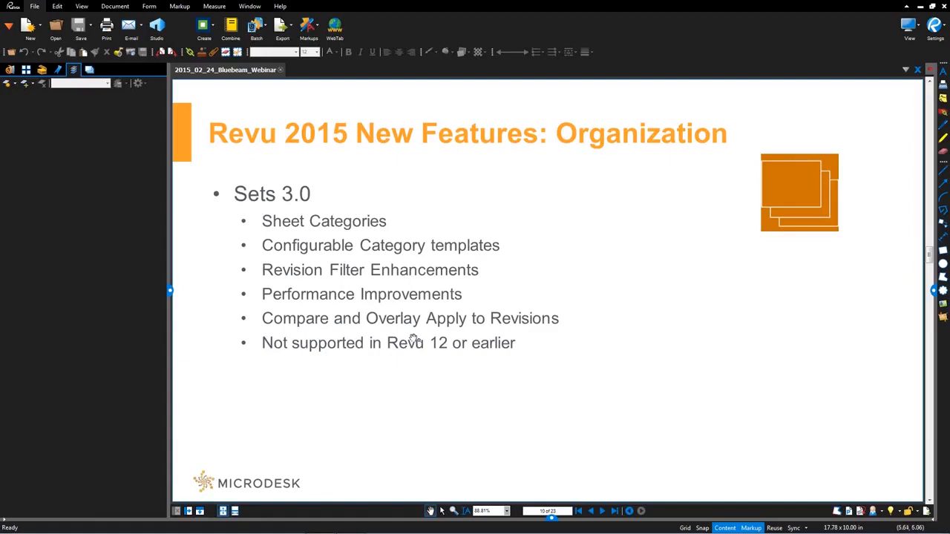
mouse_move(405, 346)
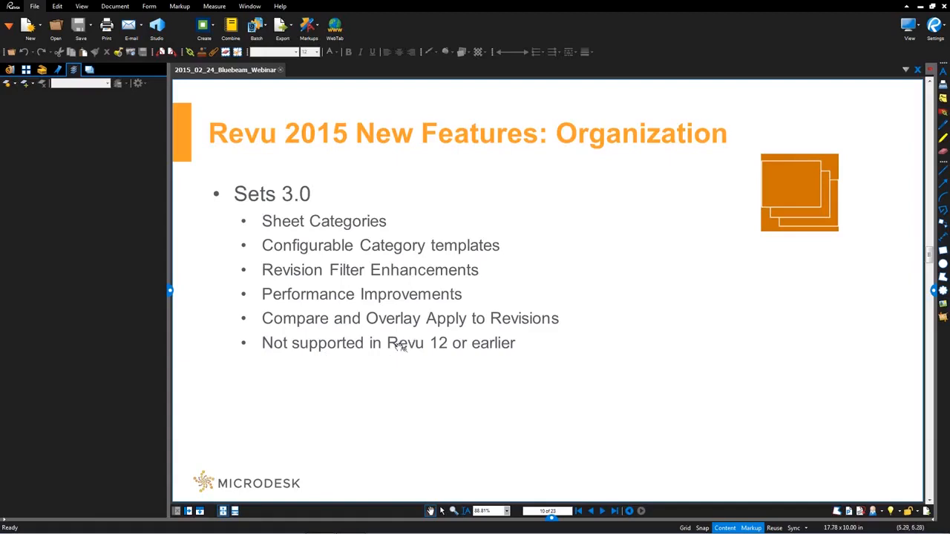
mouse_move(431, 349)
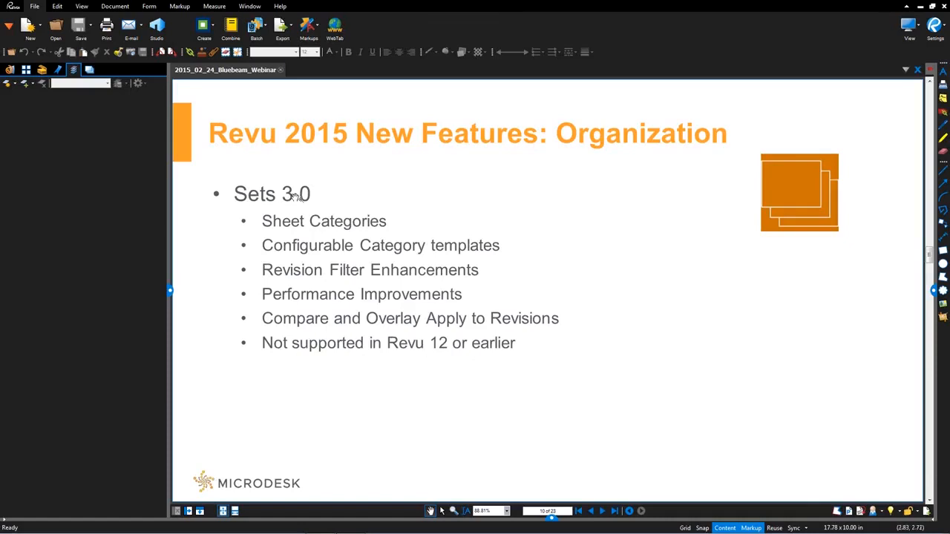
mouse_move(304, 186)
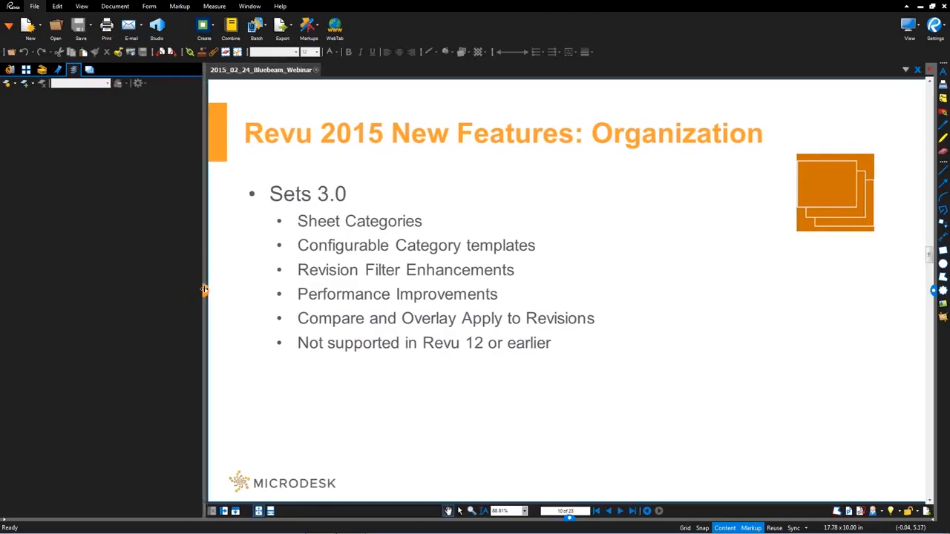
Start a new set, dismissing the compatibility warning, and show the Add choices
click(11, 83)
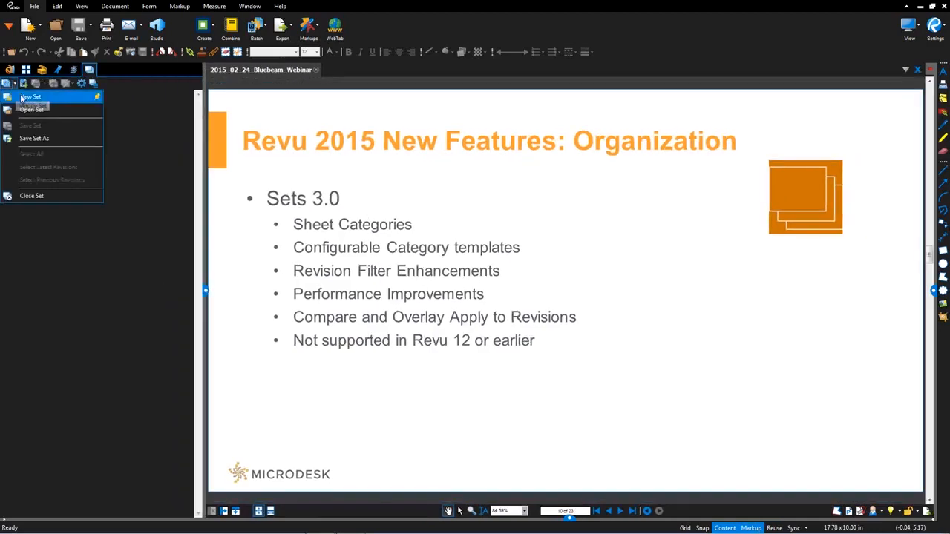
click(31, 97)
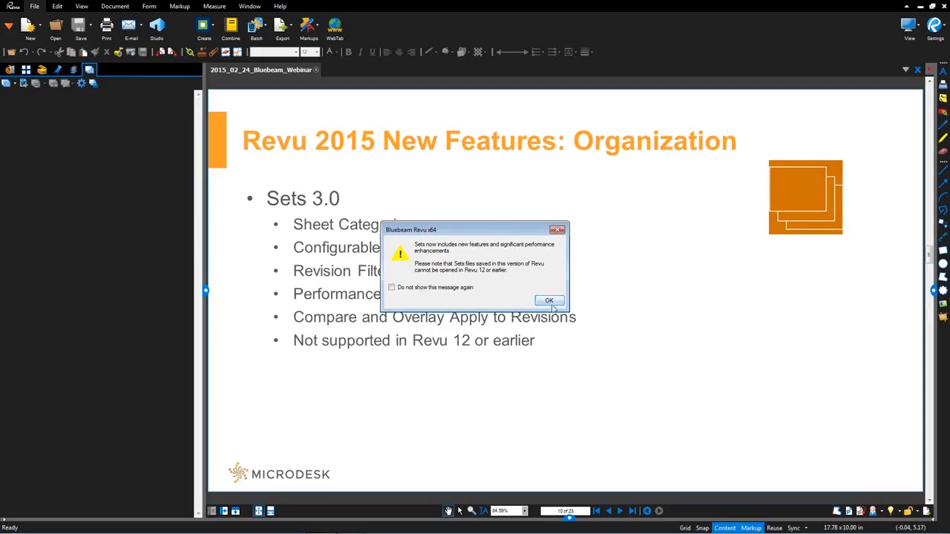
click(549, 300)
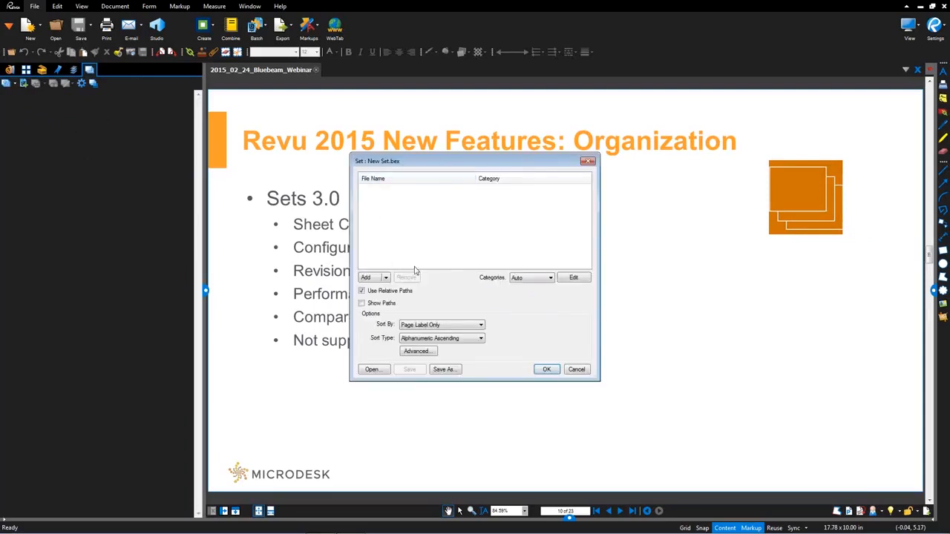
click(375, 277)
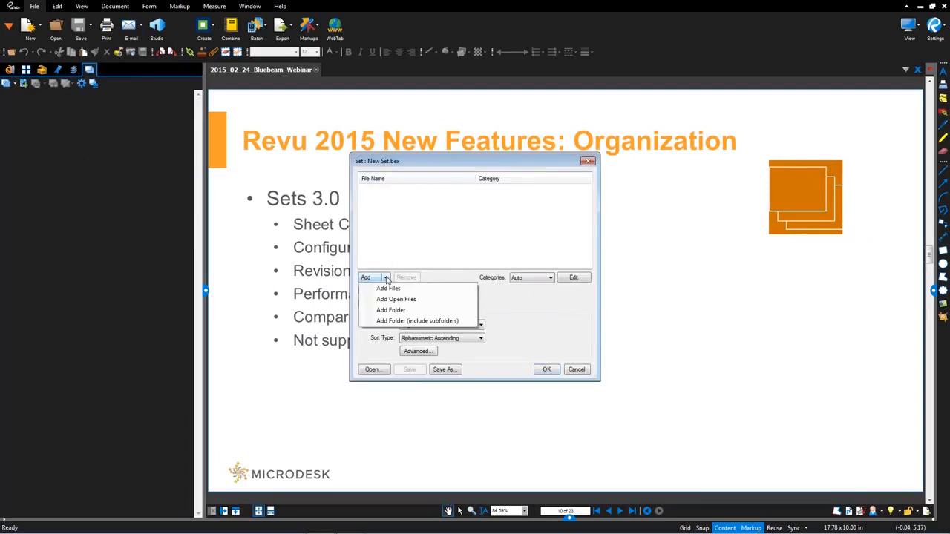
mouse_move(417, 320)
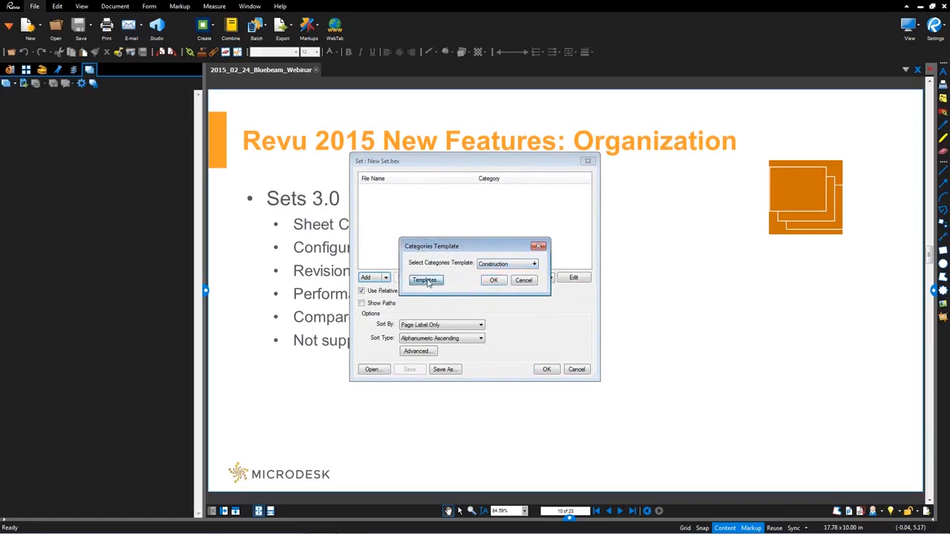
Review the Construction categories template's filters, such as Landscape, and accept it
click(426, 281)
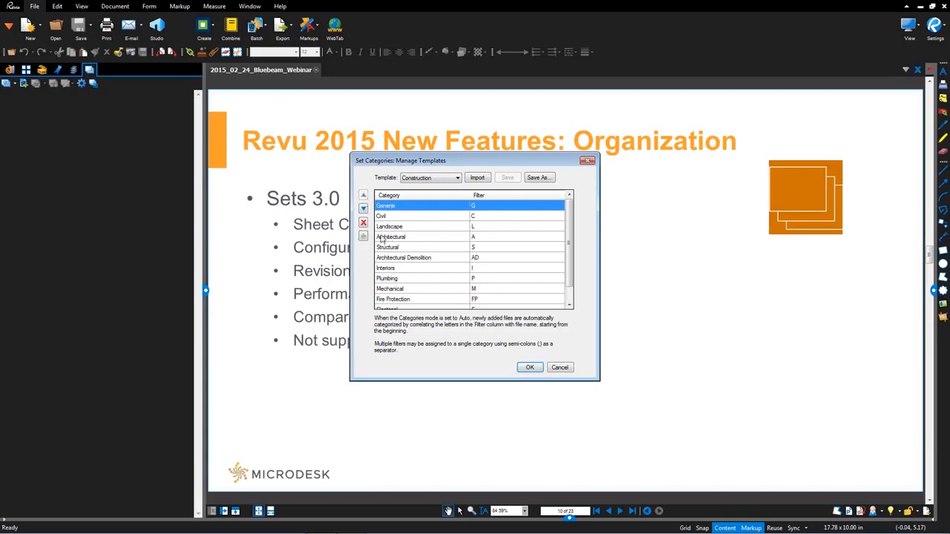
click(390, 225)
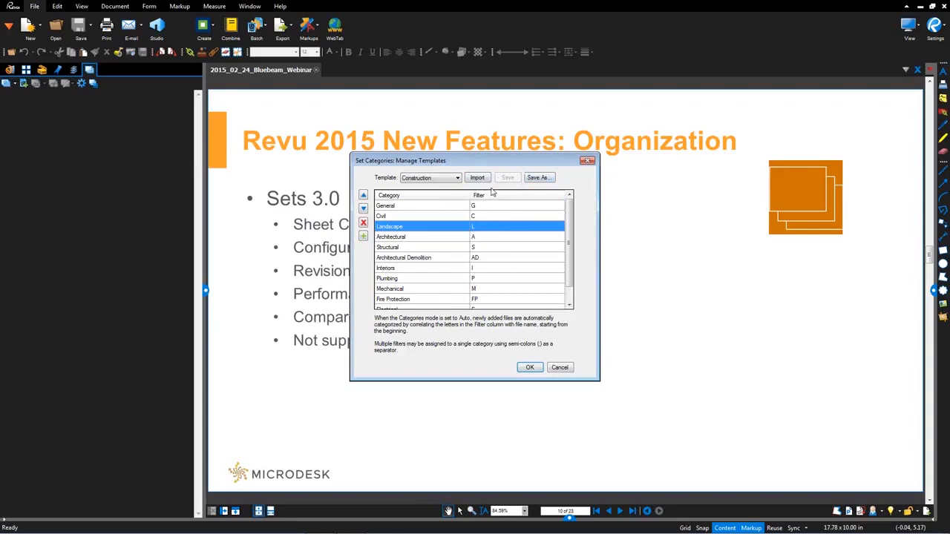
mouse_move(539, 275)
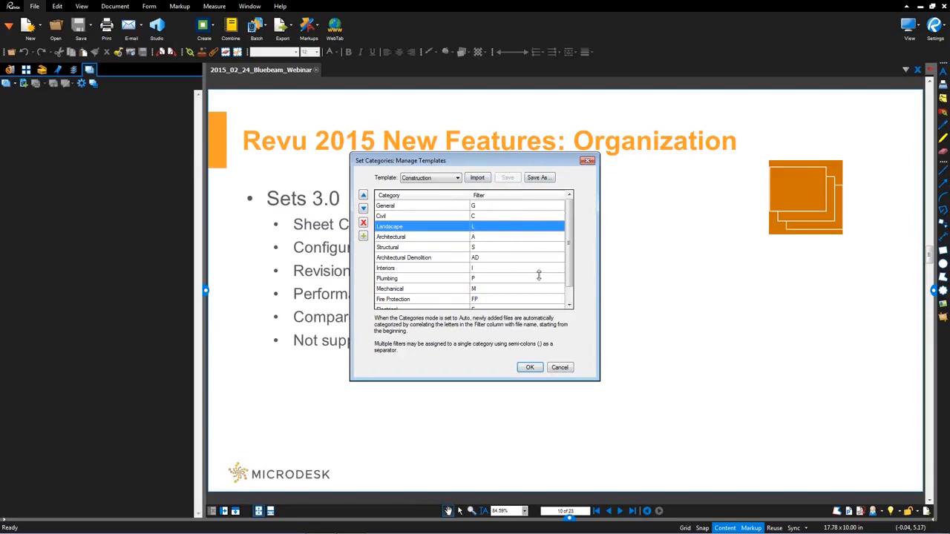
click(529, 366)
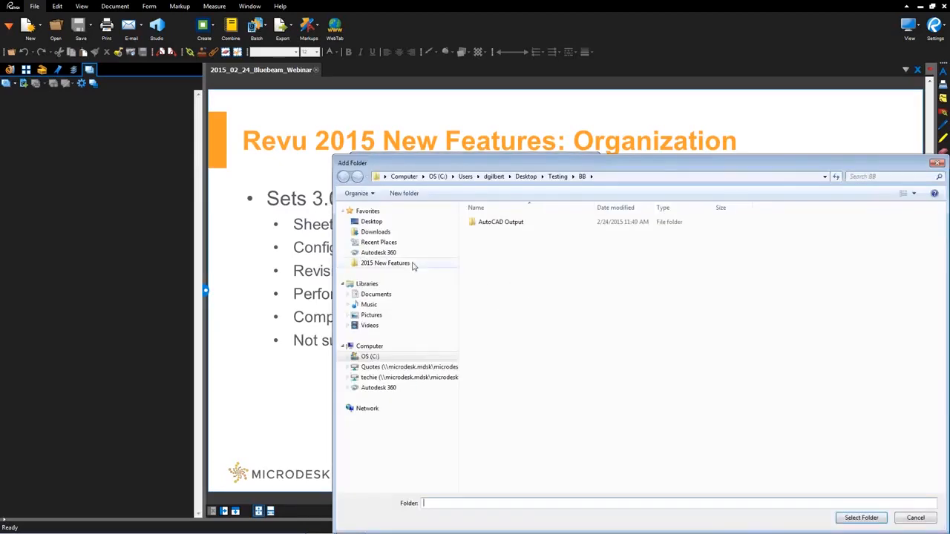
Add the Project Set folder from 2015 New Features > 03 Sets 3.0 to the set
click(385, 263)
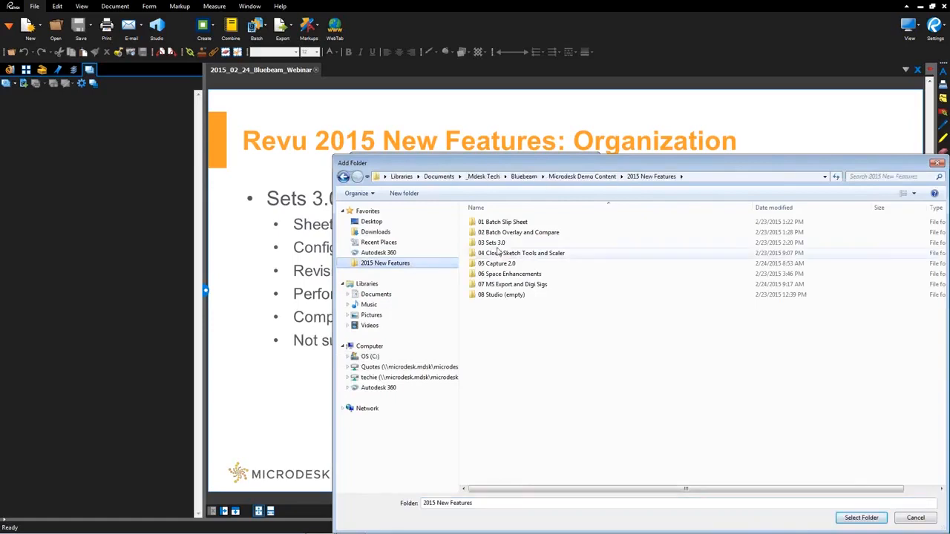
double_click(492, 243)
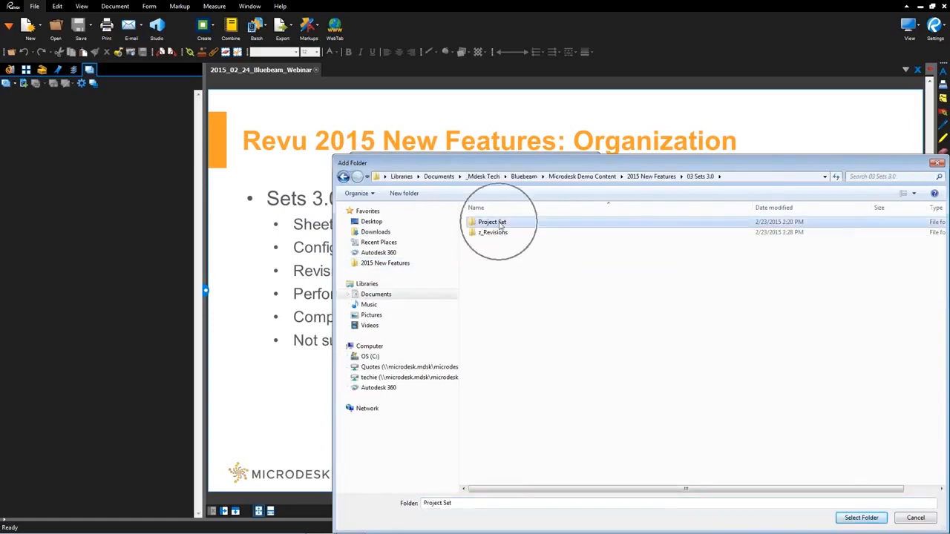
click(861, 518)
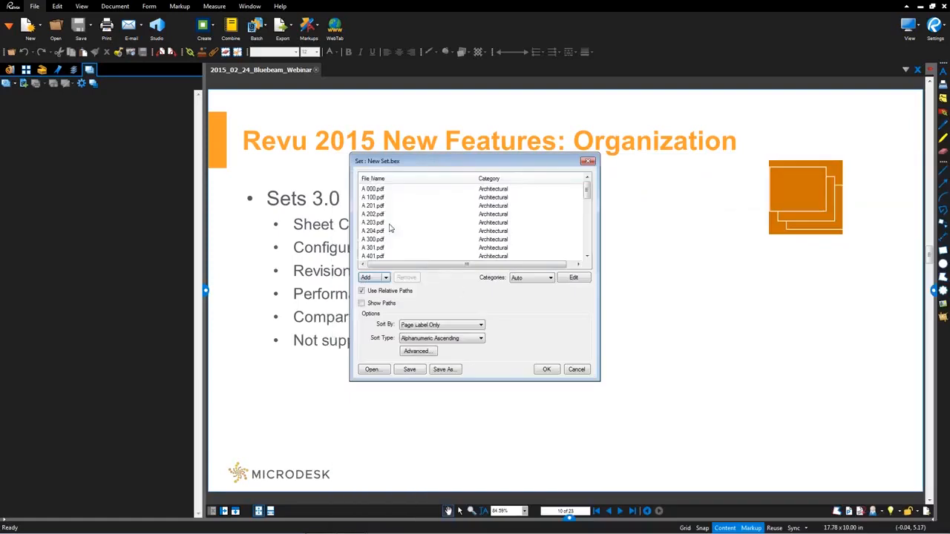
click(373, 188)
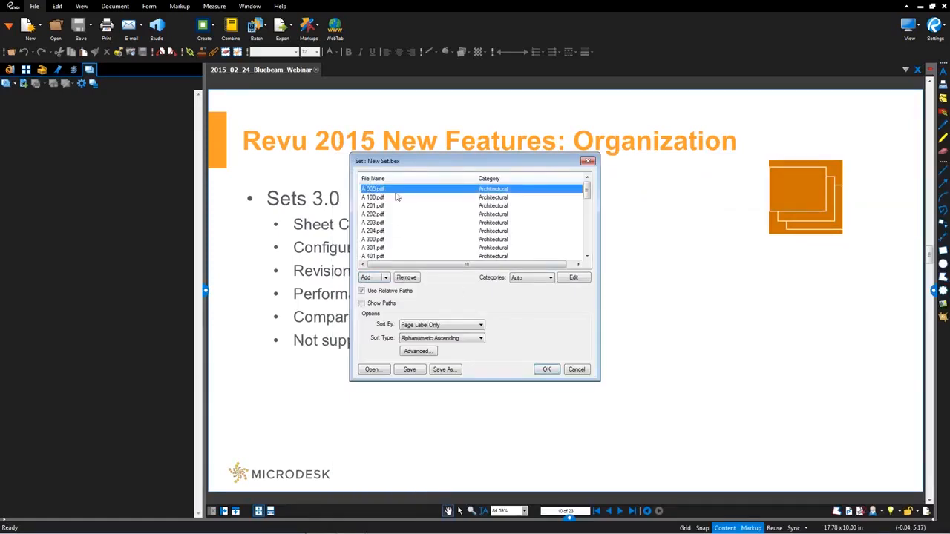
mouse_move(510, 200)
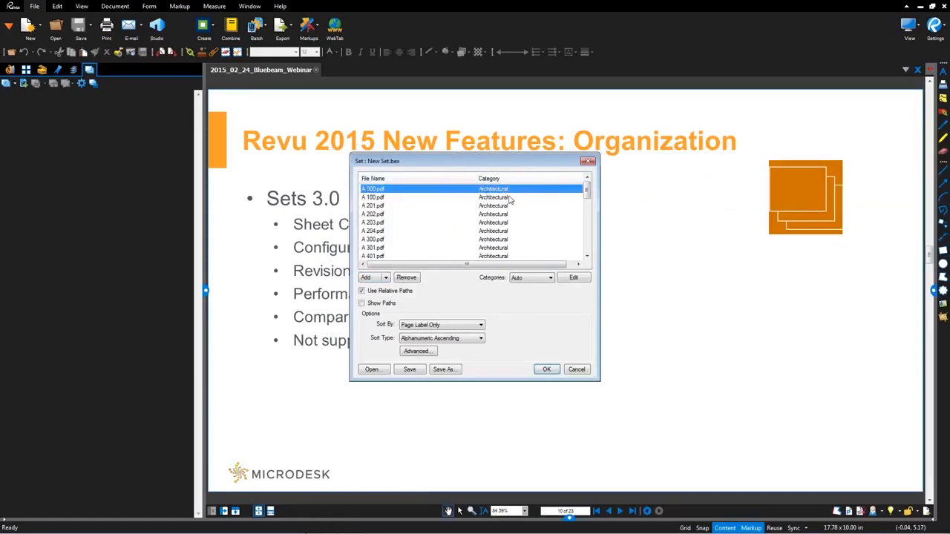
scroll(down, 3)
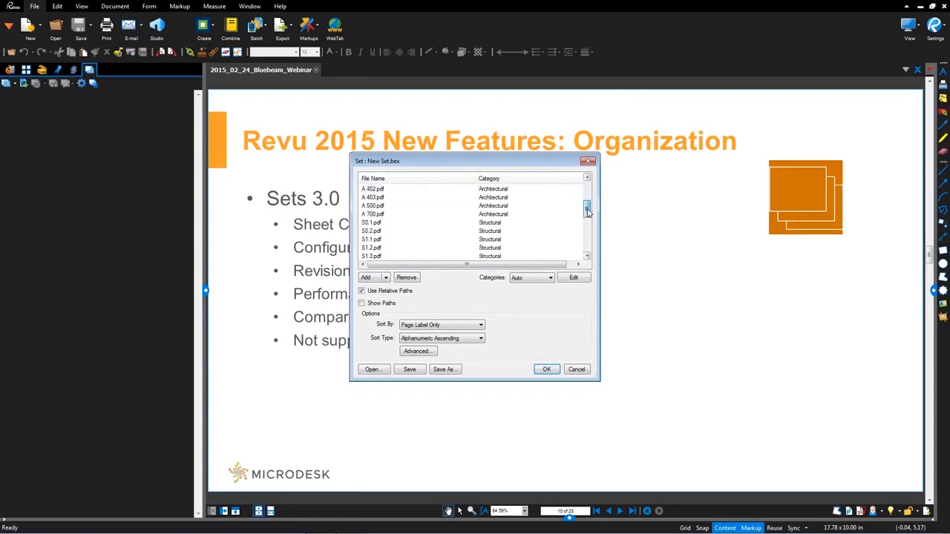
scroll(down, 3)
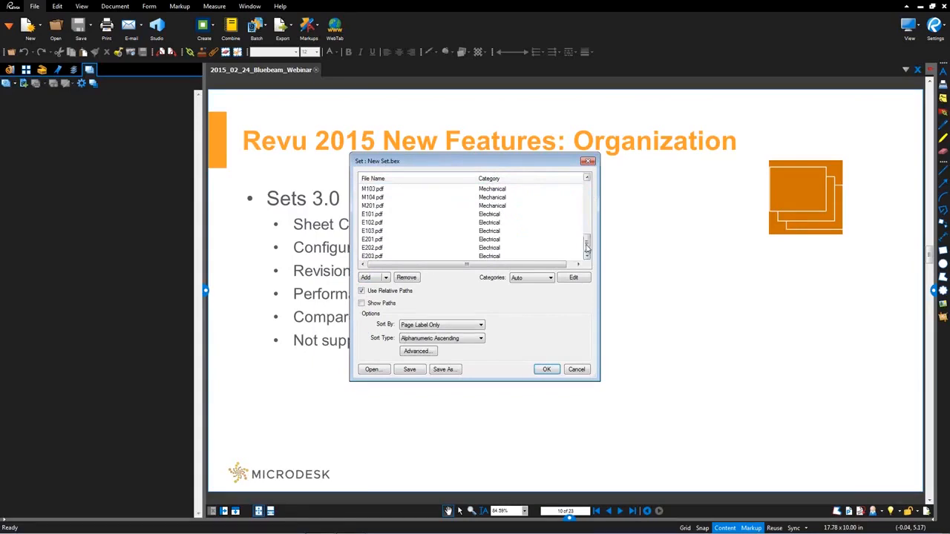
scroll(up, 3)
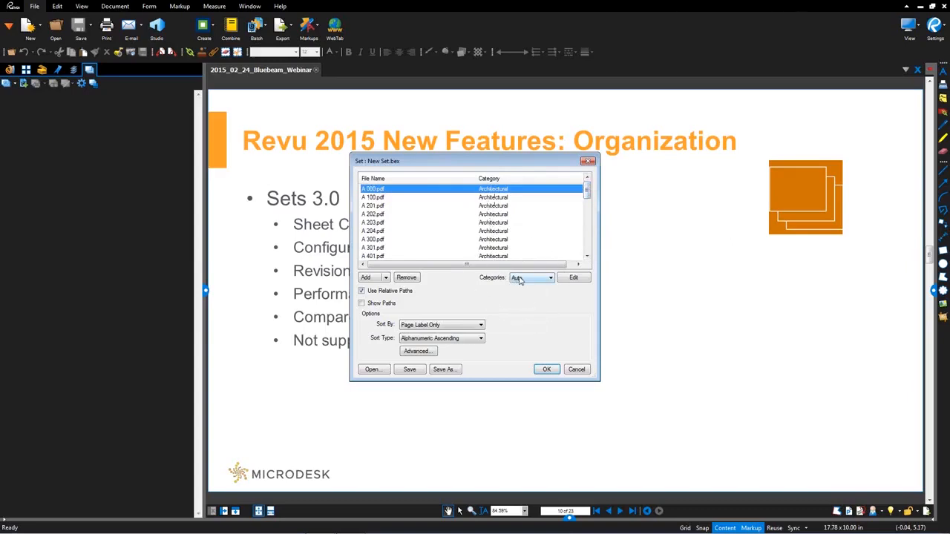
click(549, 278)
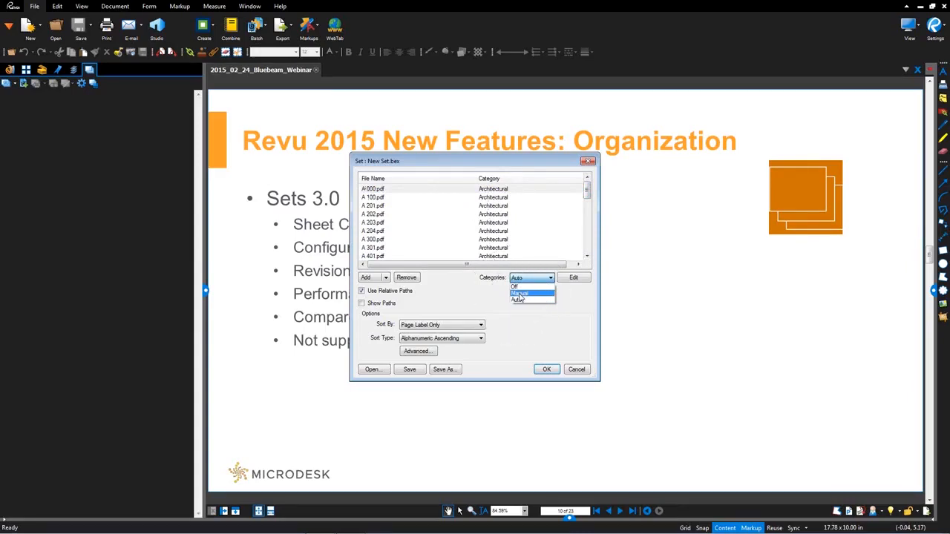
click(518, 303)
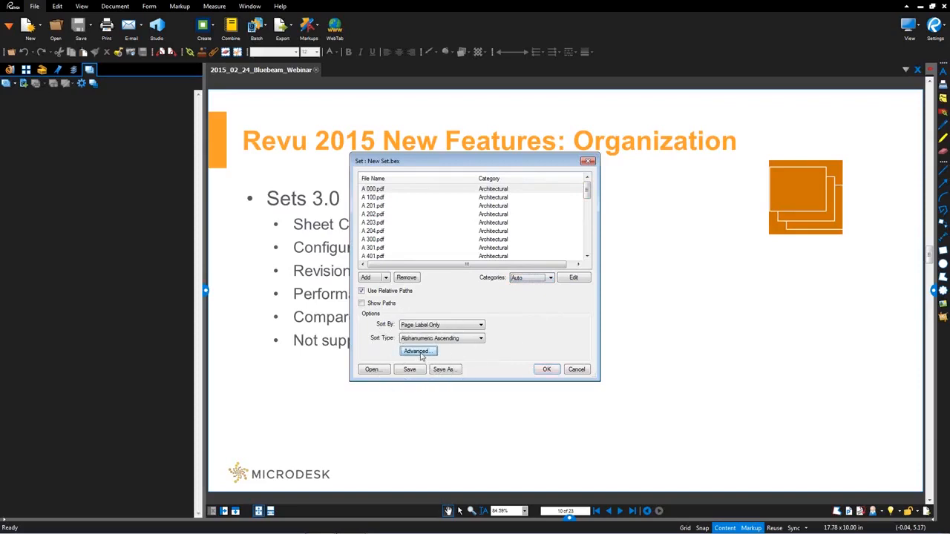
In Advanced revision options, turn off 'Stamp previous revisions Superseded', keeping Cross Out and Stack
click(418, 351)
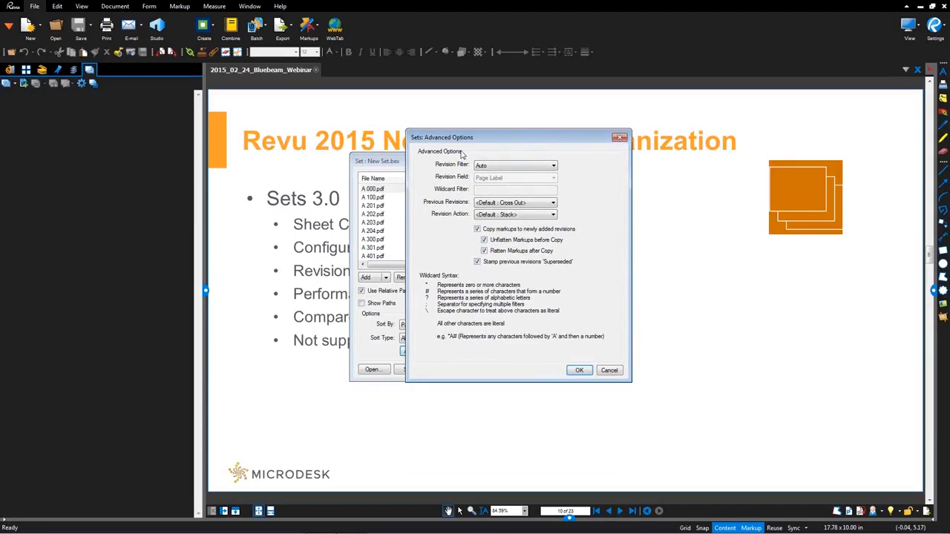
mouse_move(456, 169)
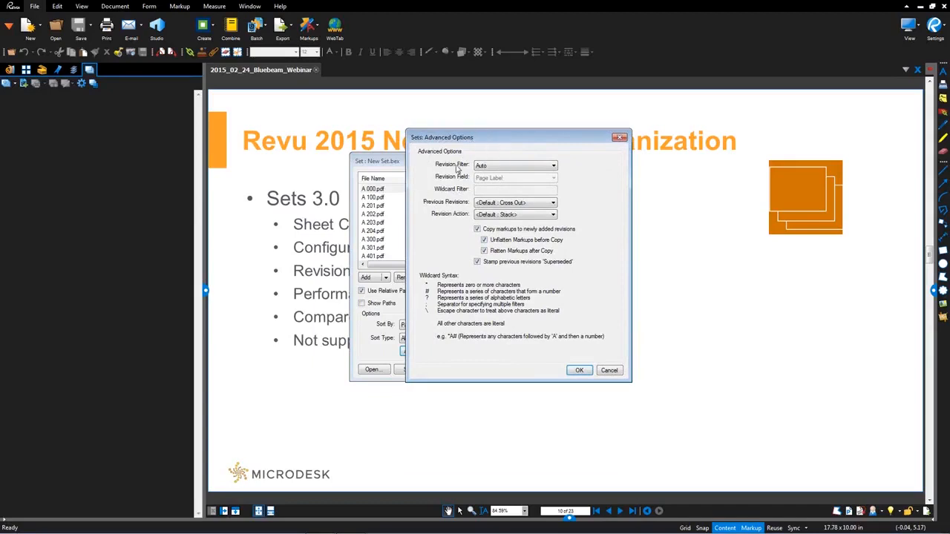
mouse_move(478, 149)
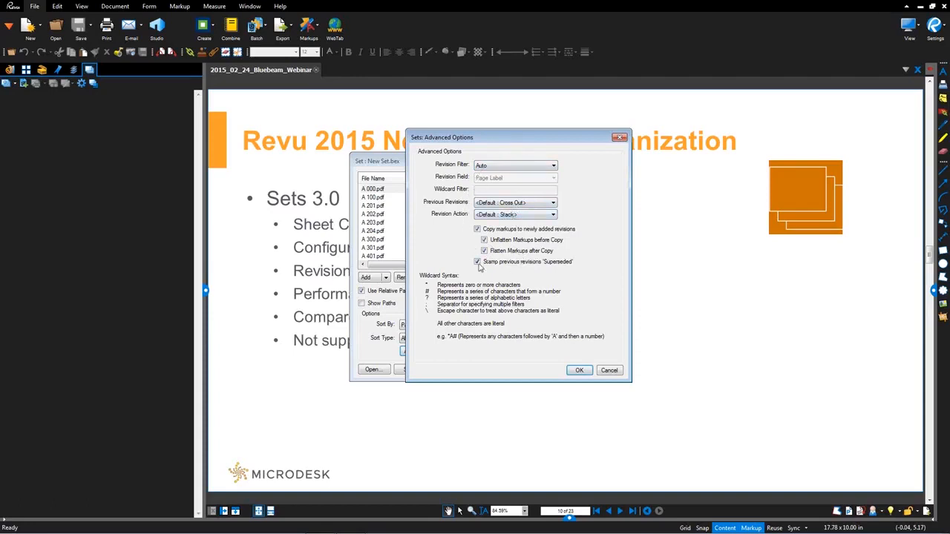
click(477, 262)
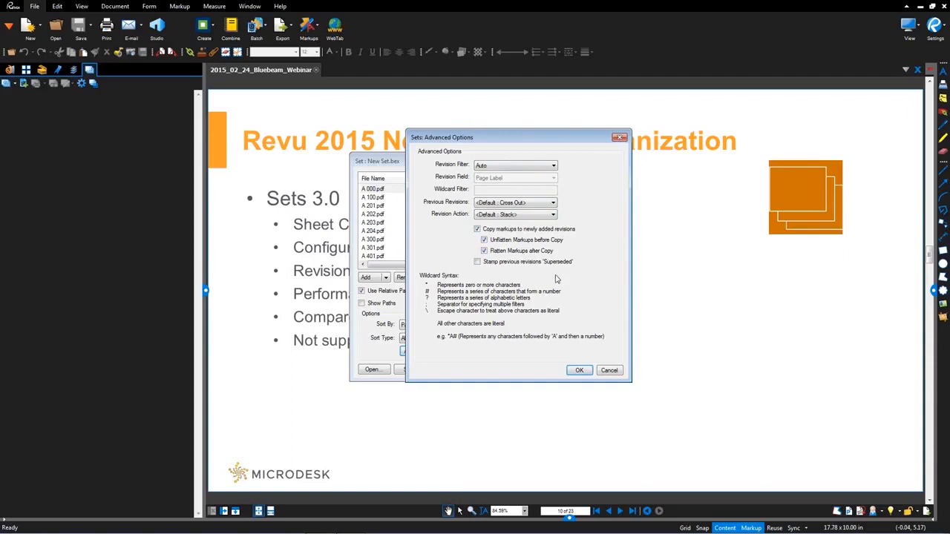
mouse_move(548, 277)
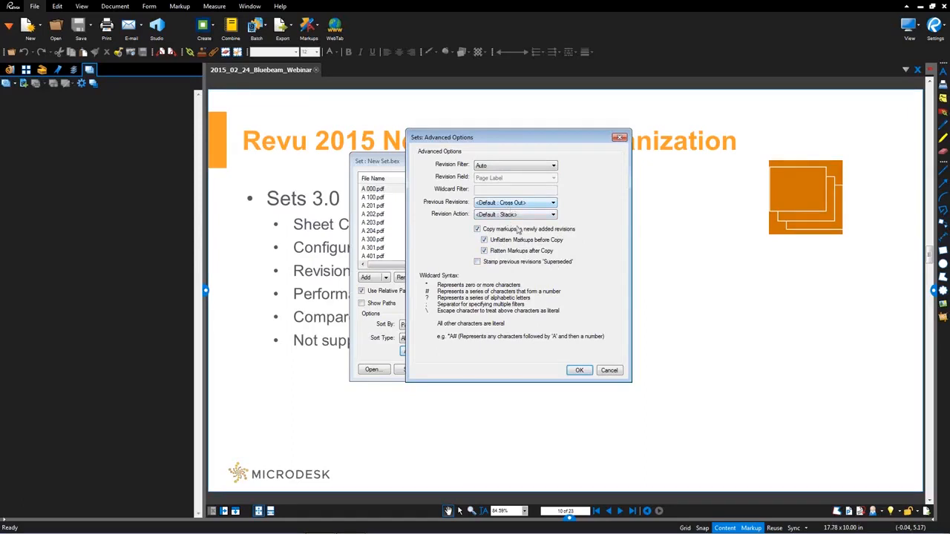
click(609, 370)
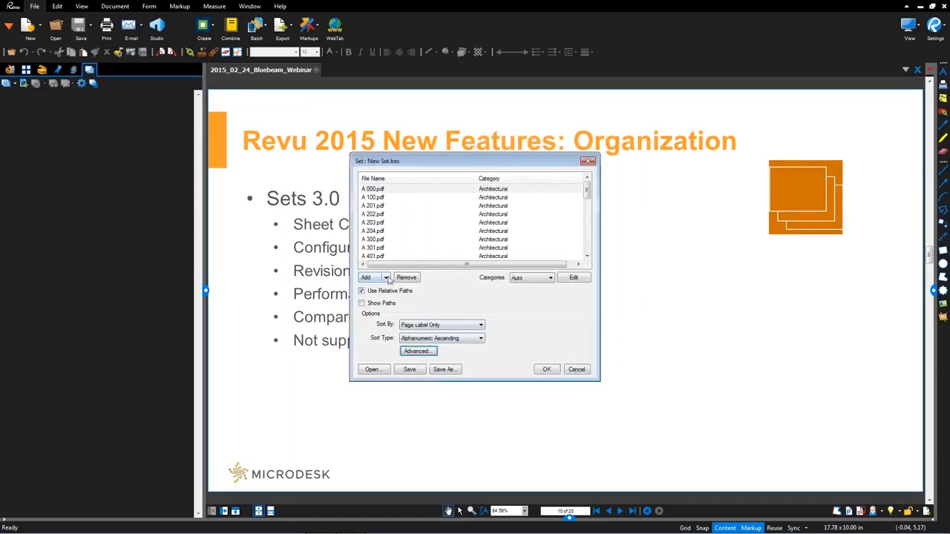
Add the three selected REV PDF files to the set as individual files
click(385, 277)
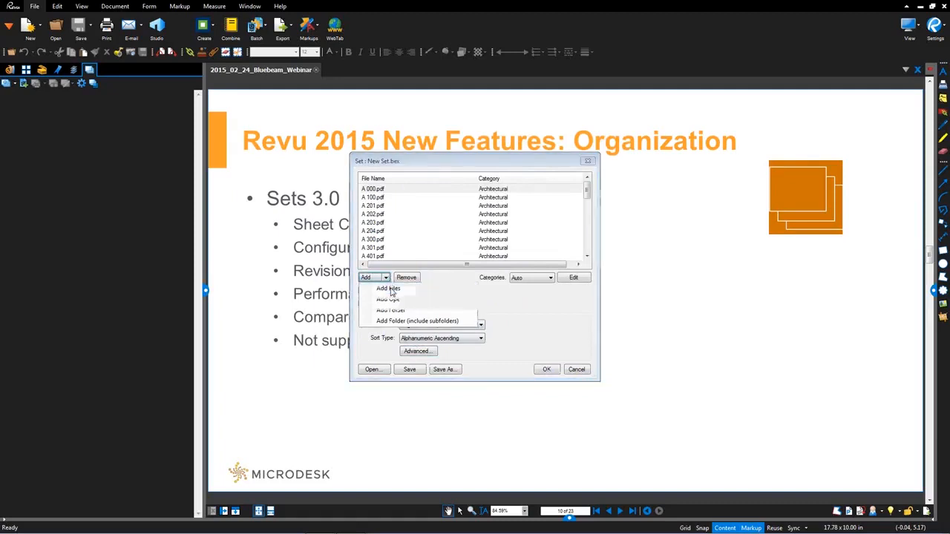
click(388, 288)
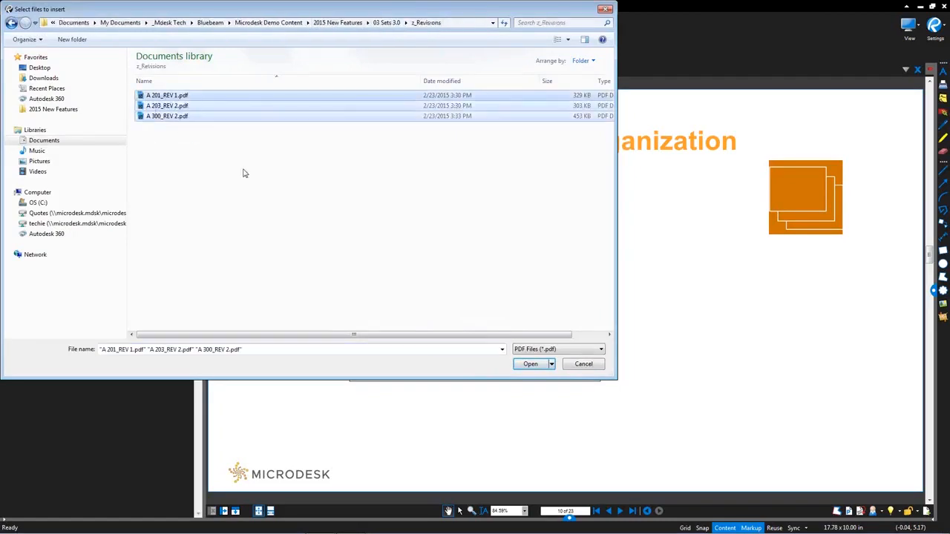
mouse_move(487, 367)
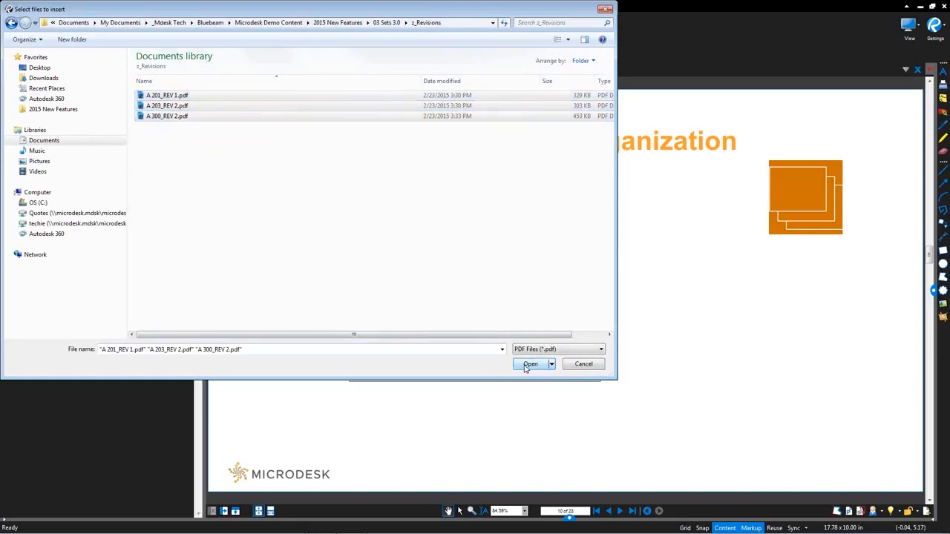
click(530, 364)
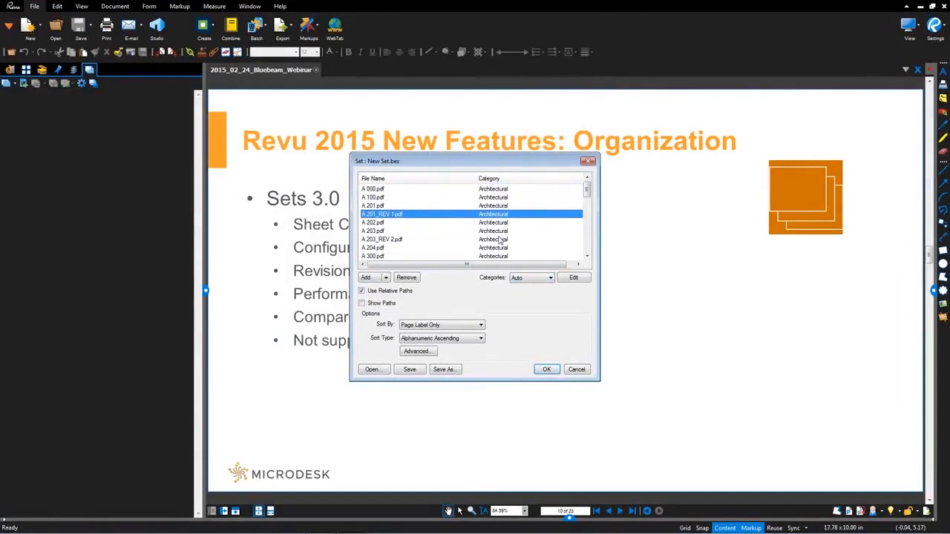
mouse_move(504, 226)
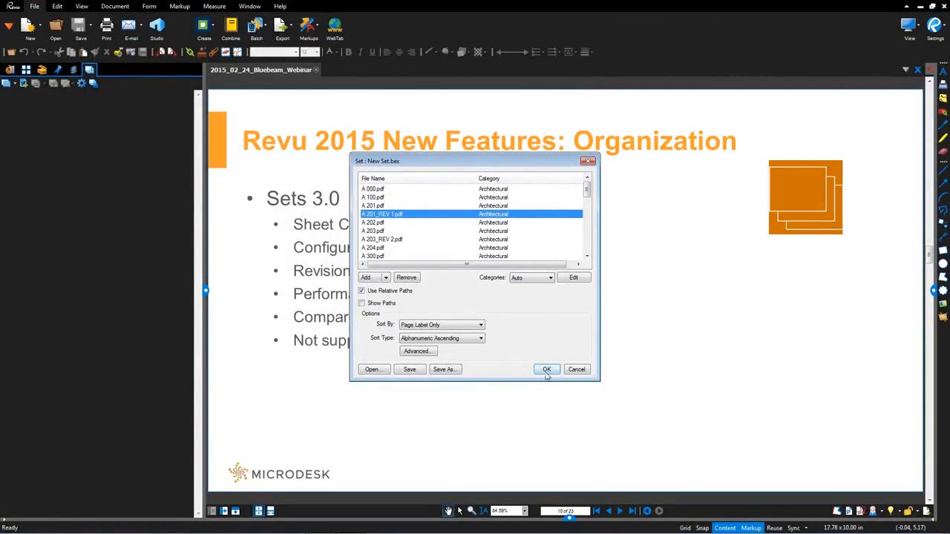
Confirm the set and accept the revision matches to A 201, A 203 and A 300
click(546, 370)
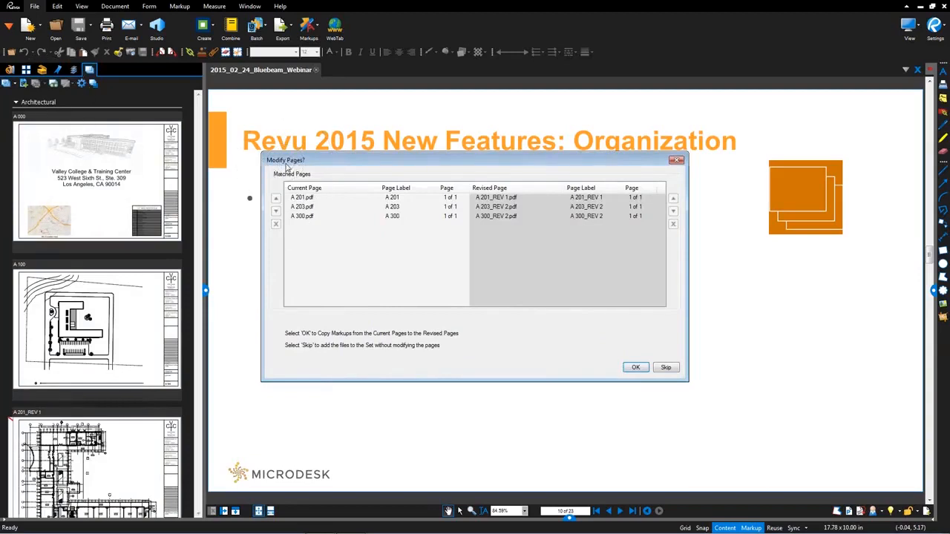
mouse_move(482, 206)
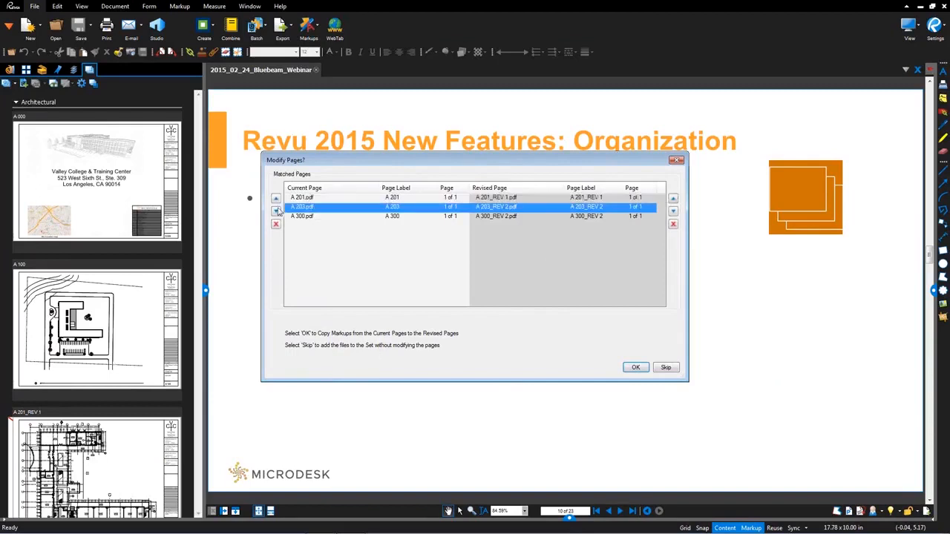
mouse_move(276, 224)
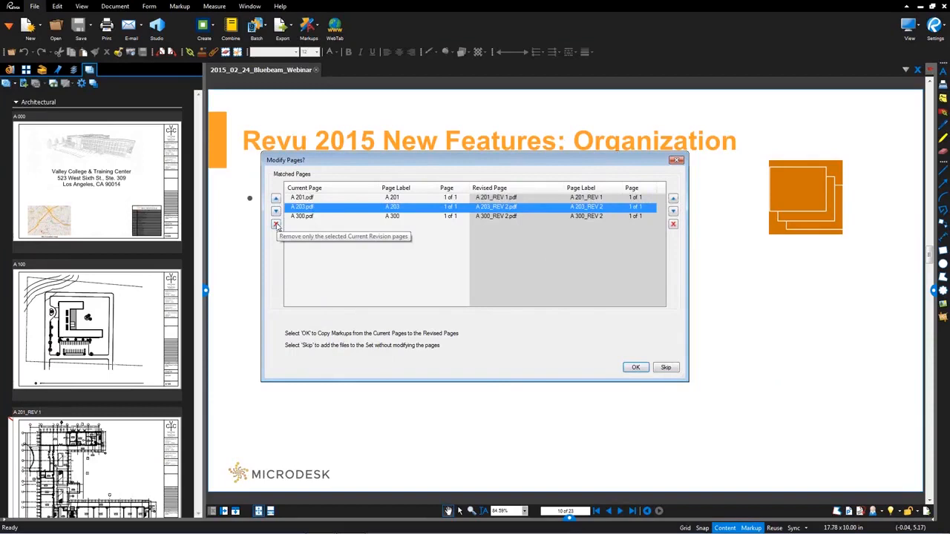
mouse_move(332, 356)
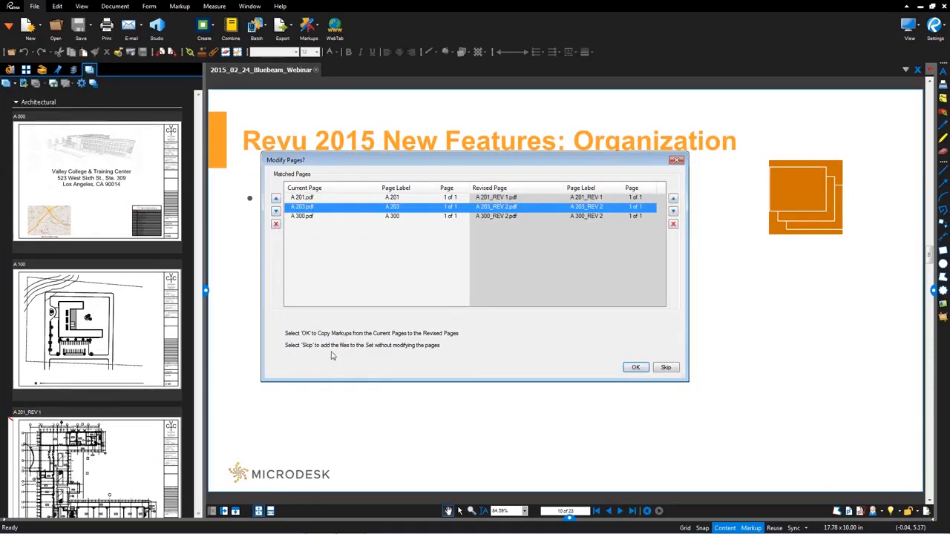
mouse_move(341, 343)
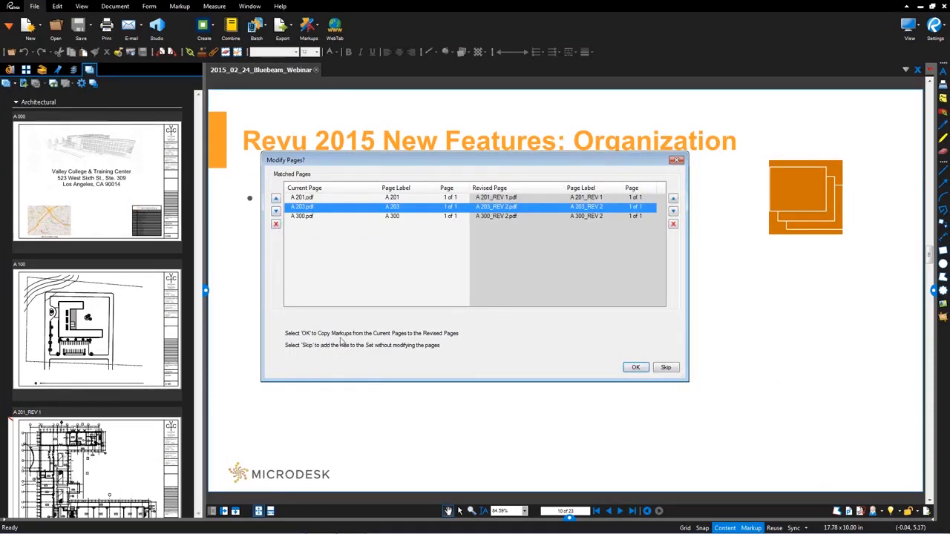
mouse_move(433, 362)
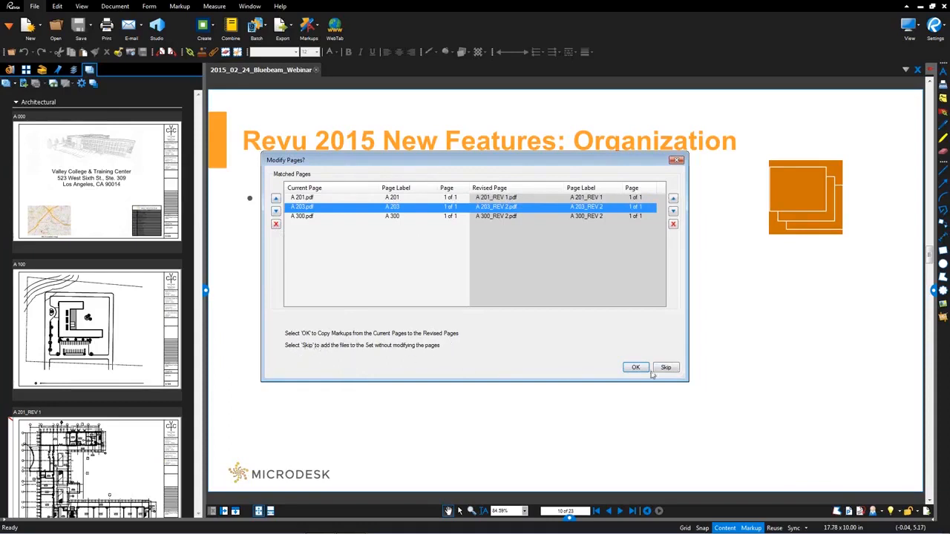
mouse_move(359, 353)
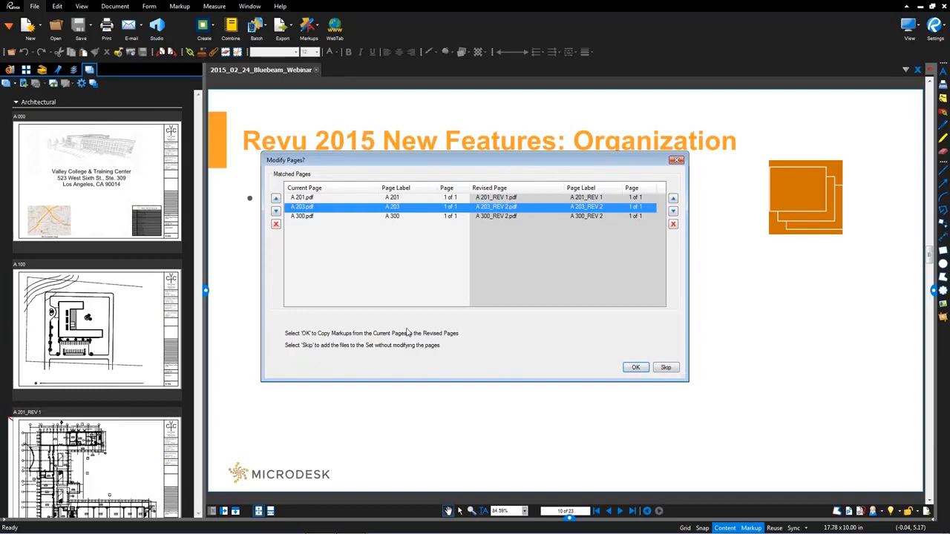
mouse_move(436, 362)
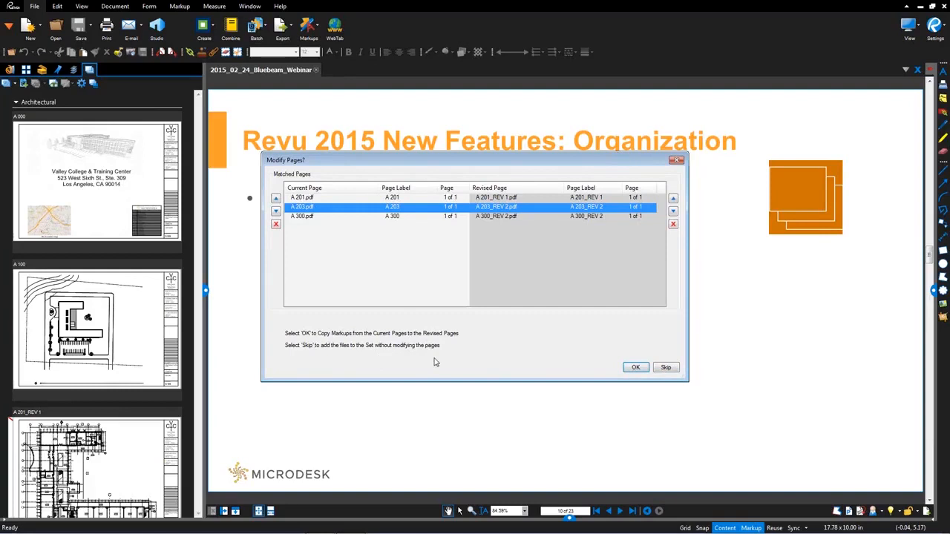
mouse_move(316, 355)
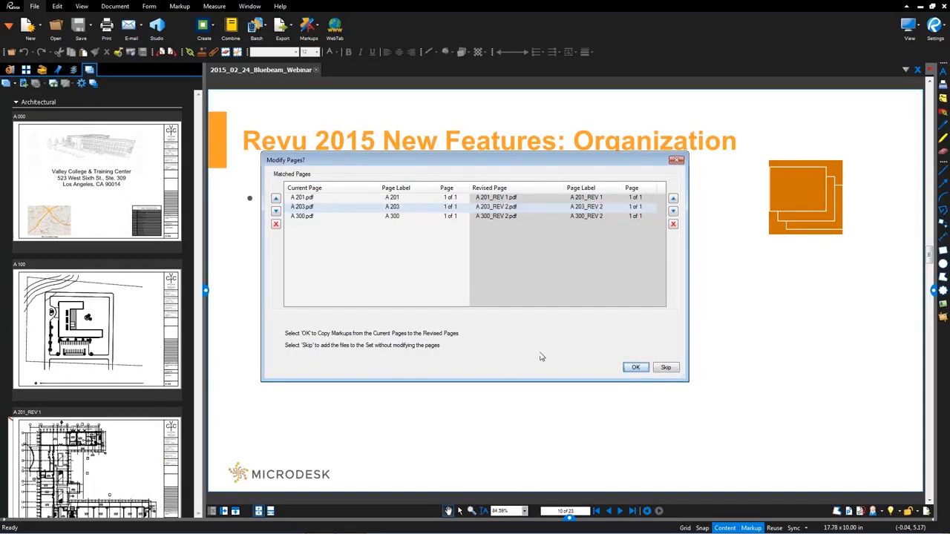
click(636, 367)
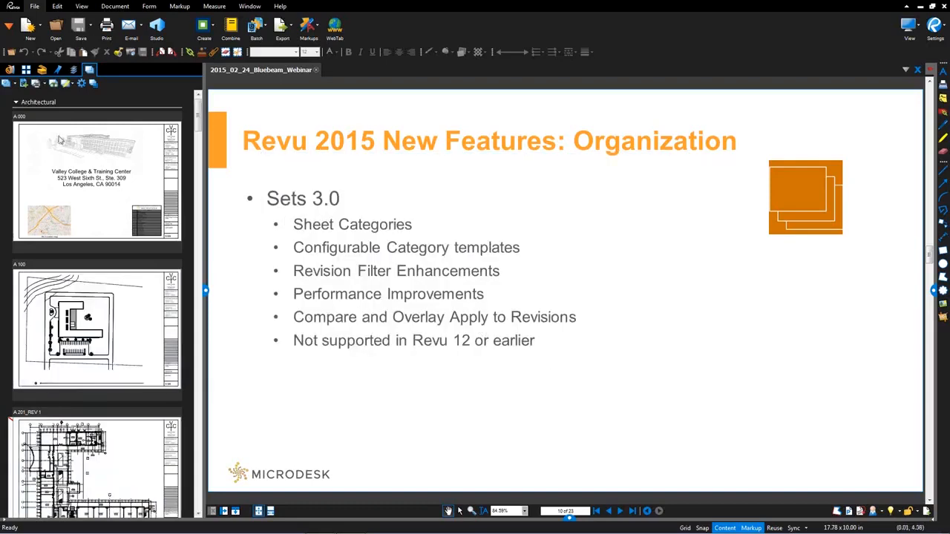
mouse_move(206, 293)
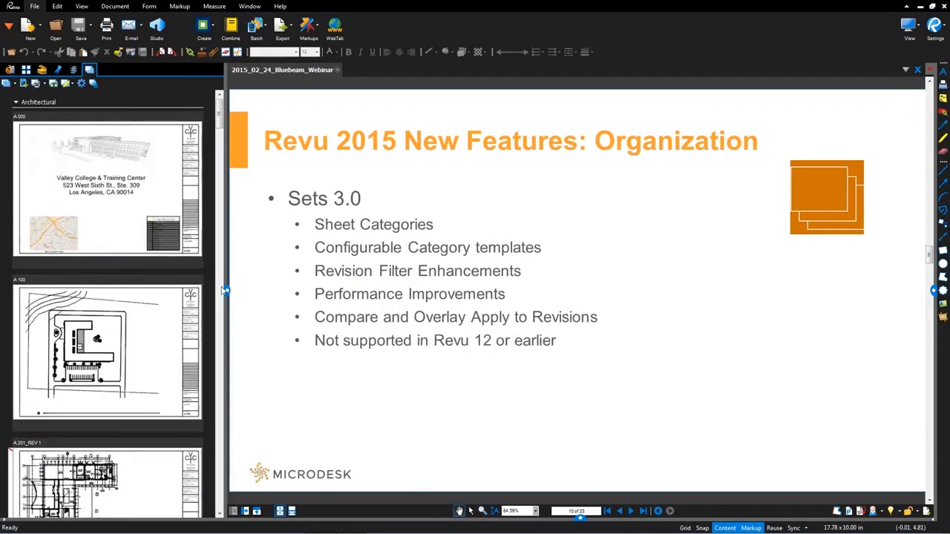
Collapse and re-expand the Architectural and Electrical categories, then open A 201_REV 1 in its own tab
click(17, 101)
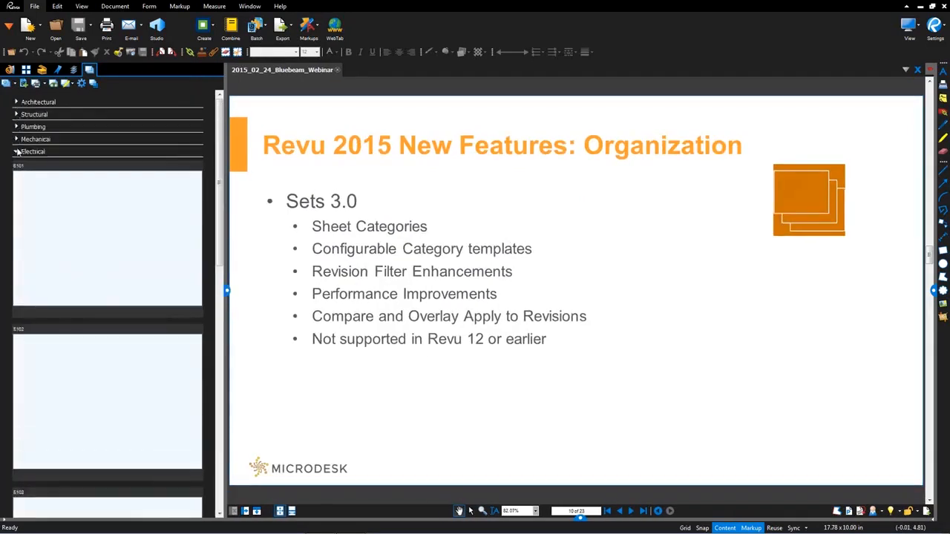
click(17, 151)
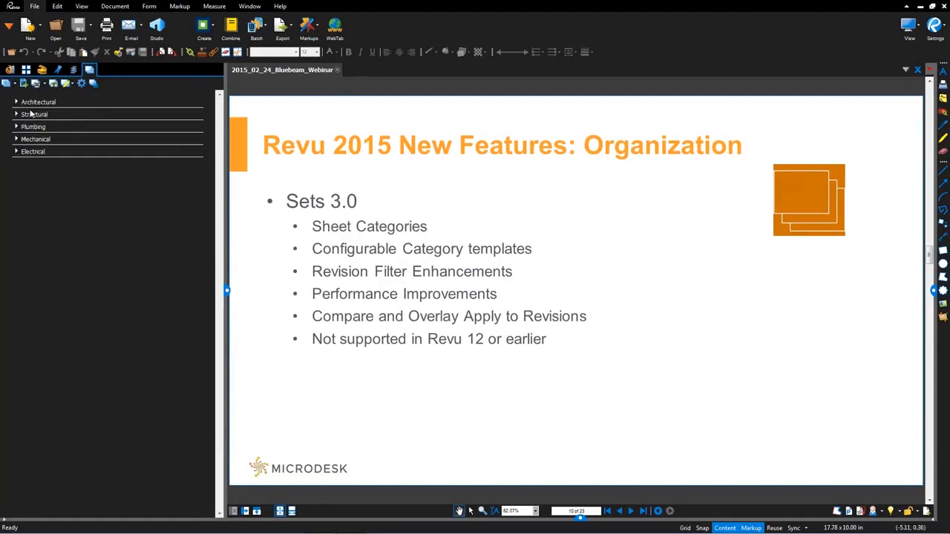
mouse_move(62, 154)
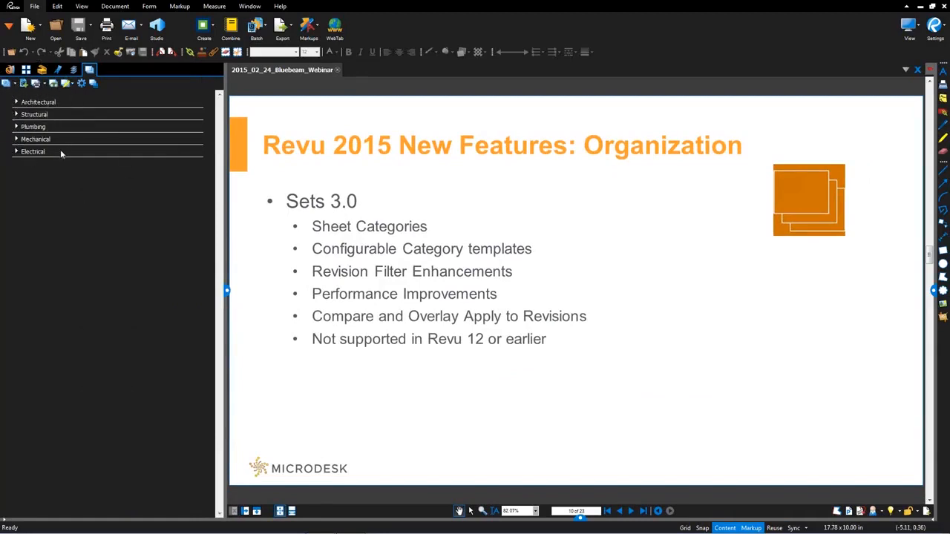
click(38, 102)
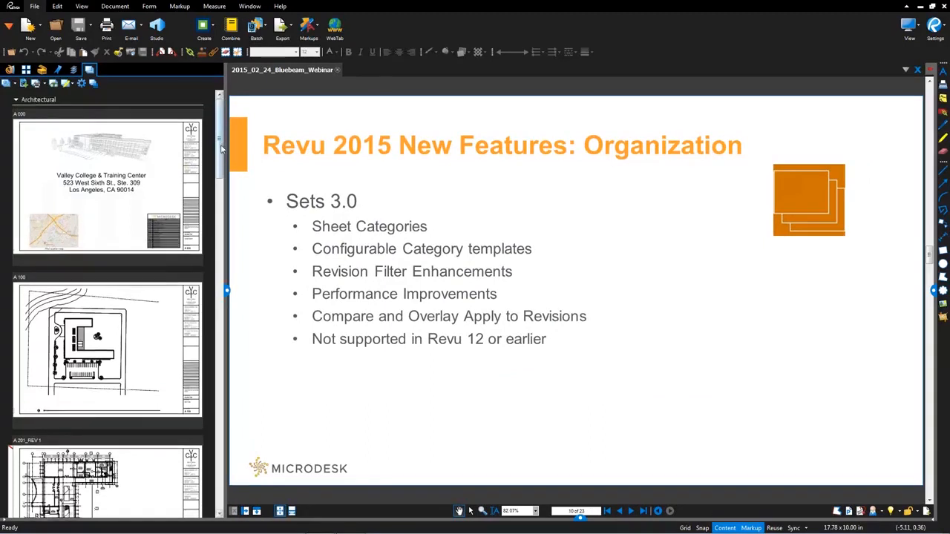
scroll(down, 3)
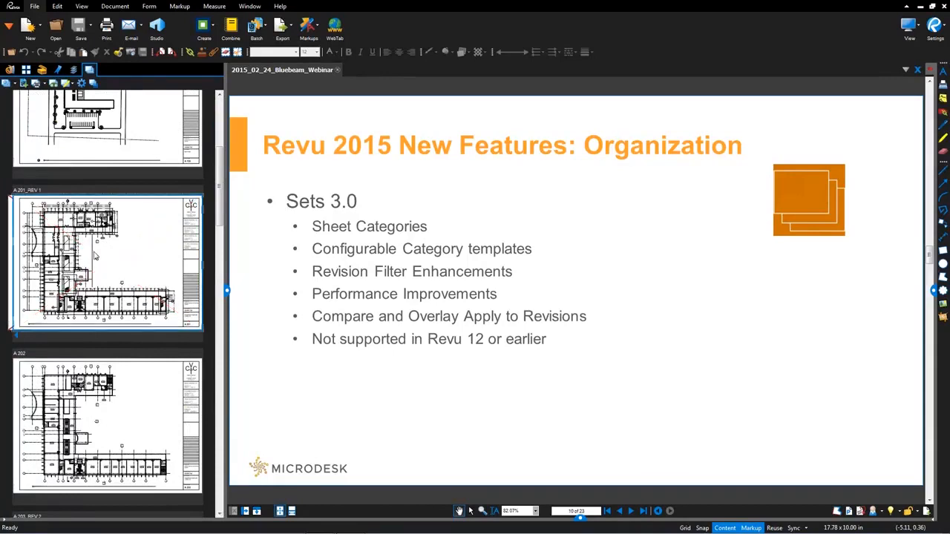
double_click(106, 263)
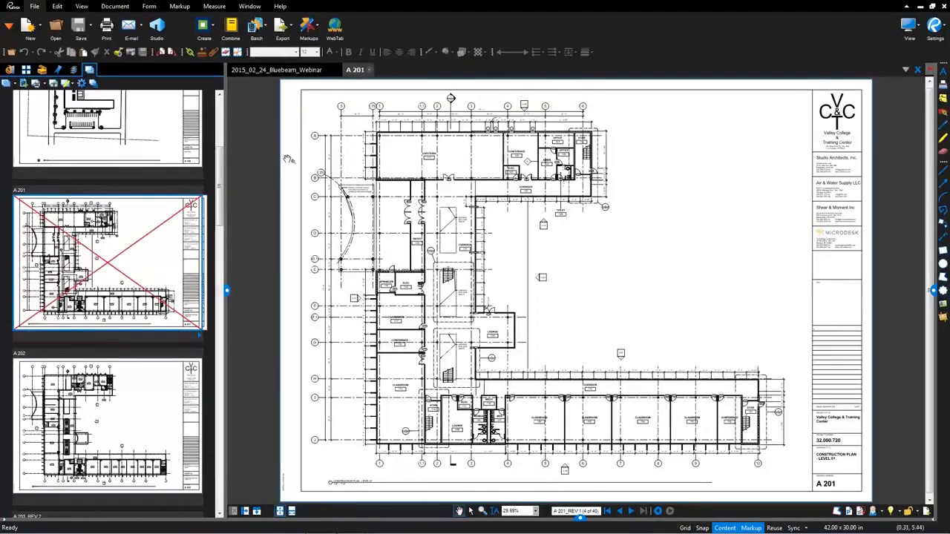
mouse_move(356, 69)
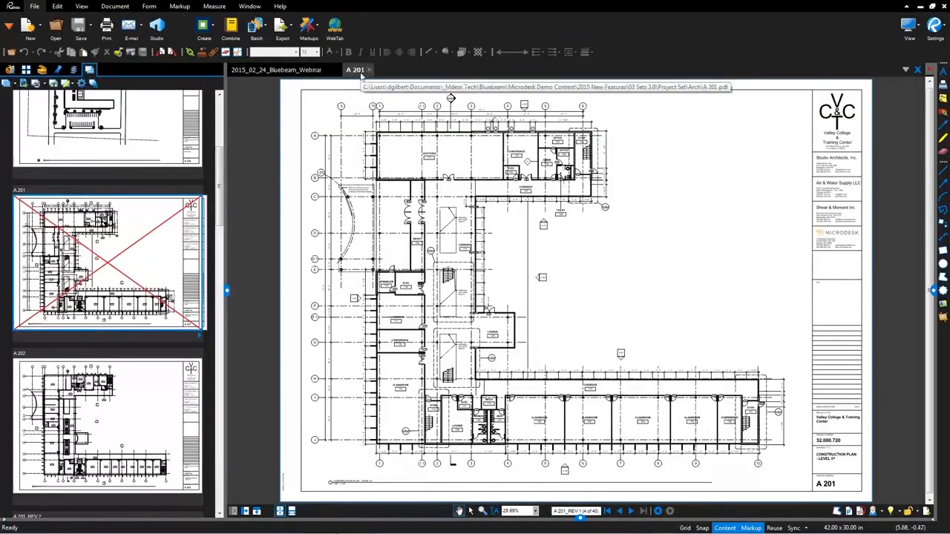
mouse_move(293, 186)
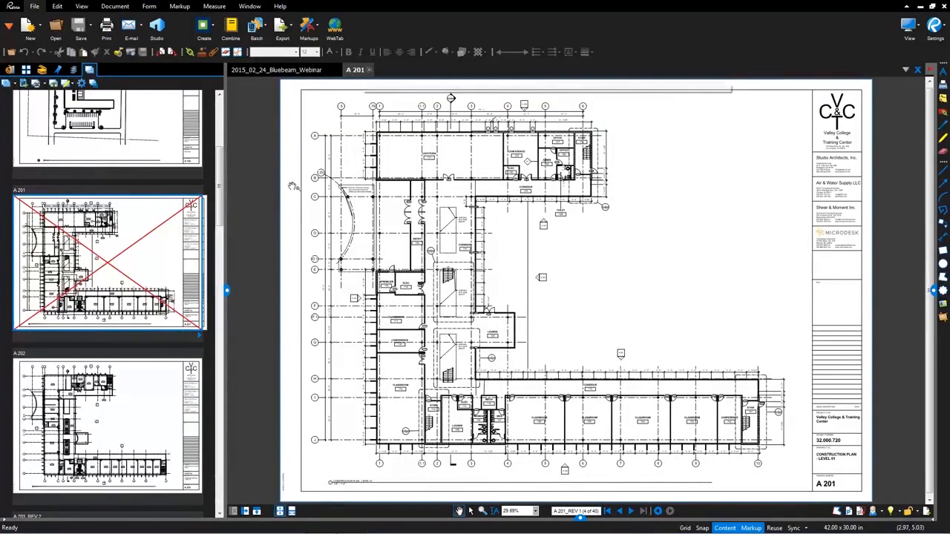
scroll(up, 3)
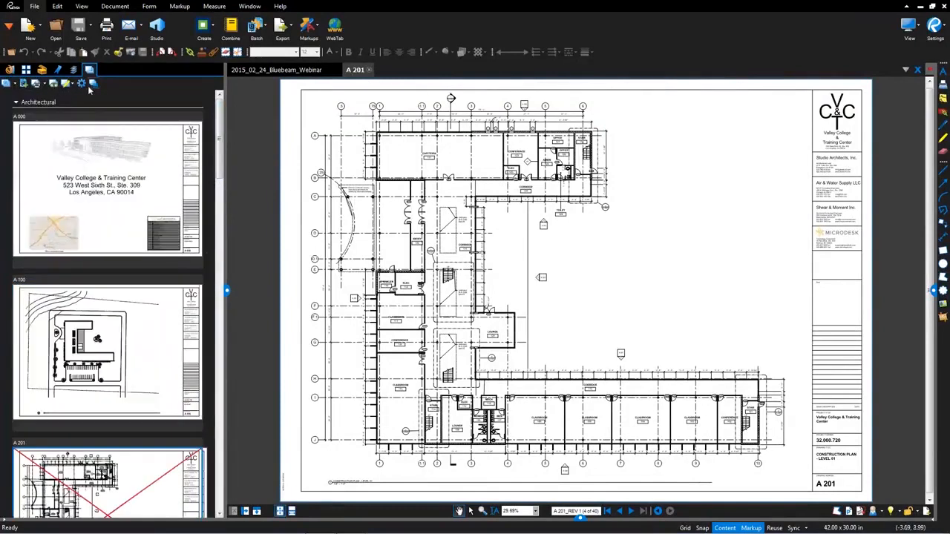
mouse_move(95, 84)
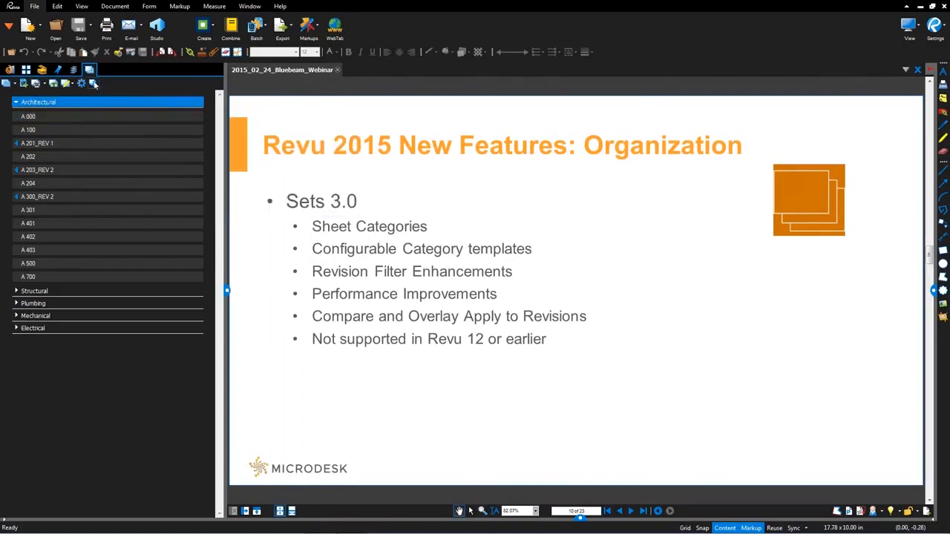
Switch the Sets panel to thumbnail view and scroll through the Architectural sheets
click(93, 84)
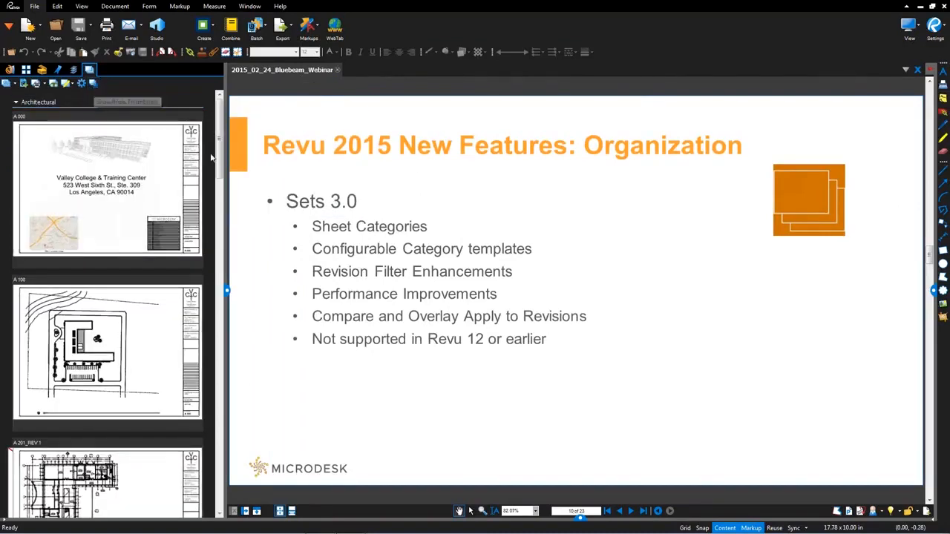
scroll(down, 3)
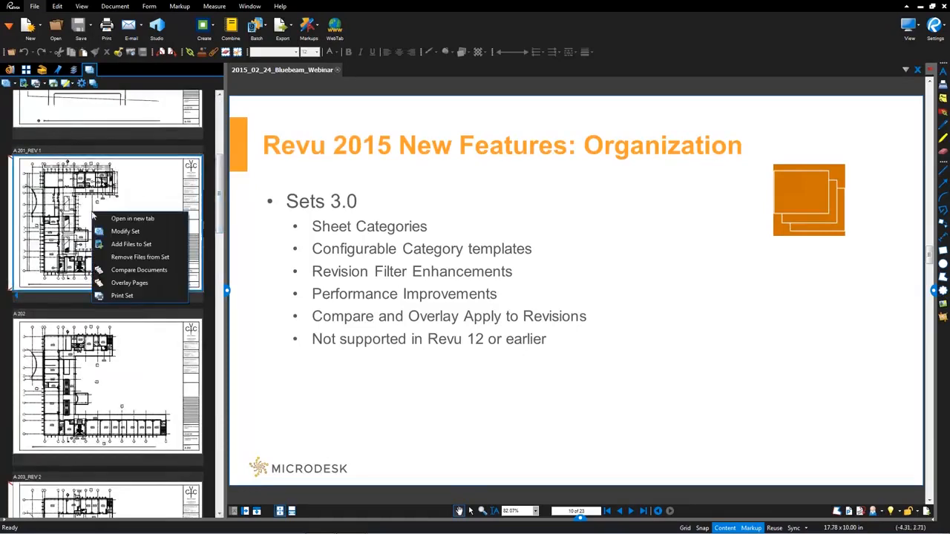
mouse_move(139, 270)
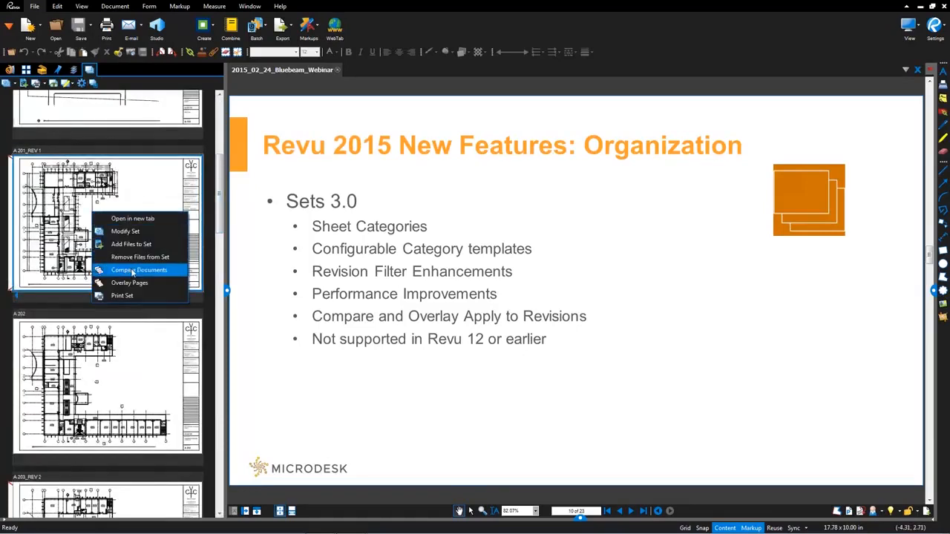